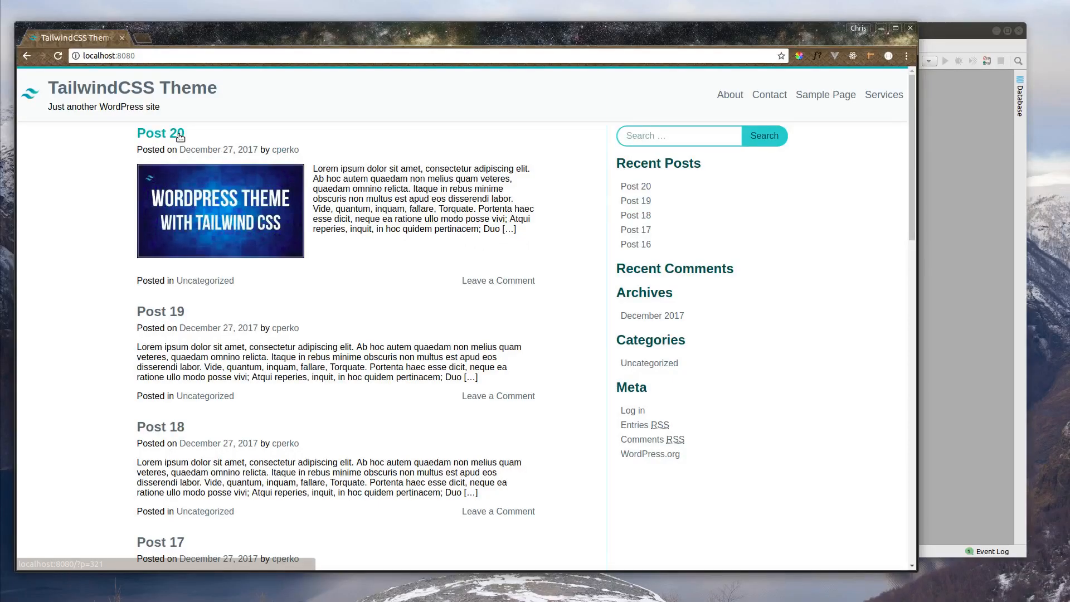
Open the Post 20 single-post page from the local WordPress blog home
click(161, 133)
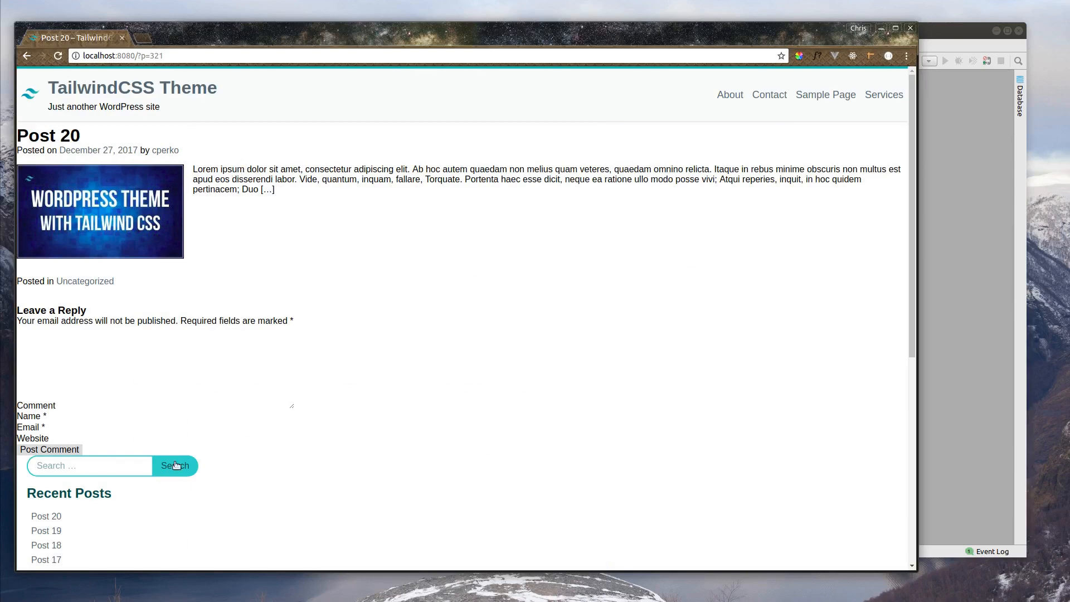
click(88, 465)
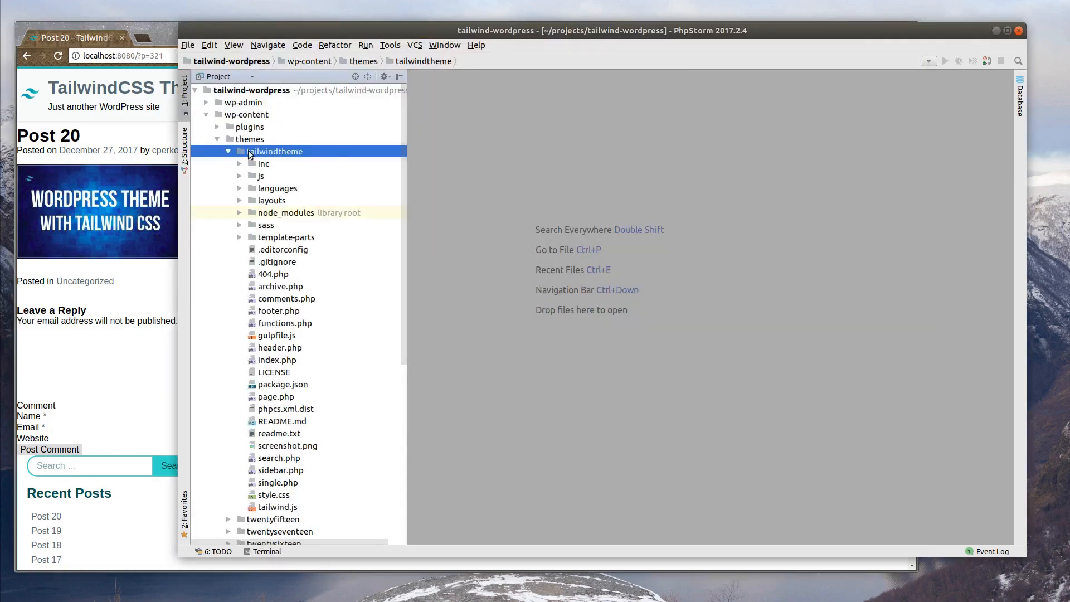
Open index.php and inspect the flex container closing after get_sidebar
double_click(277, 360)
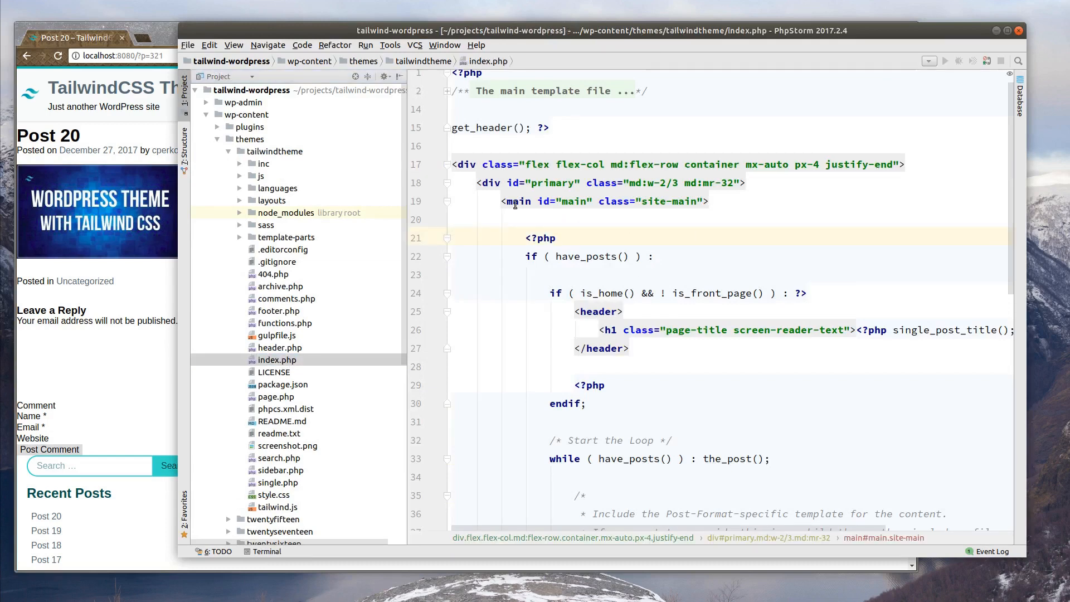
scroll(down, 3)
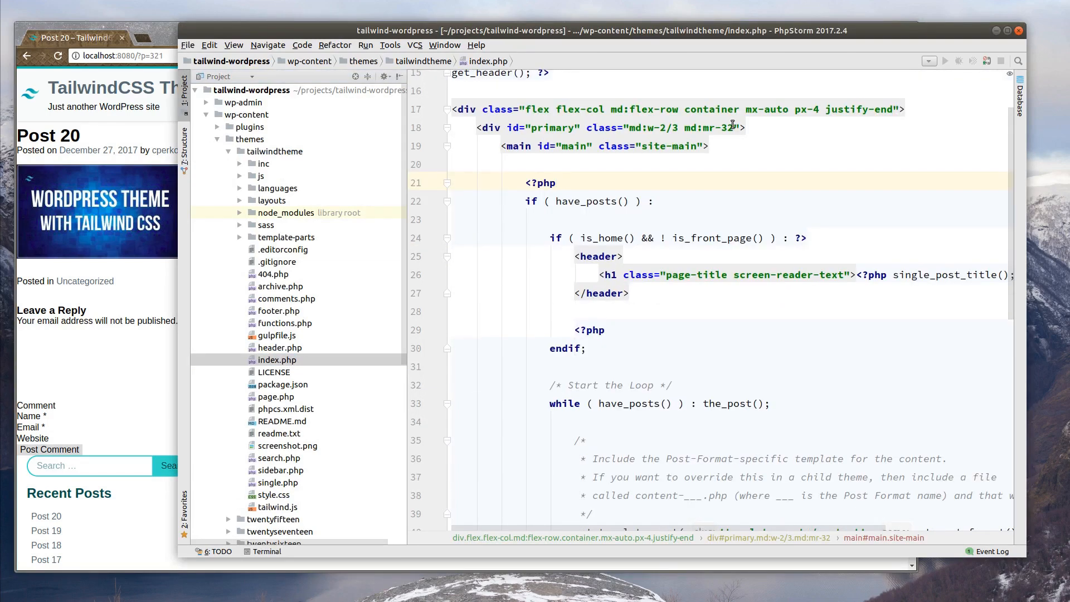
scroll(down, 3)
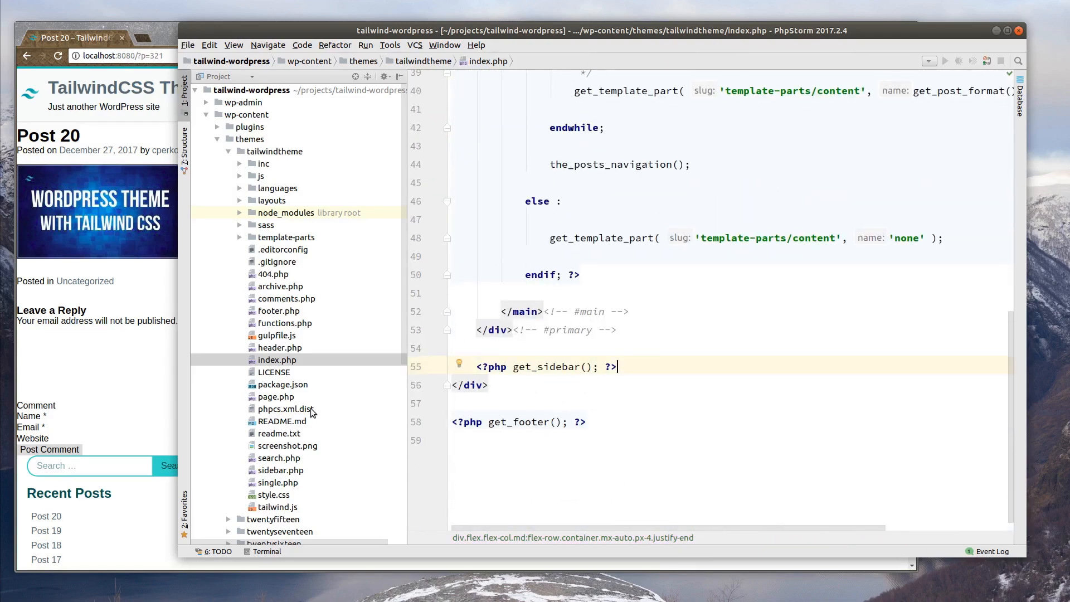
click(277, 483)
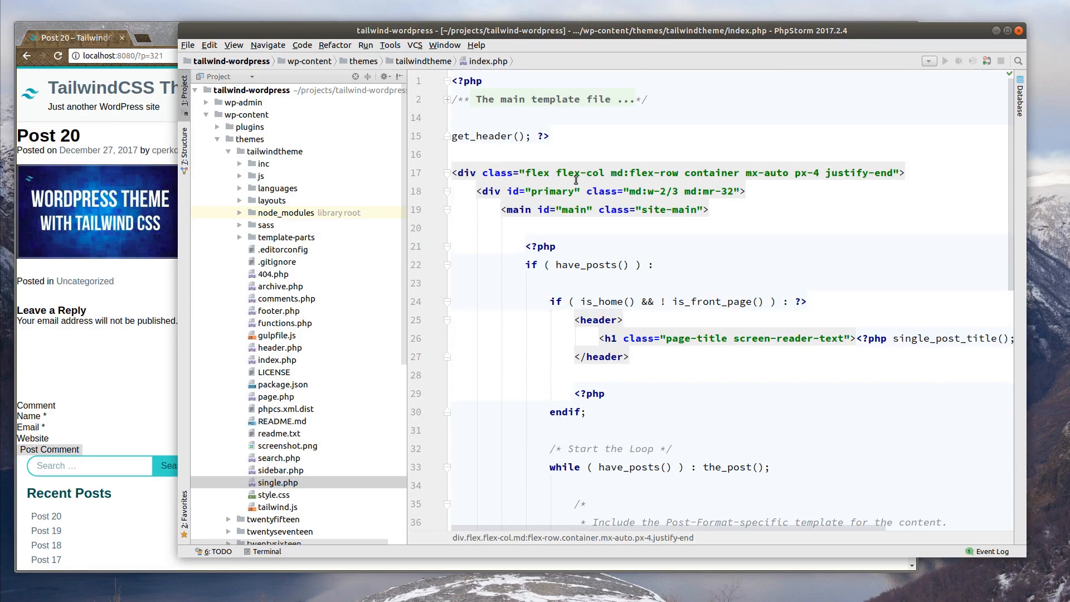
In single.php, wrap content and sidebar in the flex container divs, closing after get_sidebar
key(ctrl+tab)
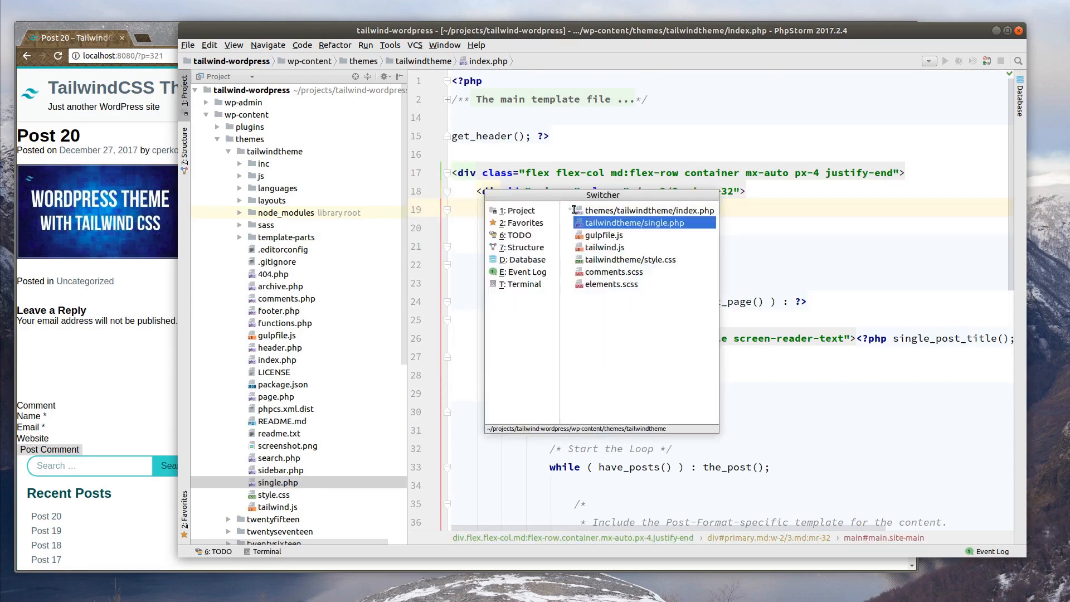
click(640, 222)
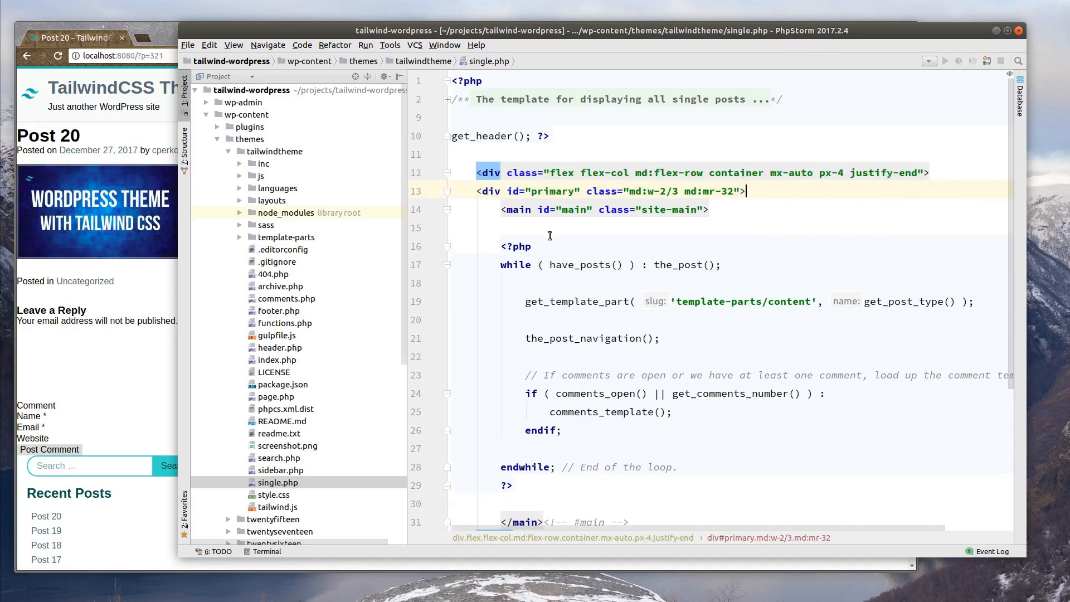
scroll(down, 3)
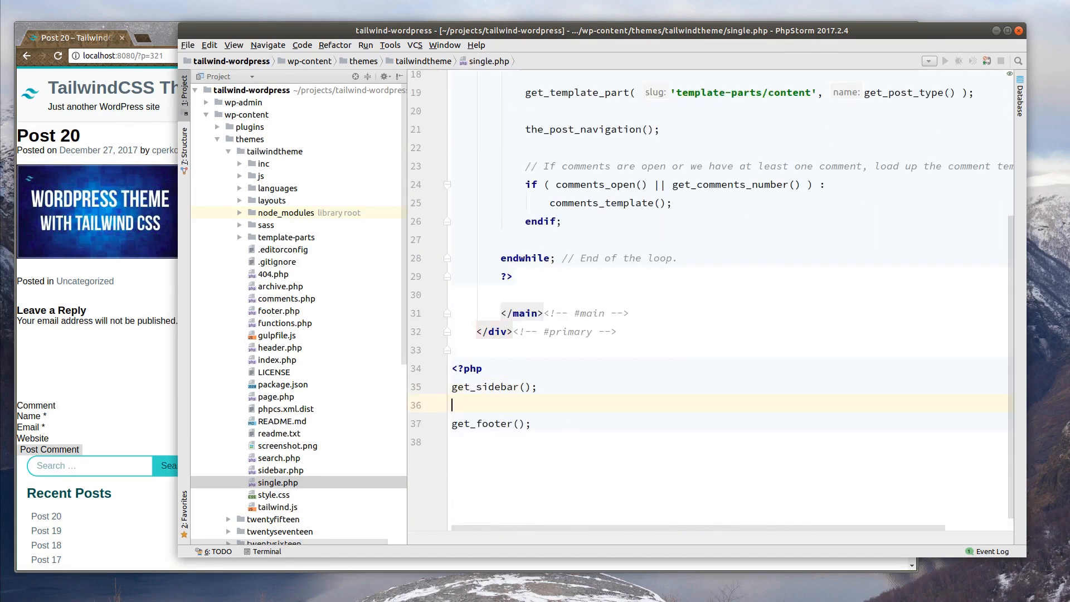
text(?> </div>d)
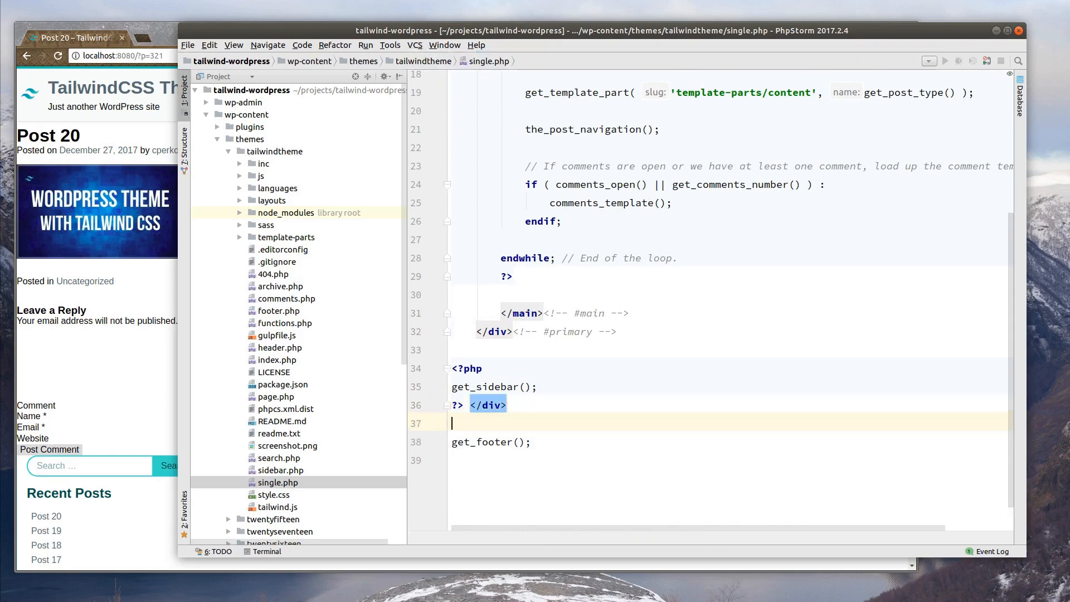
text(<?php)
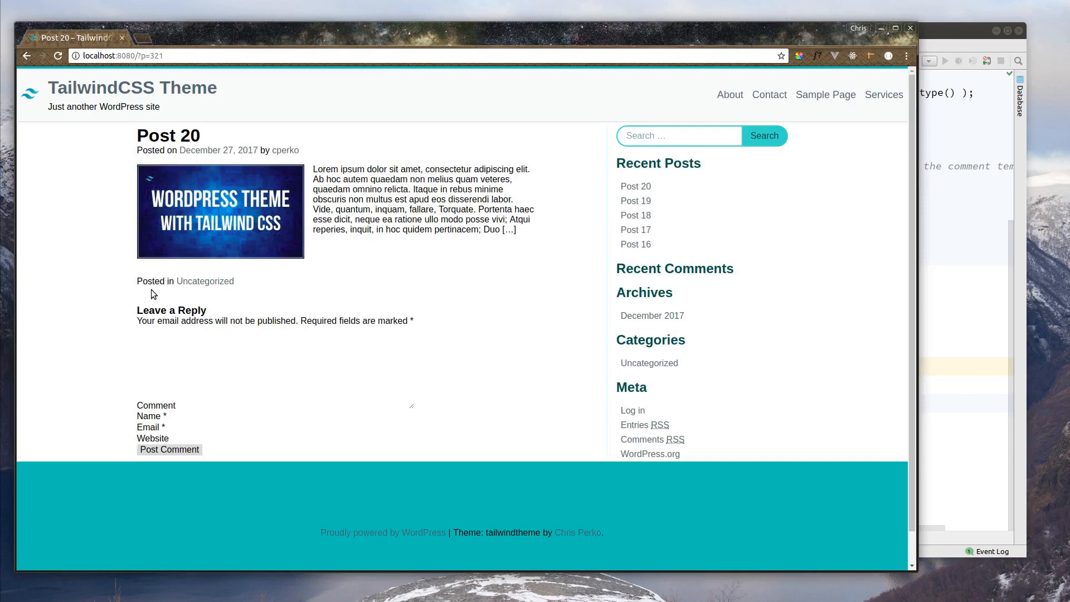
mouse_move(368, 225)
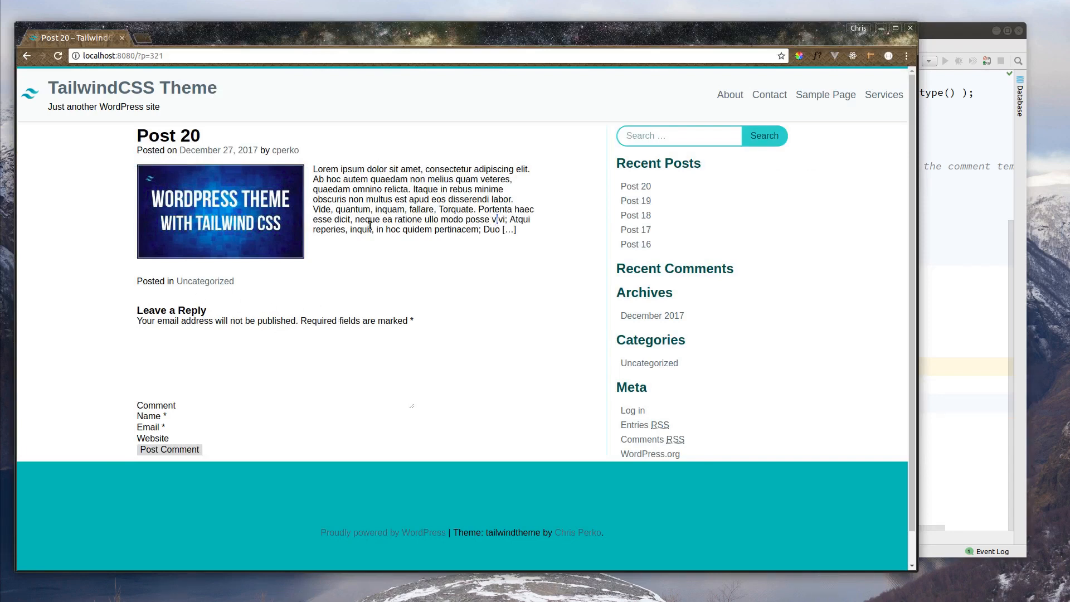
Select Post 20's excerpt in Chrome to check the two-column layout
drag(312, 169, 516, 229)
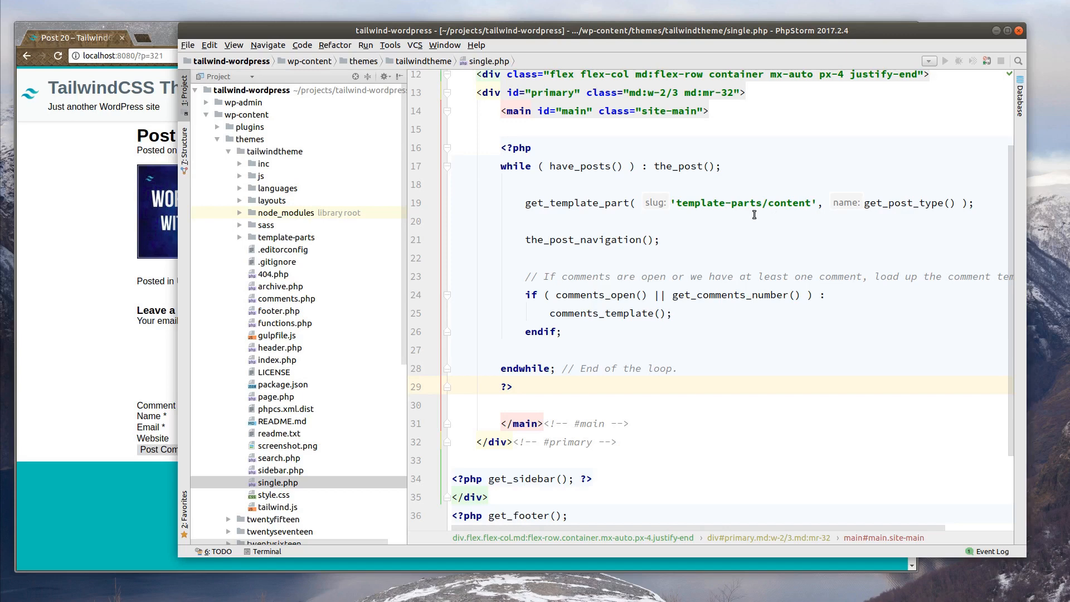
Open template-parts/content.php, unfold and cut the commented-out the_content block
double_click(789, 203)
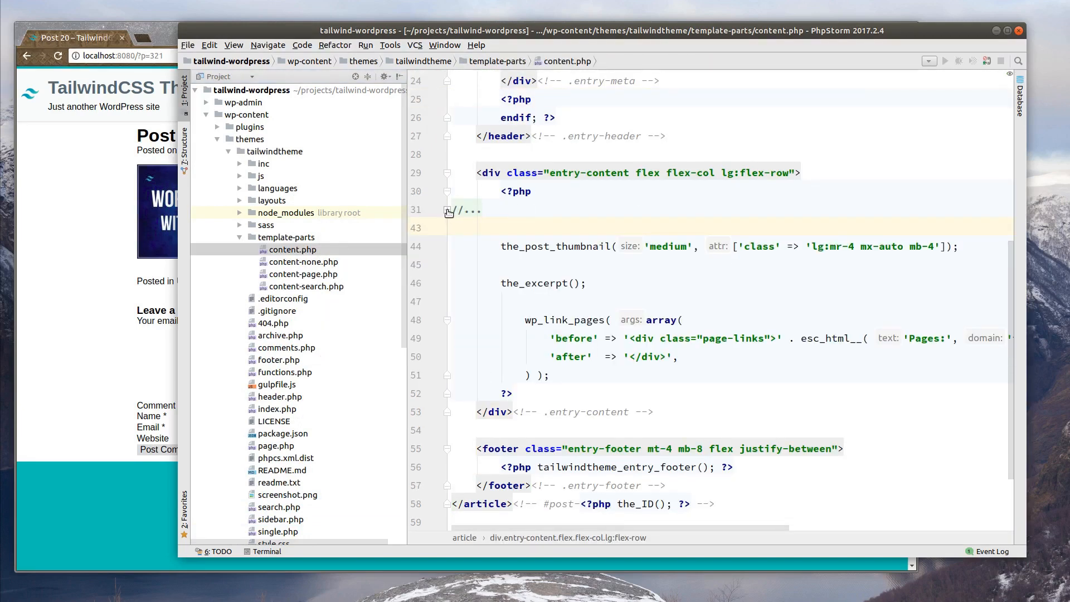
click(447, 212)
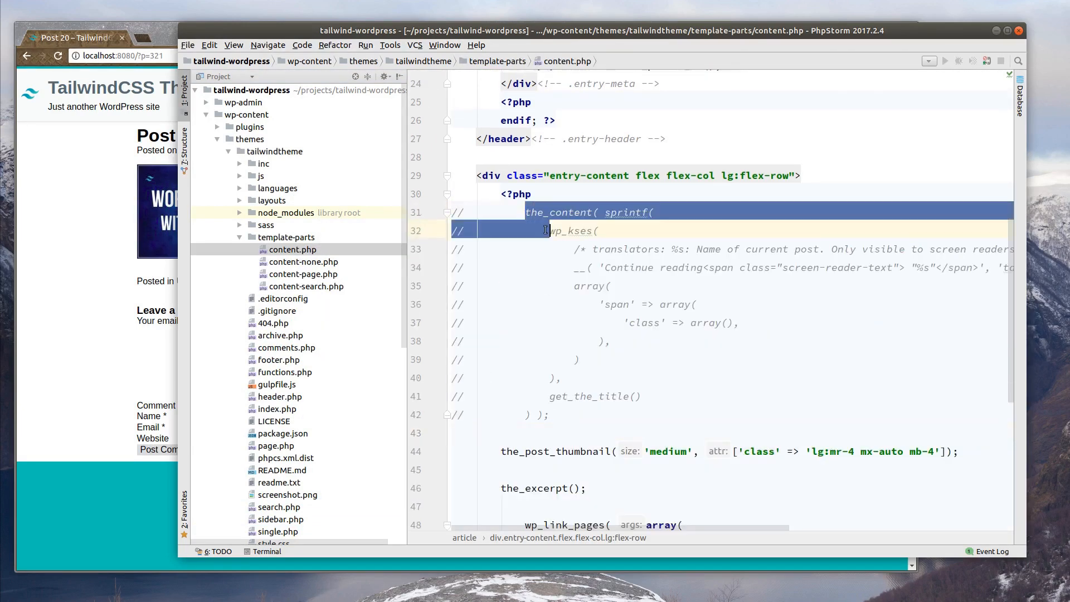
scroll(down, 3)
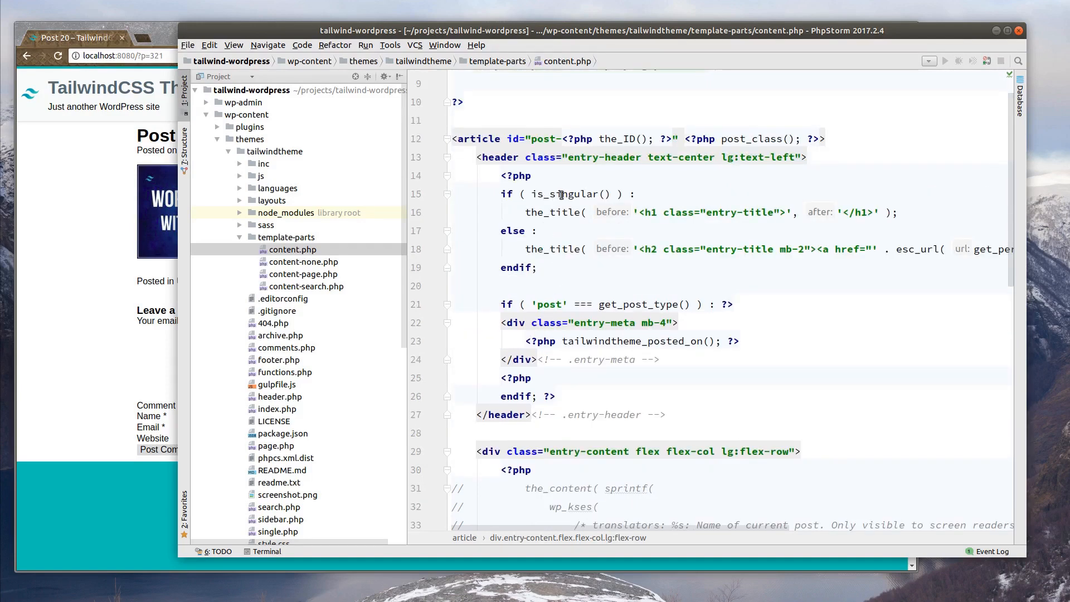
double_click(559, 193)
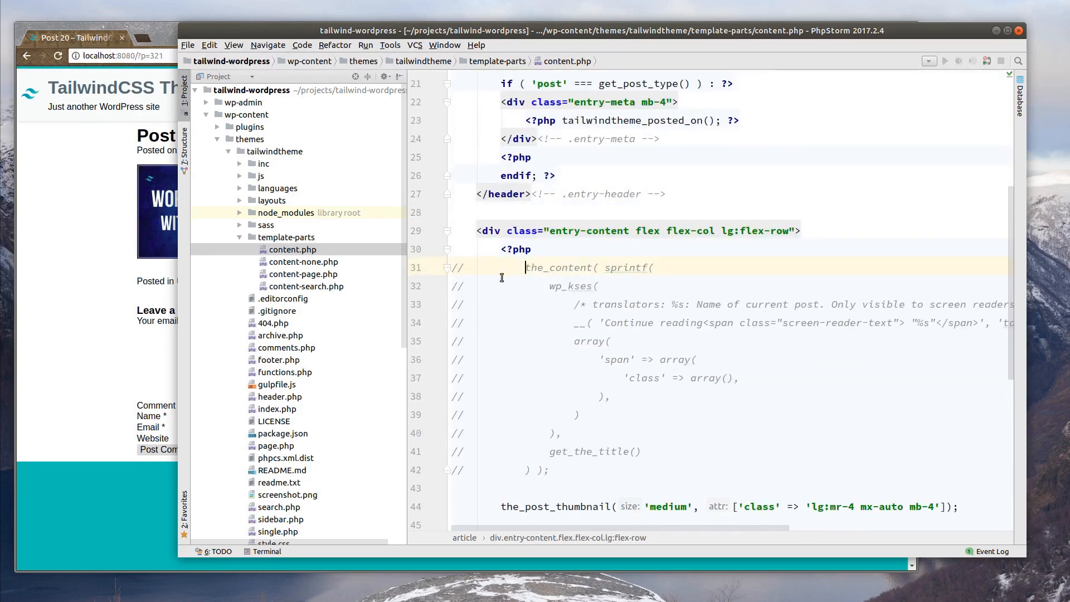
drag(525, 267, 549, 469)
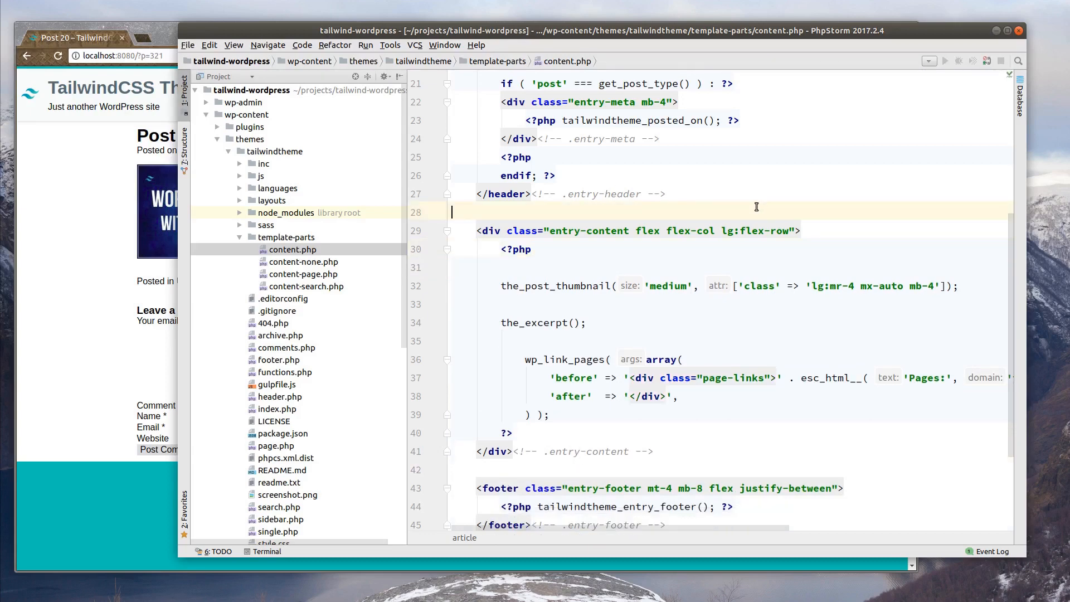
Wrap the excerpt block in if(is_singular()): else: endif; PHP tags
text(<?)
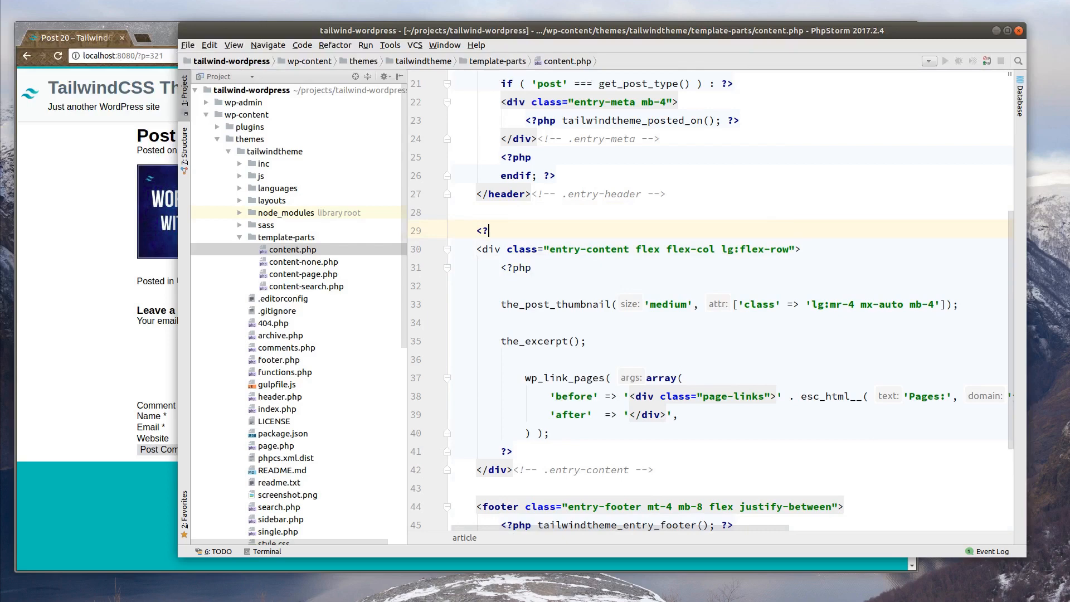
text(php)
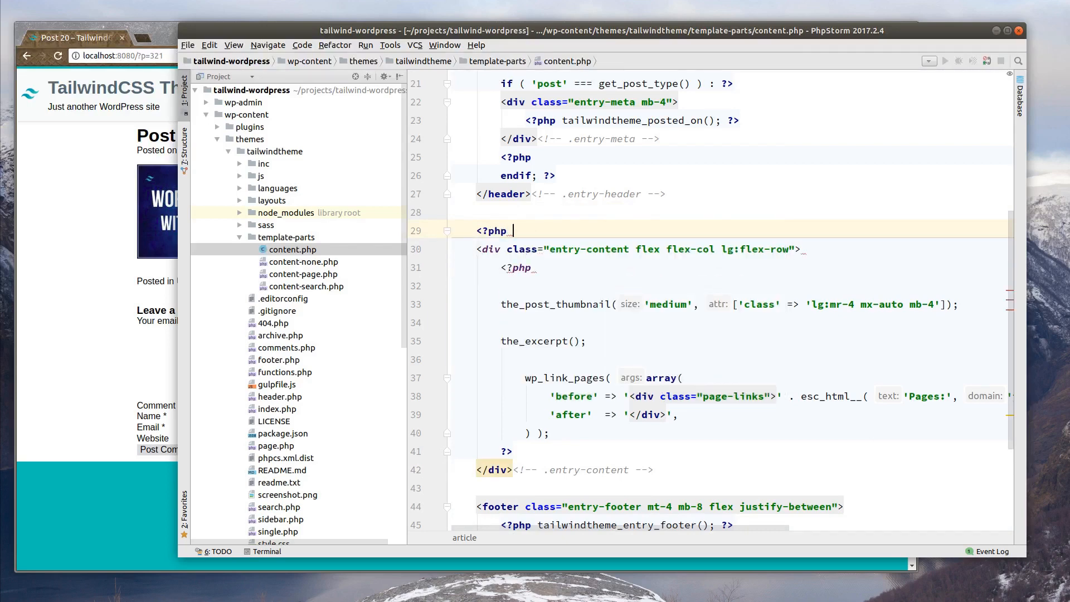
text(if(is_si)
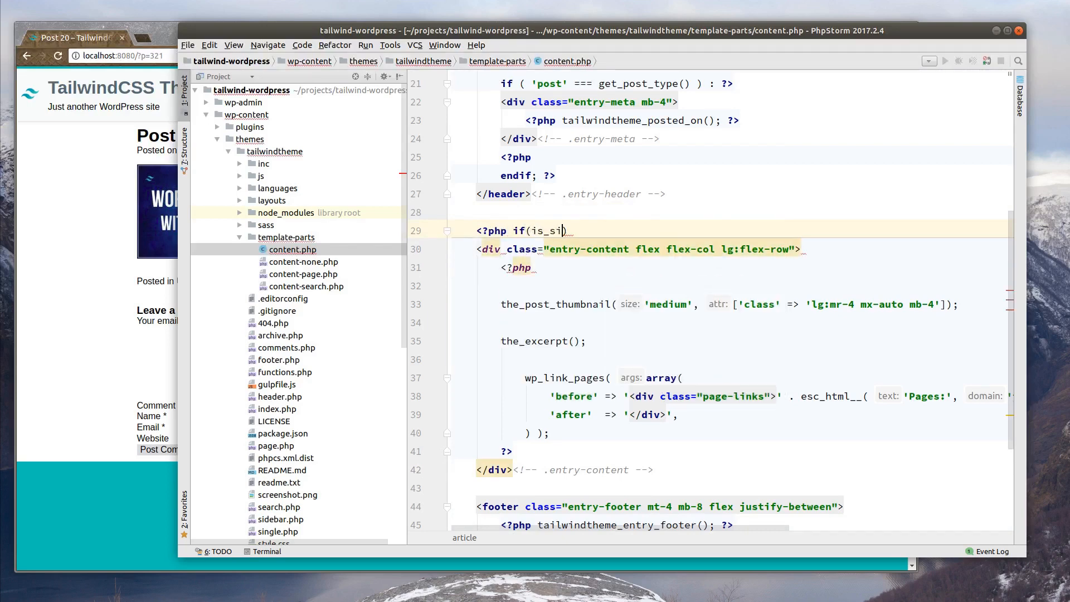
text(ngular())
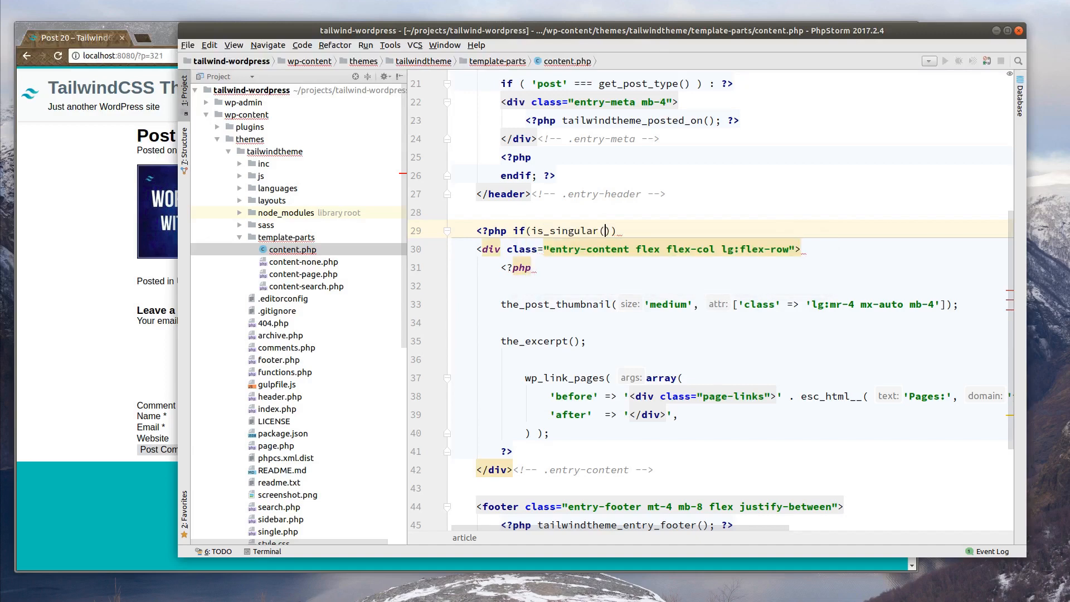
text(): ?>)
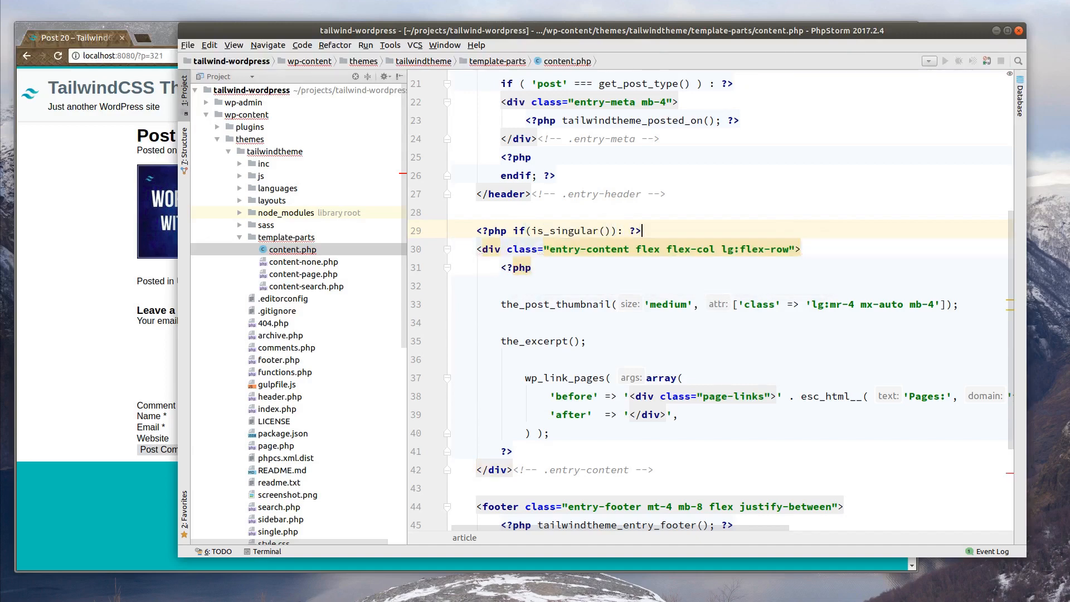
text(<?php_e)
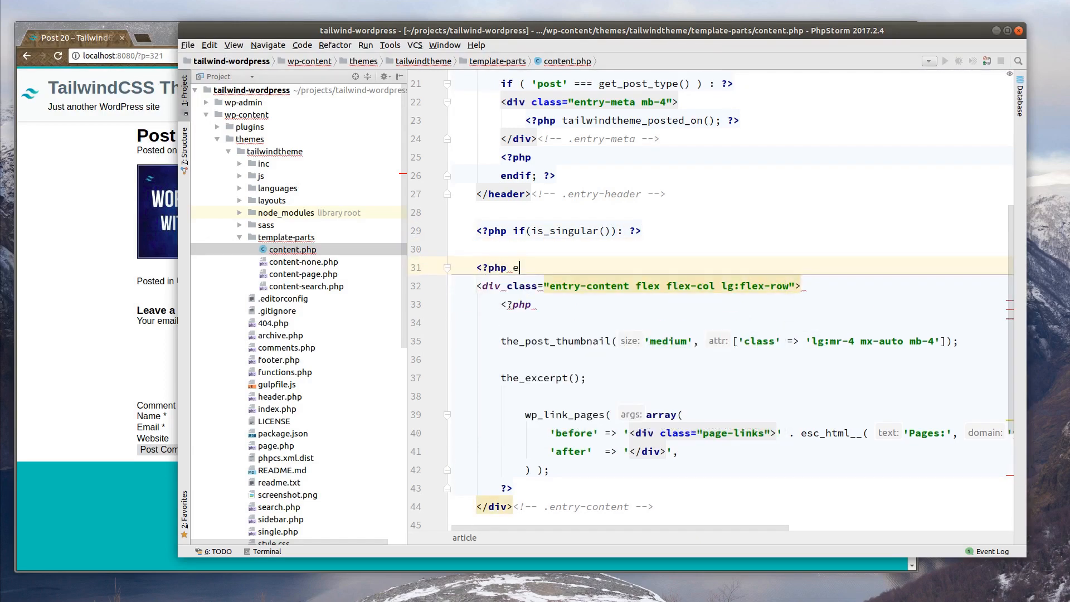
text(lse: ?>)
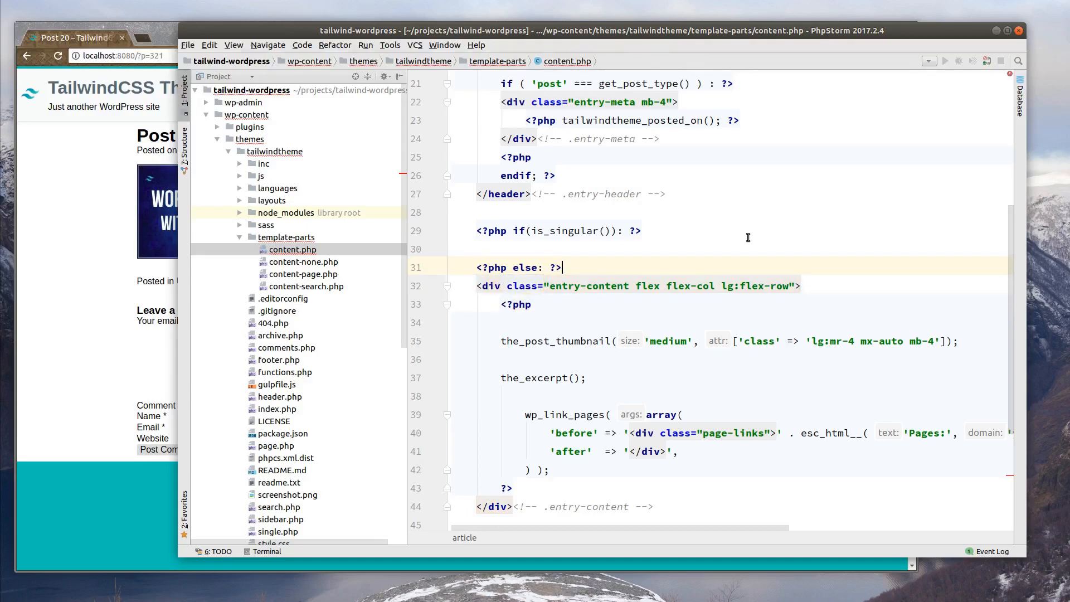
scroll(down, 3)
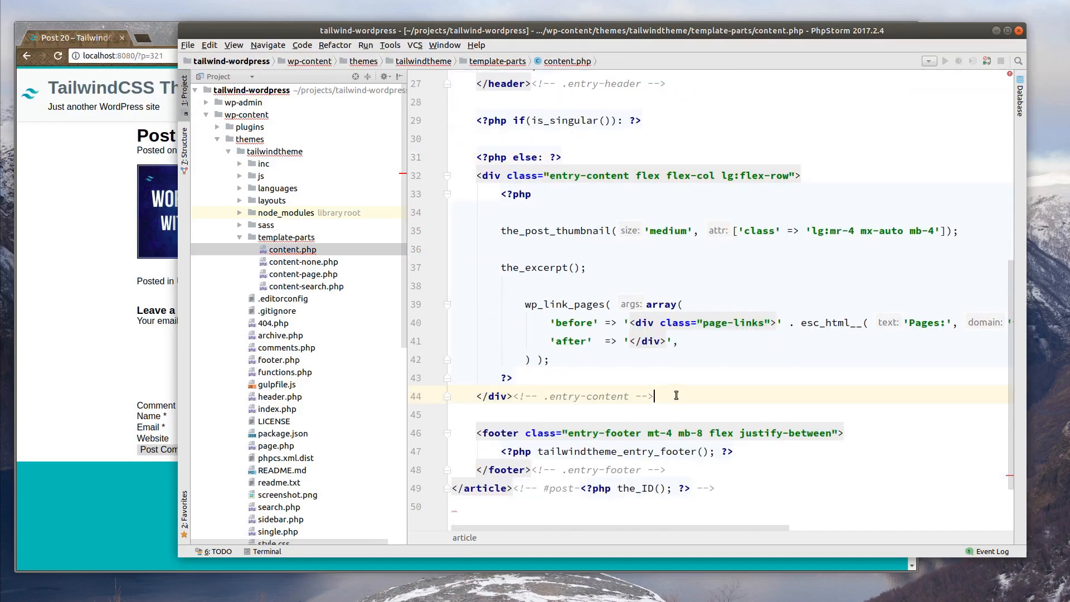
text(<?php endif; ?>)
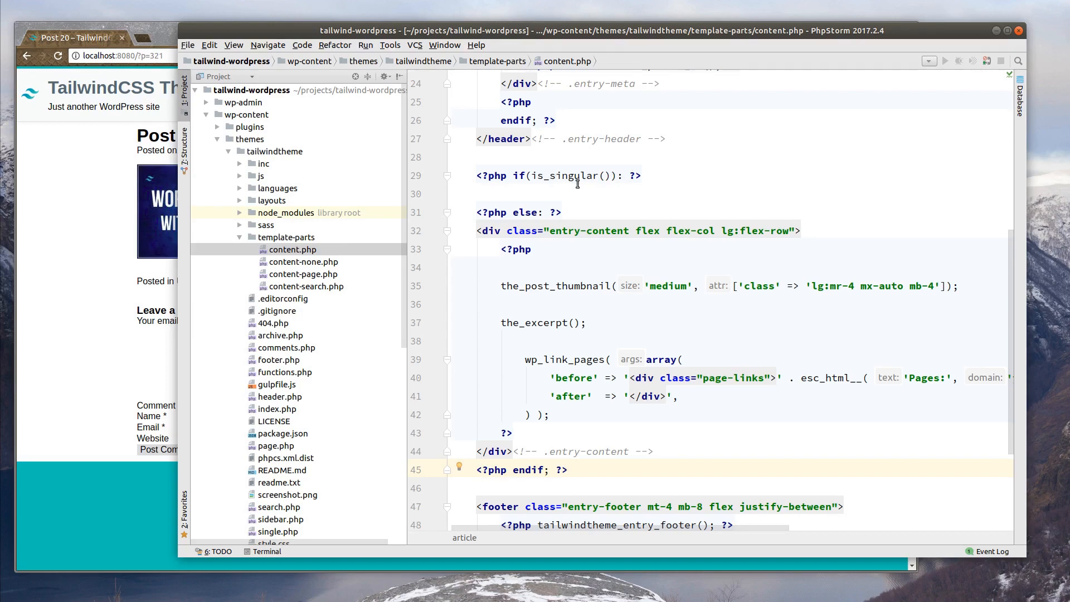
Paste the the_content( sprintf(...) ) call into the is_singular() branch
click(553, 194)
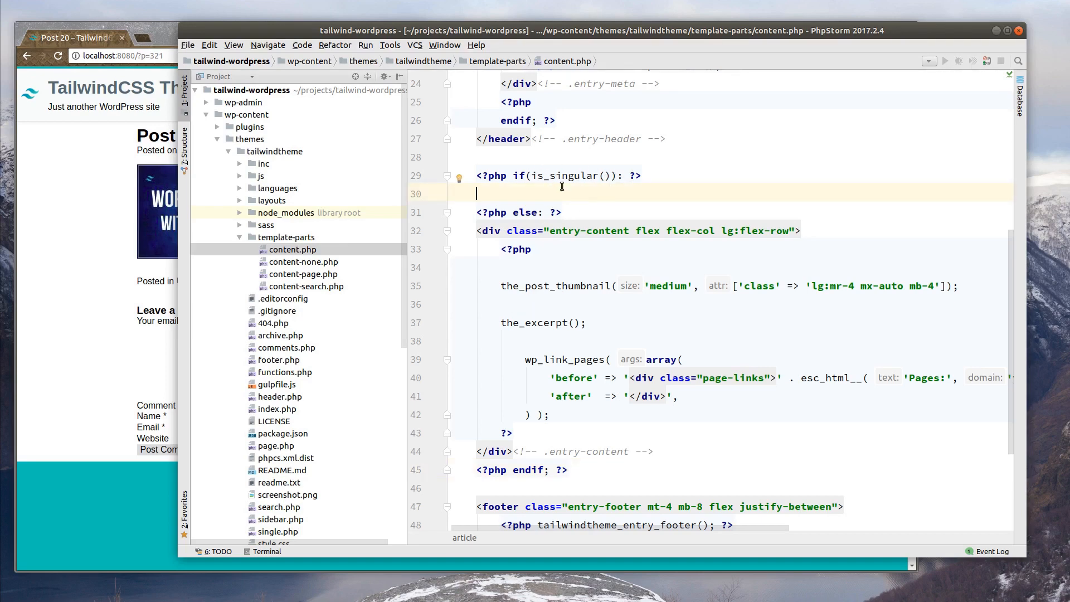
mouse_move(726, 133)
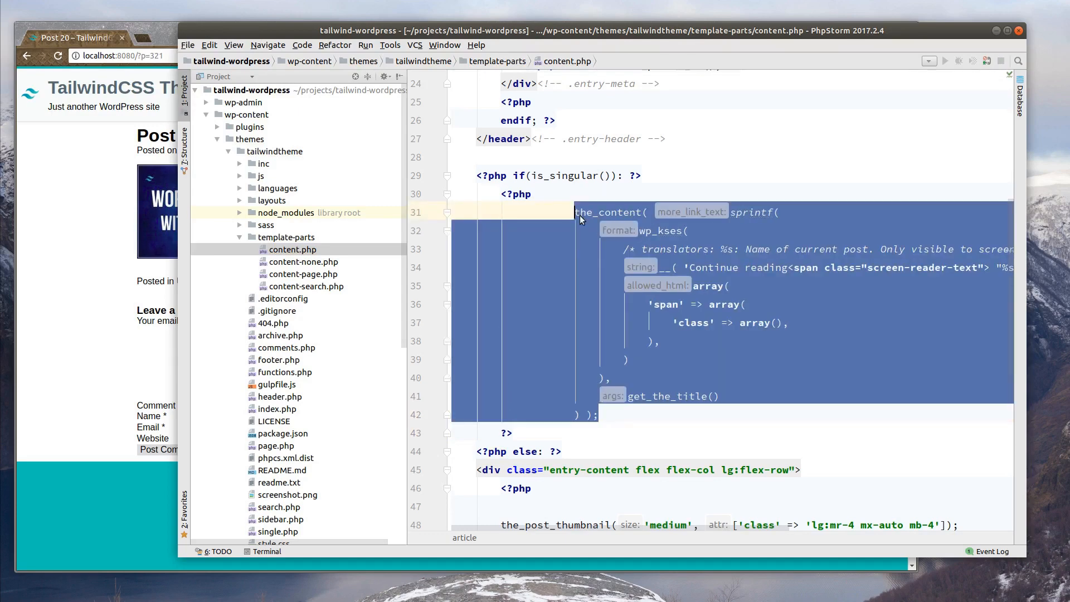
click(533, 193)
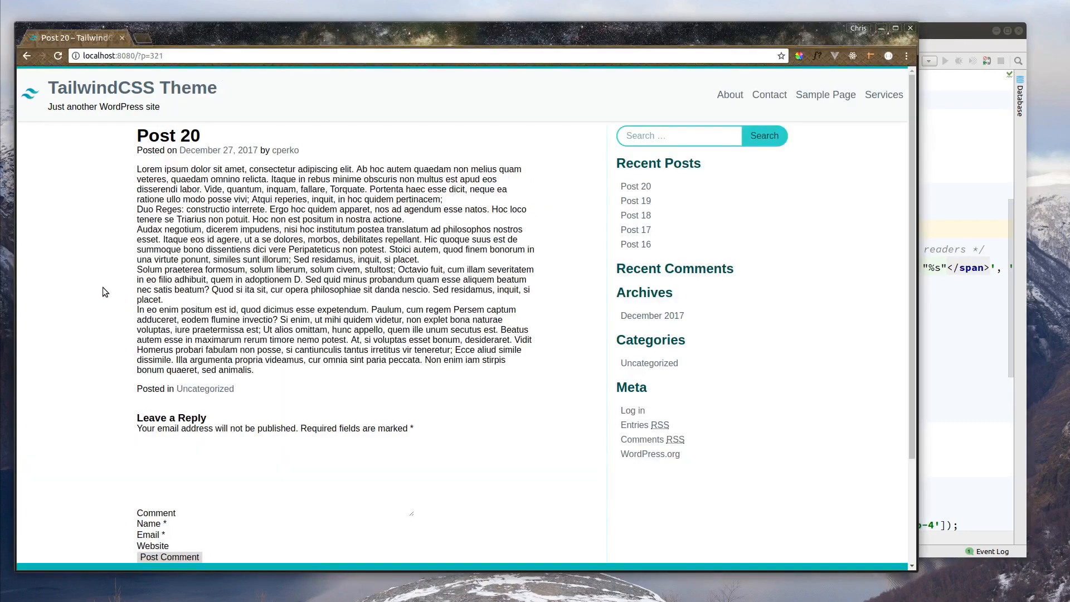
Select Post 20's full body text and click into the Comment textarea
drag(137, 168, 495, 392)
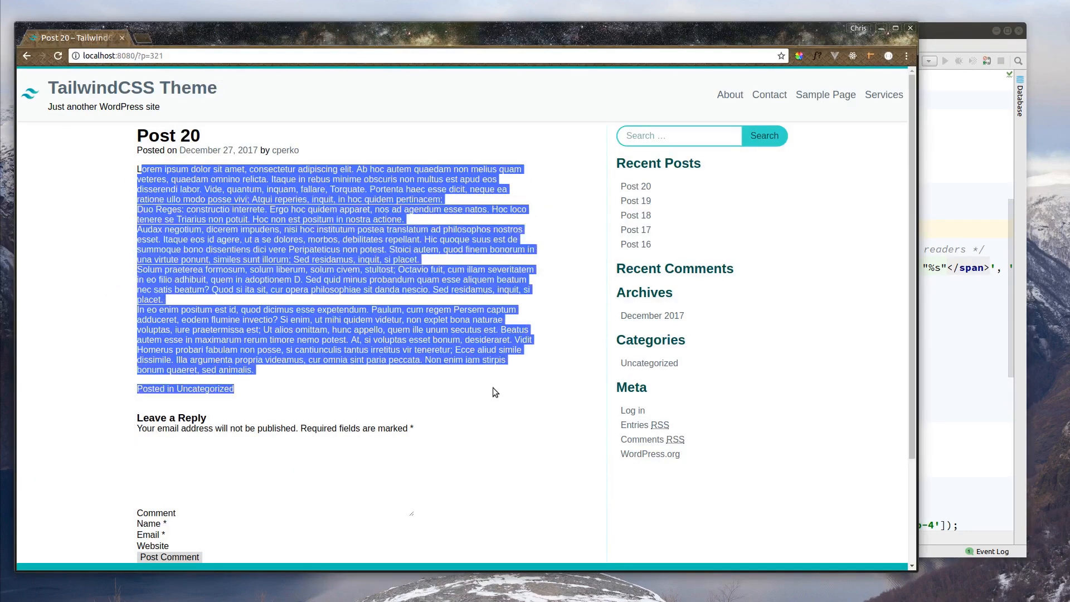
scroll(down, 3)
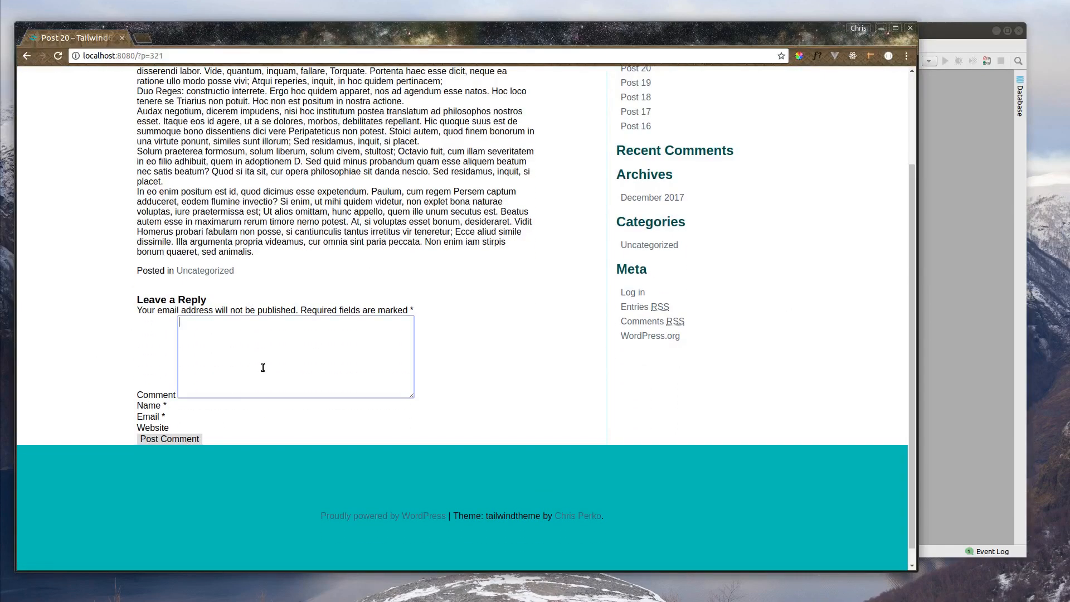
click(249, 427)
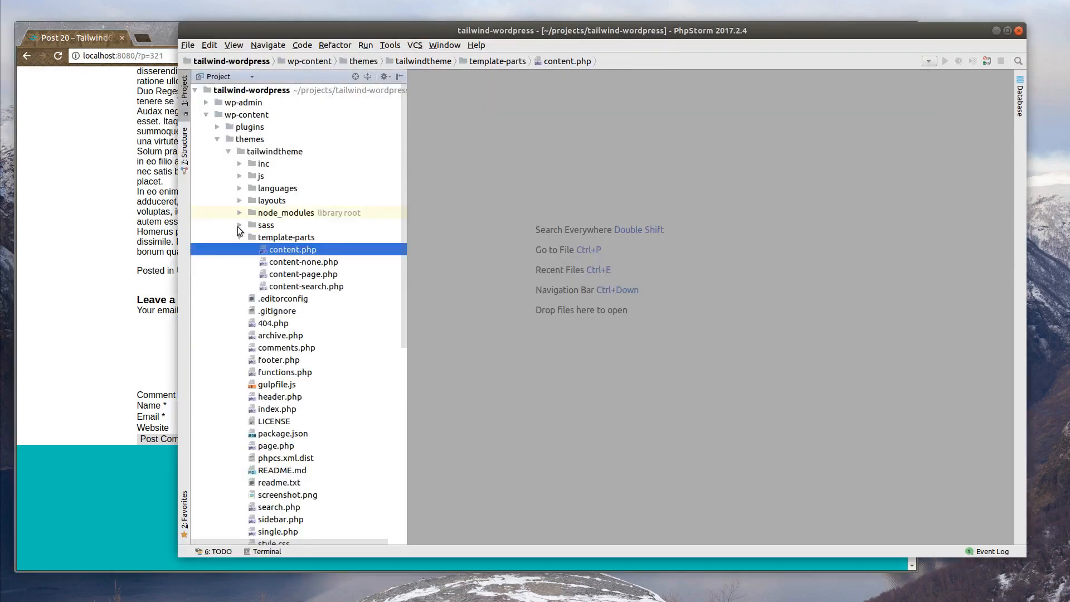
In elements.scss, add a textarea, input rule applying .border-2 .border-teal .p-2
click(240, 224)
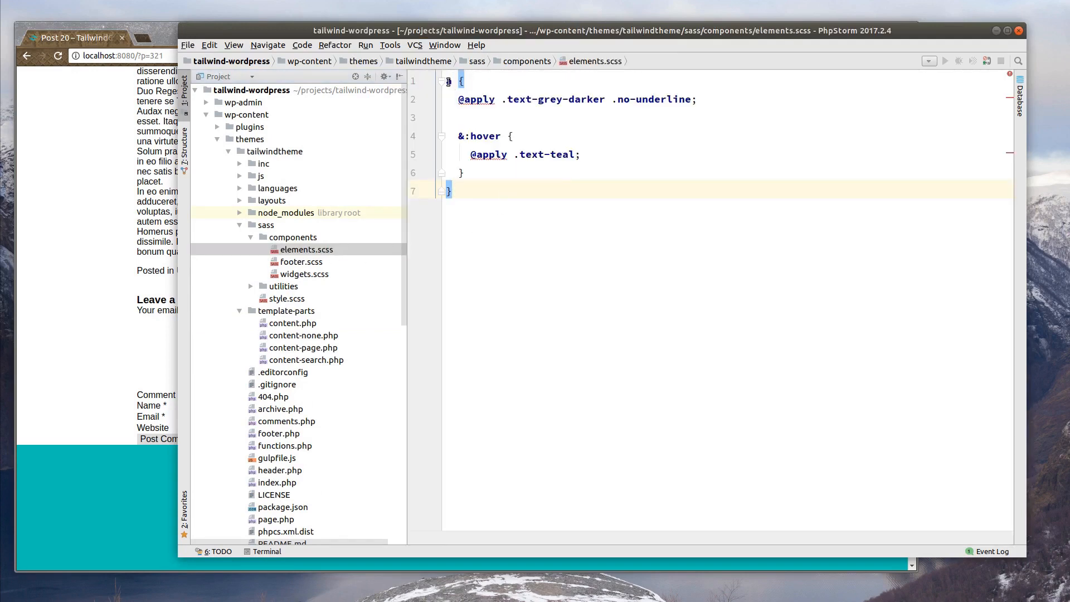
text(a)
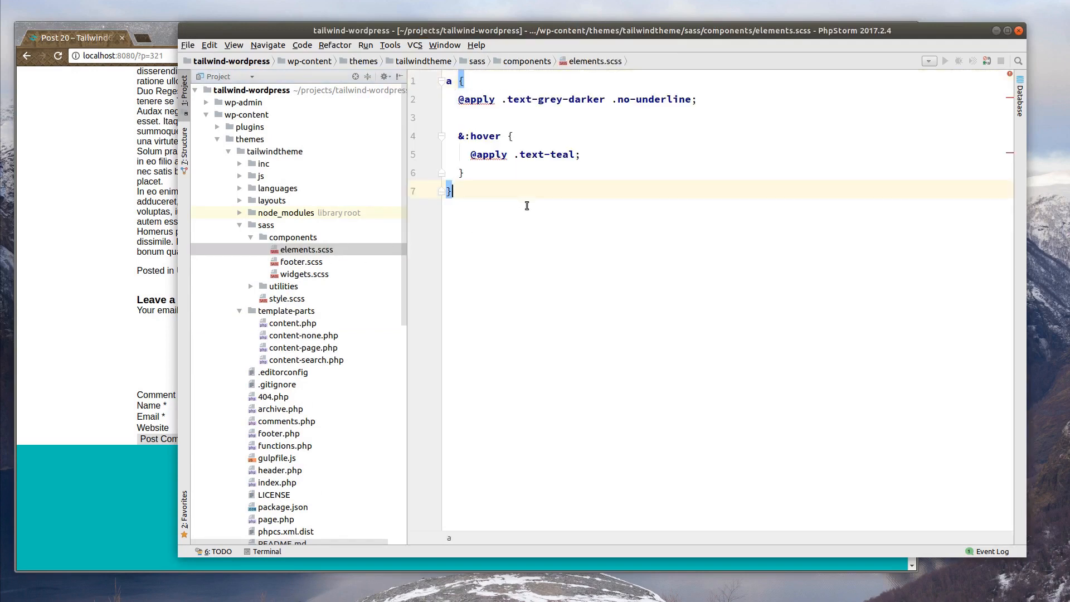
key(enter)
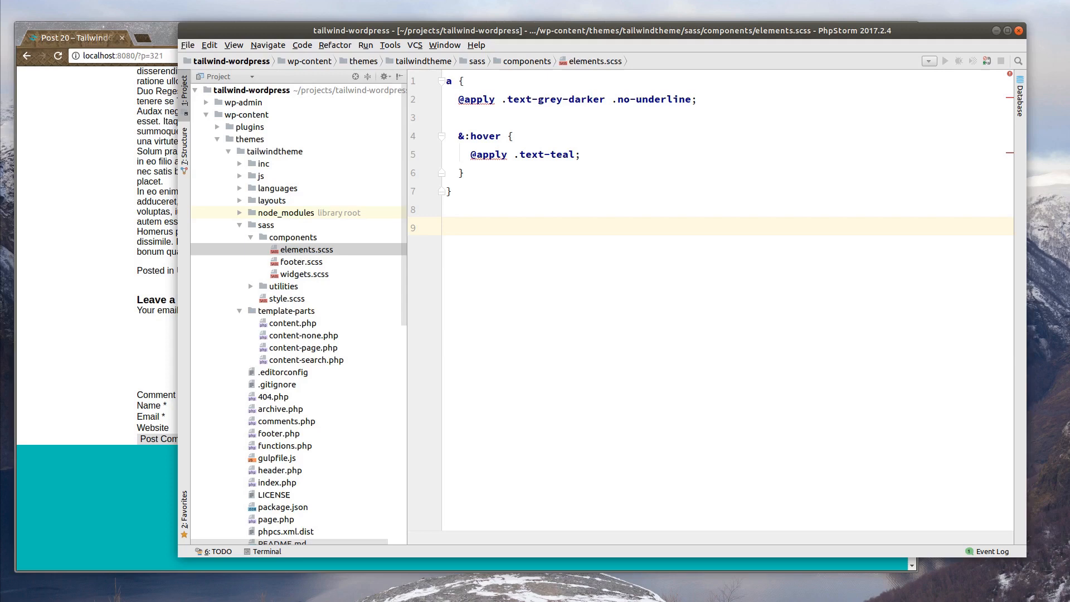
text(textarea,)
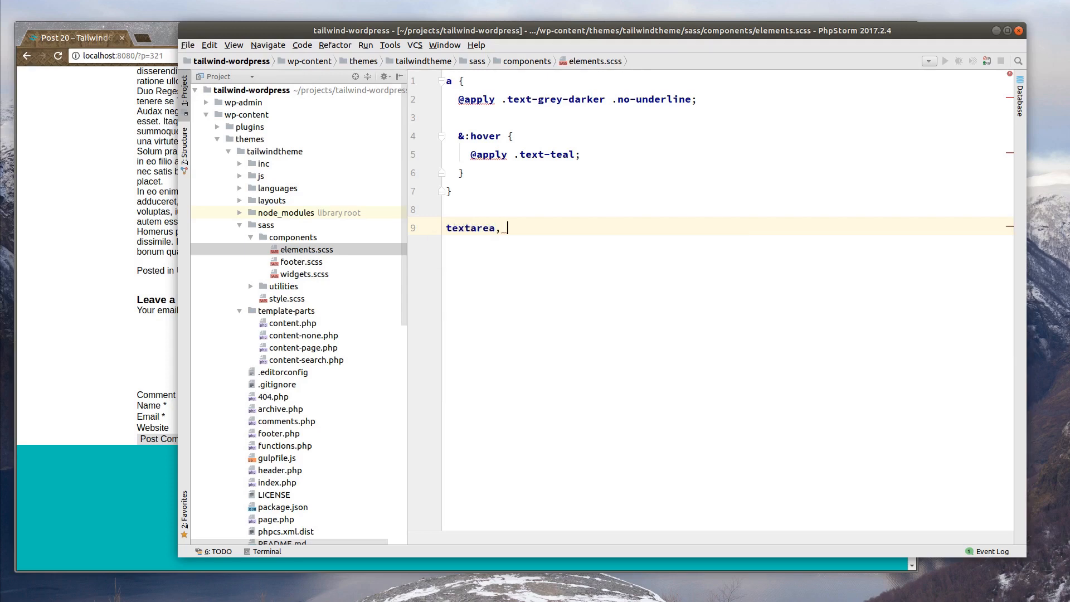
text(input {)
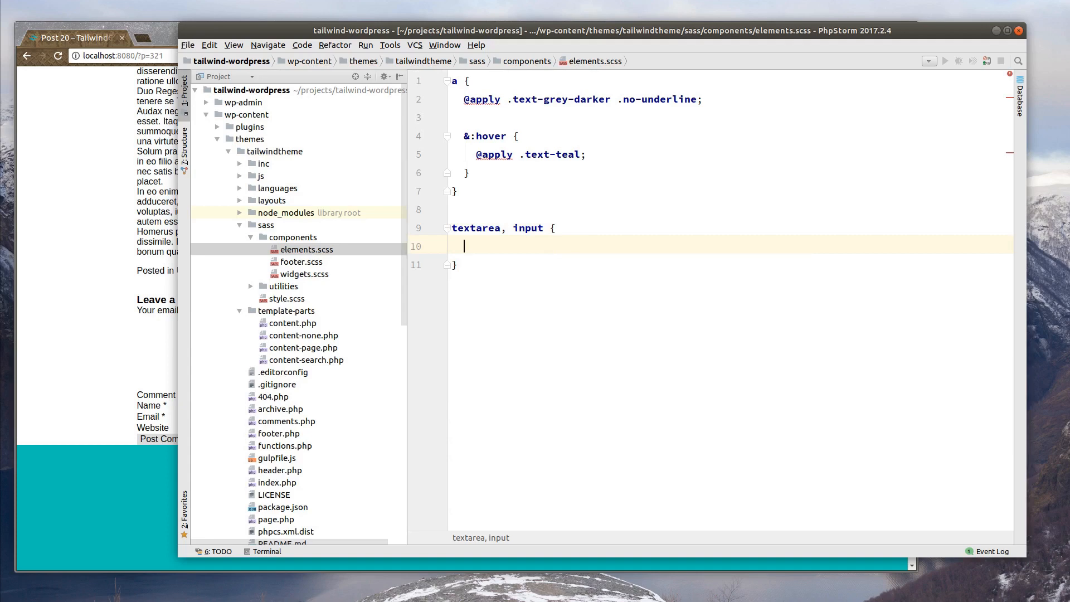
text(@apply .border-)
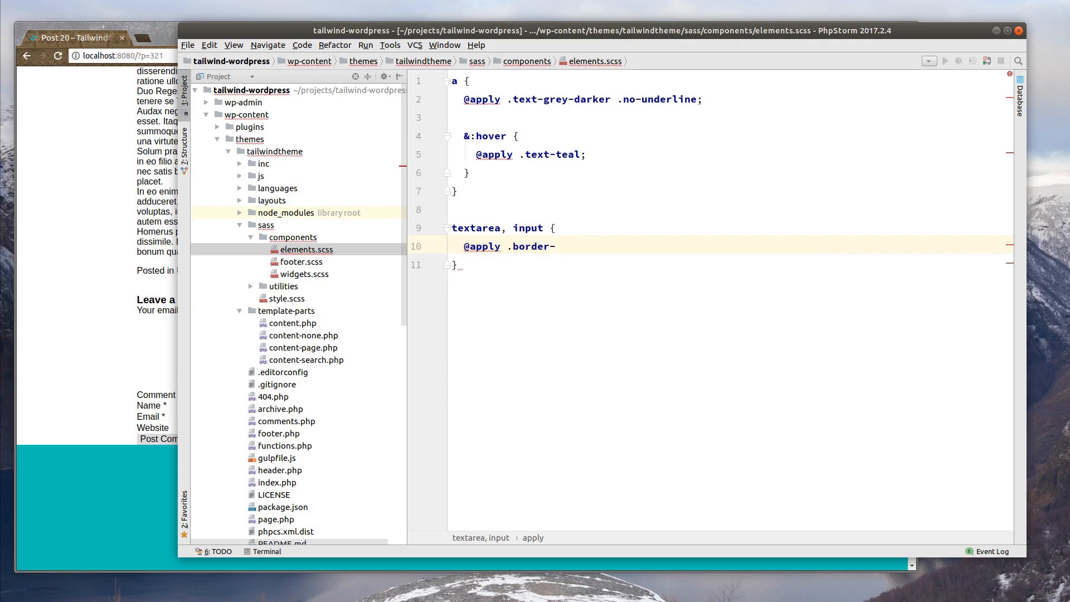
text(2)
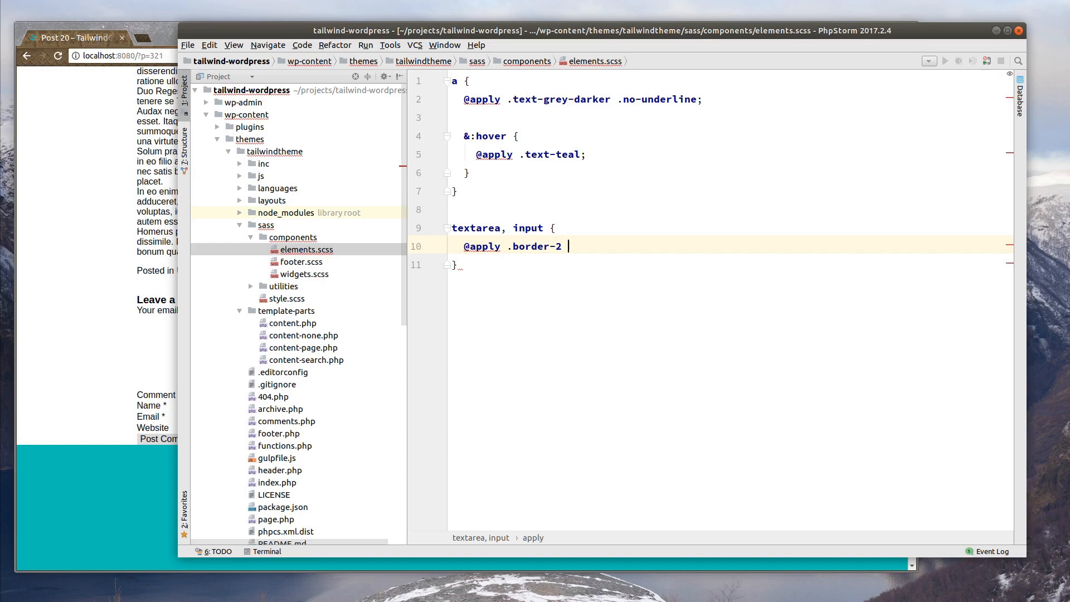
text(.border-)
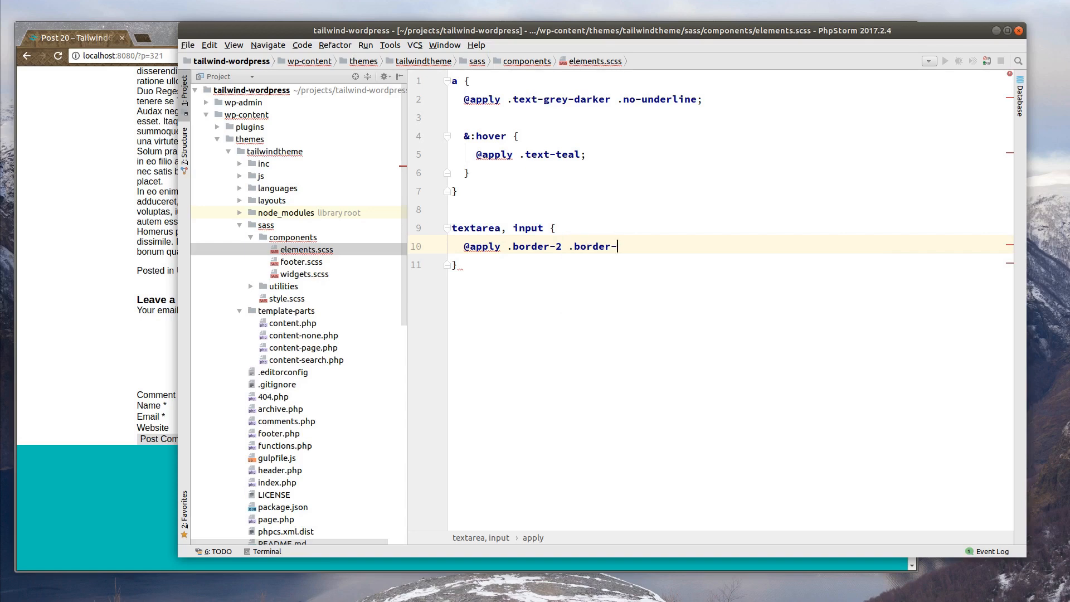
text(teal;)
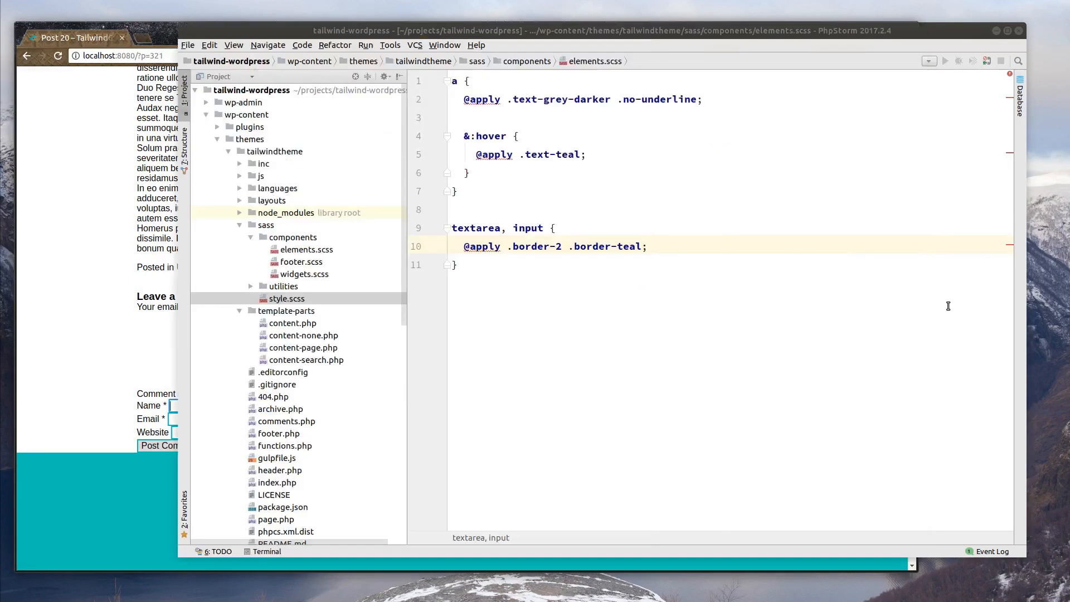
text(.)
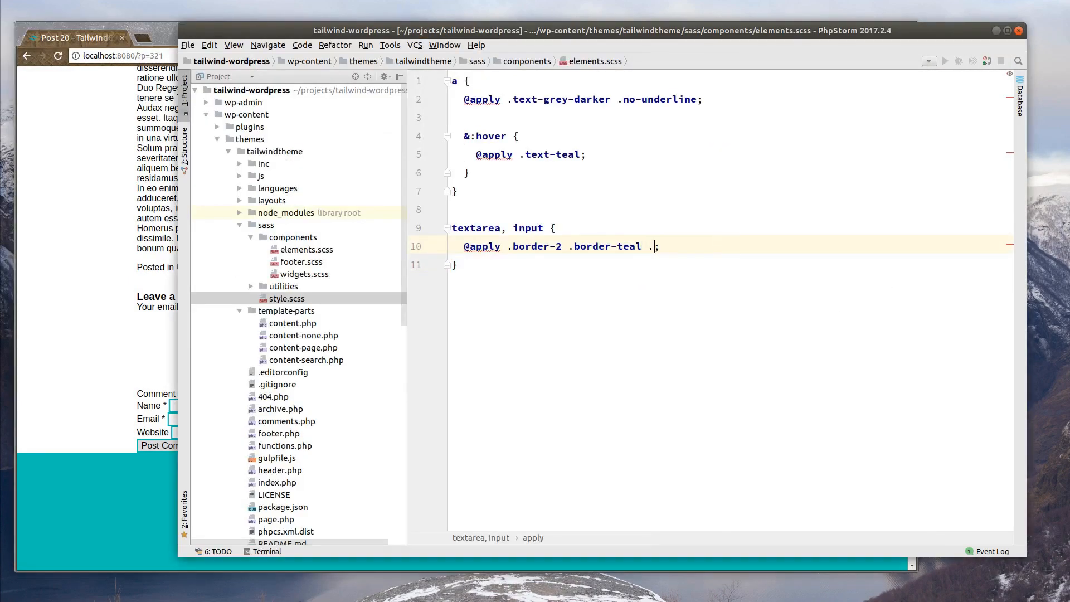
text(p-2)
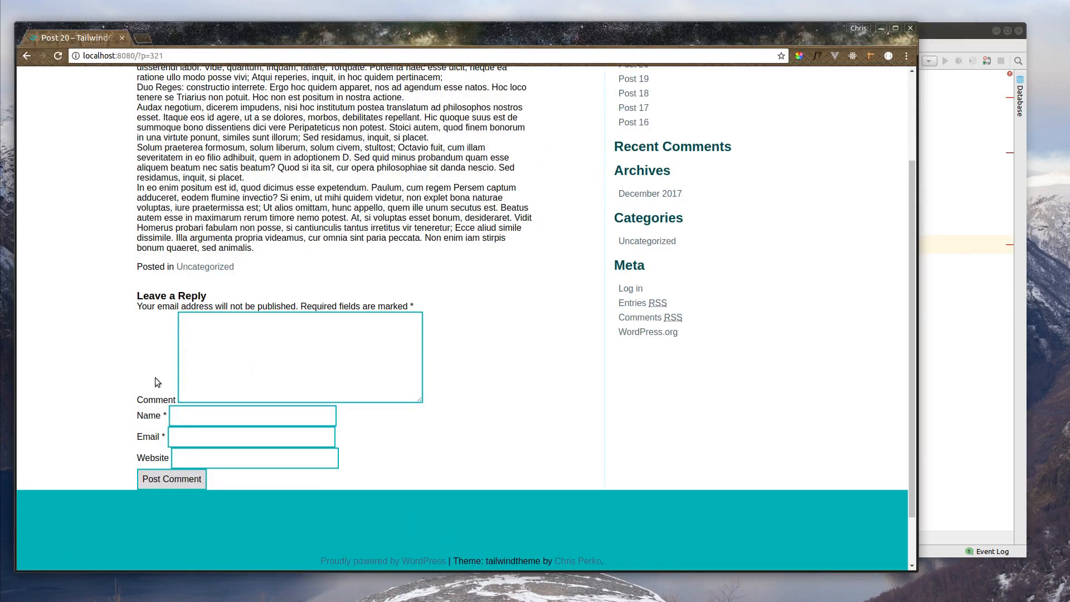
Add outline: none and .my-2 to the rule, testing the Name and Comment fields
click(252, 437)
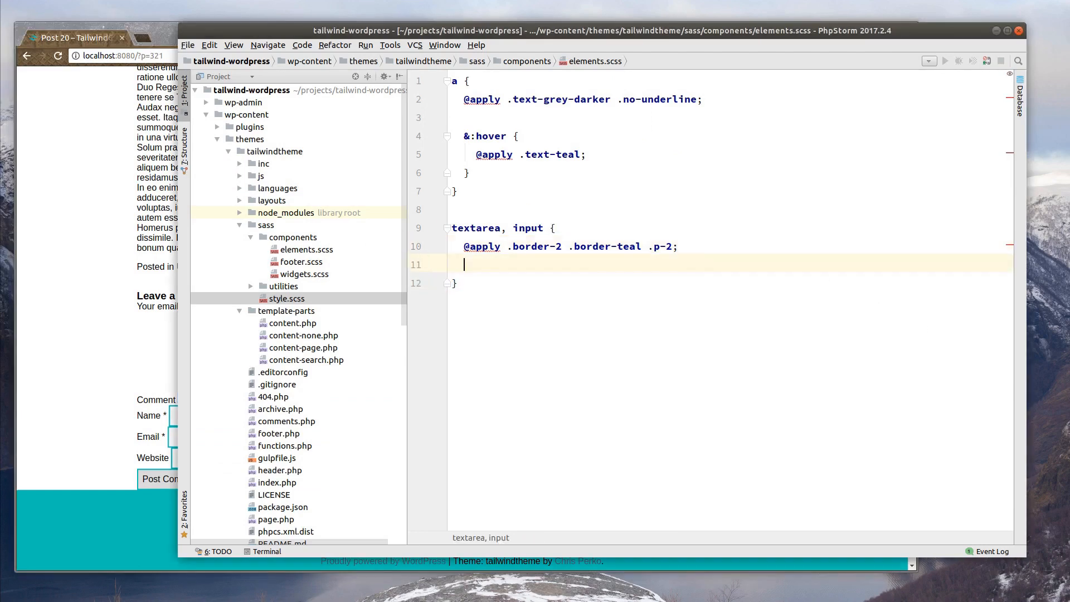
text(outline: non)
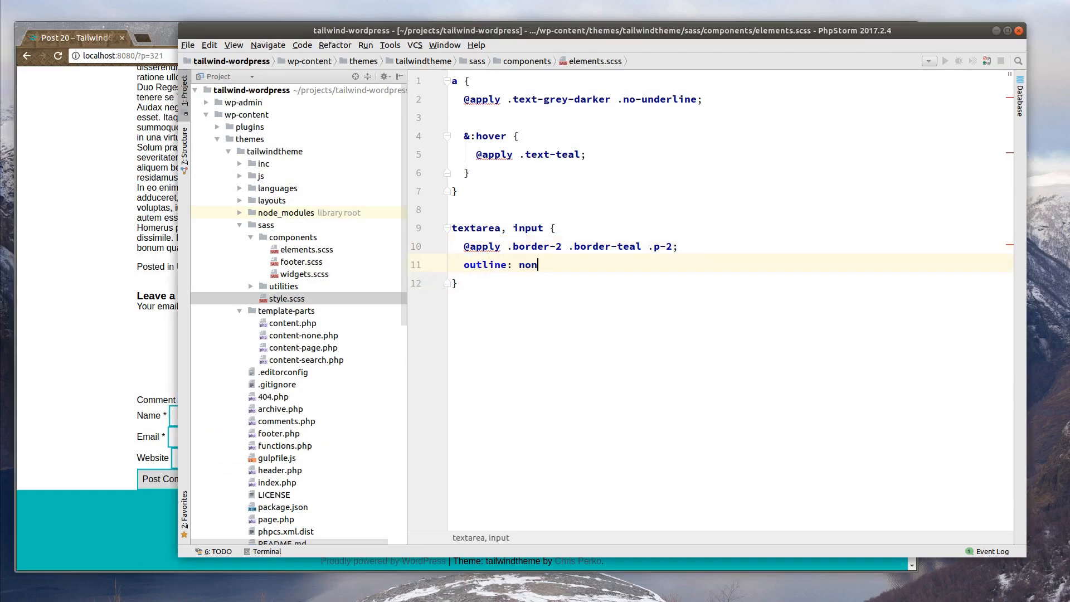
text(e;)
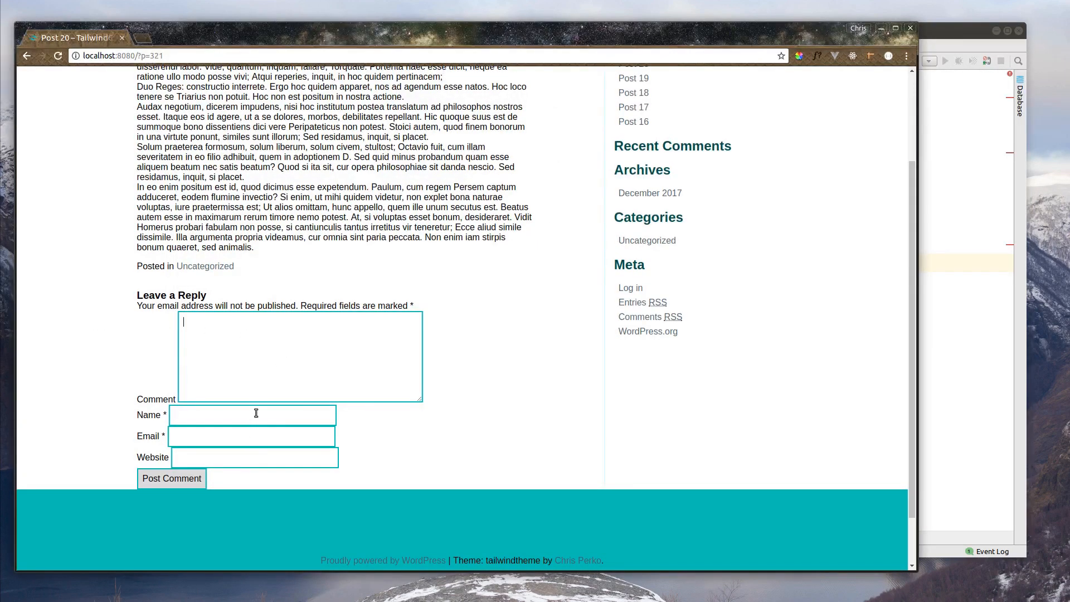
click(253, 414)
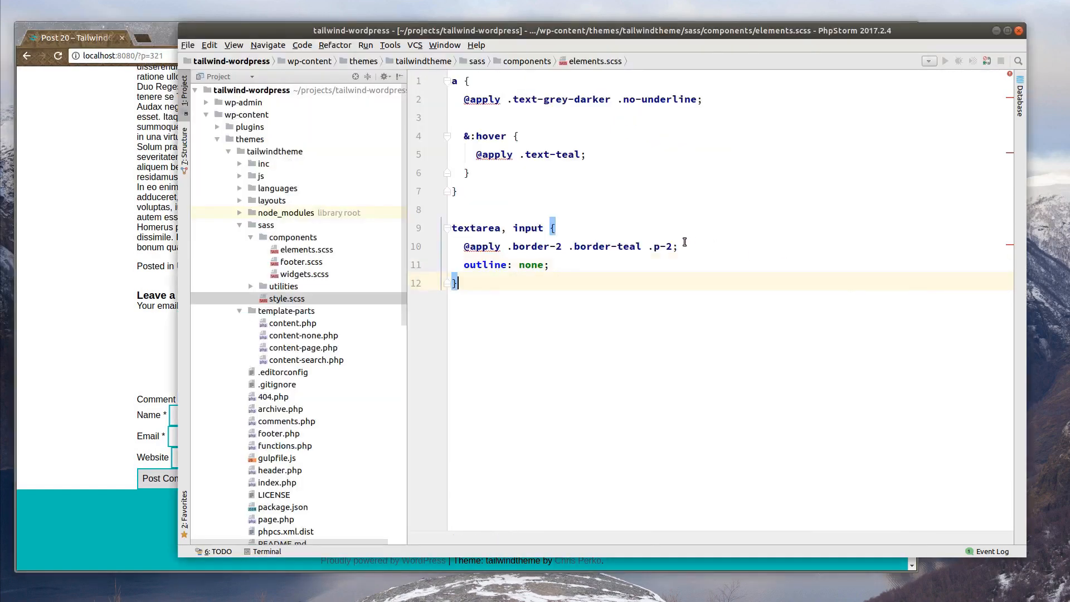
text(.my)
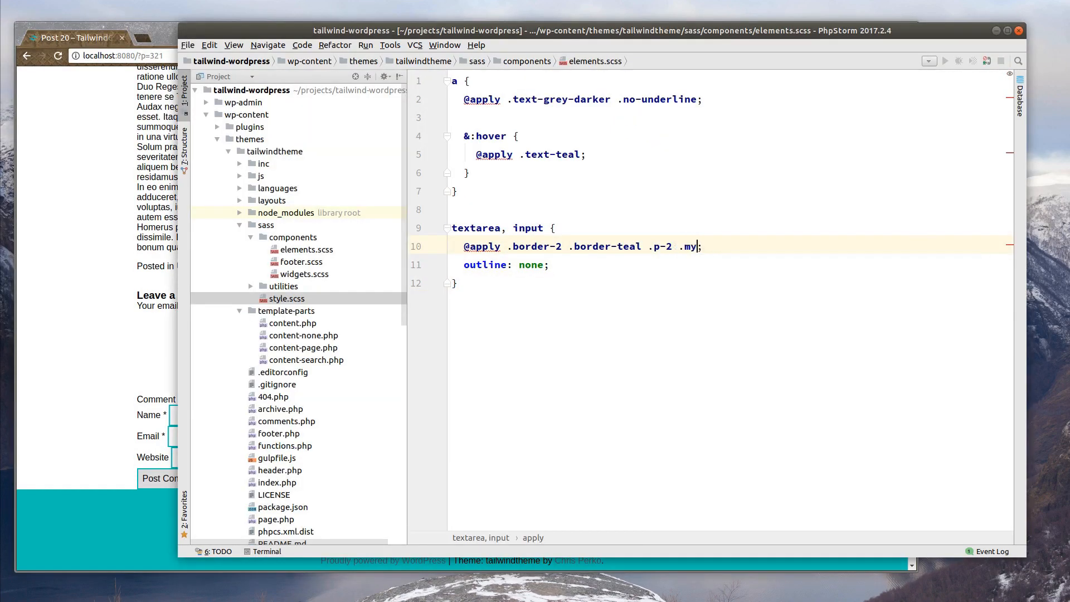
text(-2)
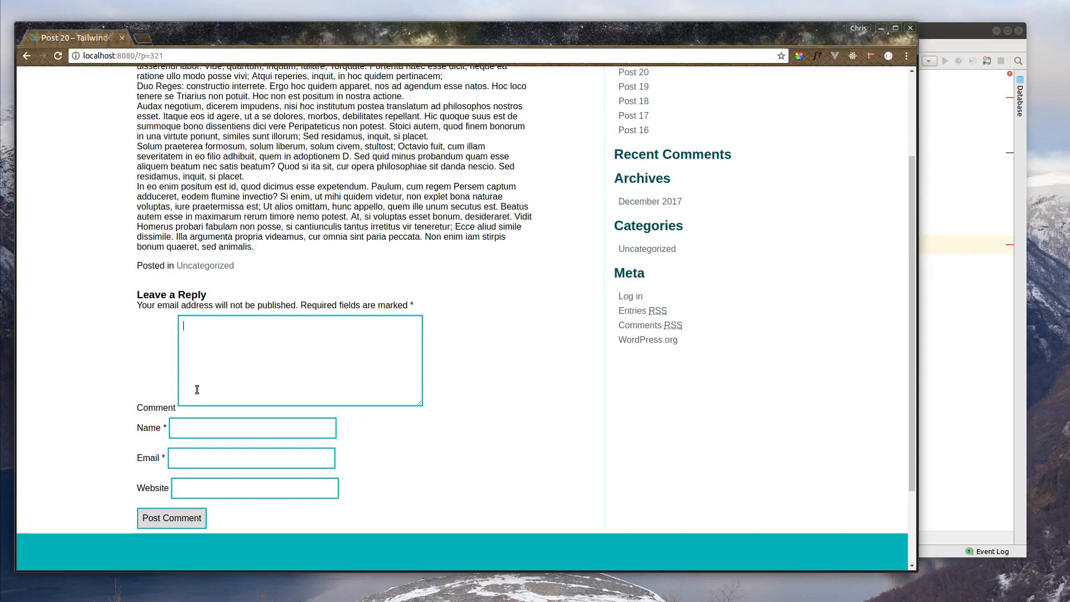
click(253, 428)
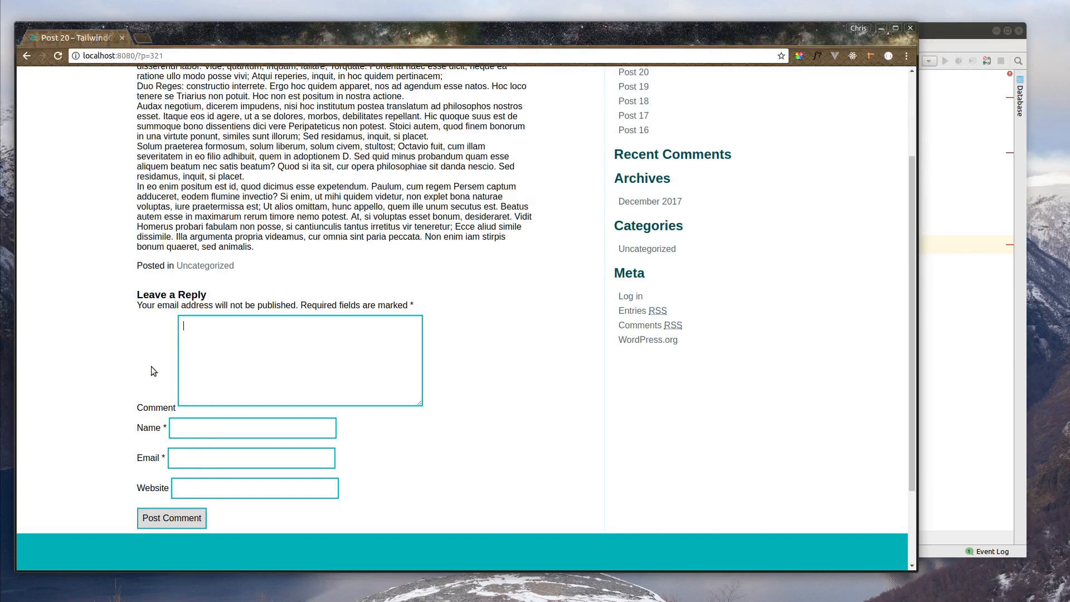
mouse_move(149, 413)
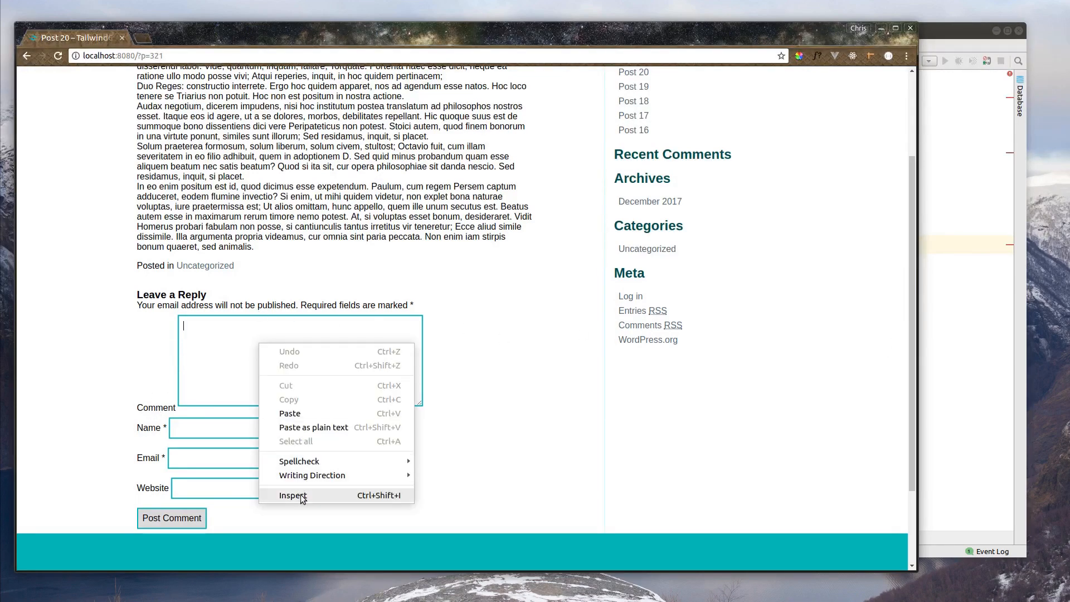
Inspect the comment textarea and examine the form's comment-form class in DevTools
click(292, 495)
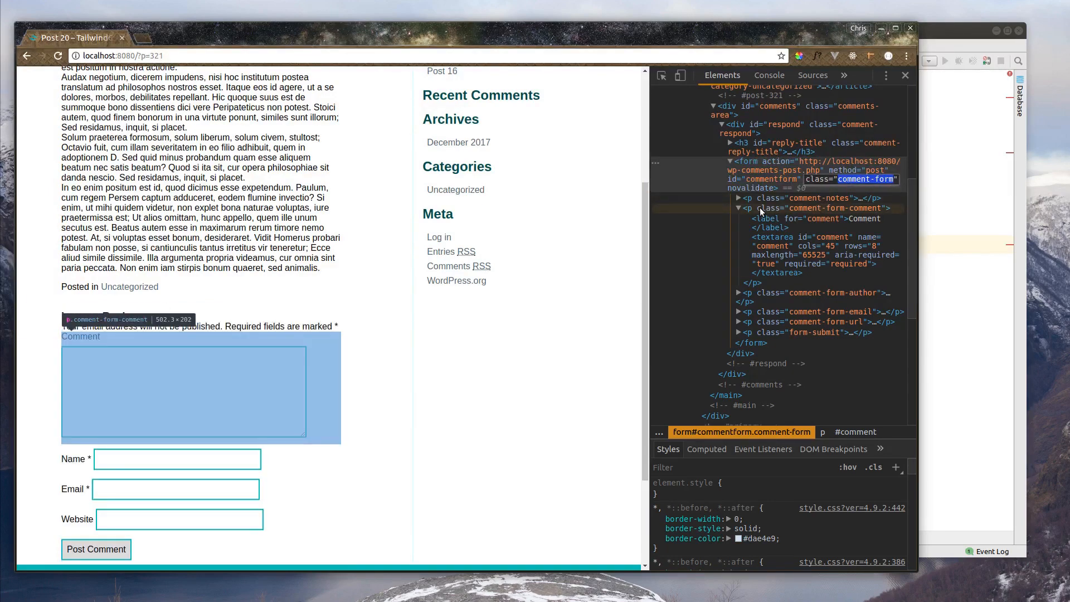
click(738, 207)
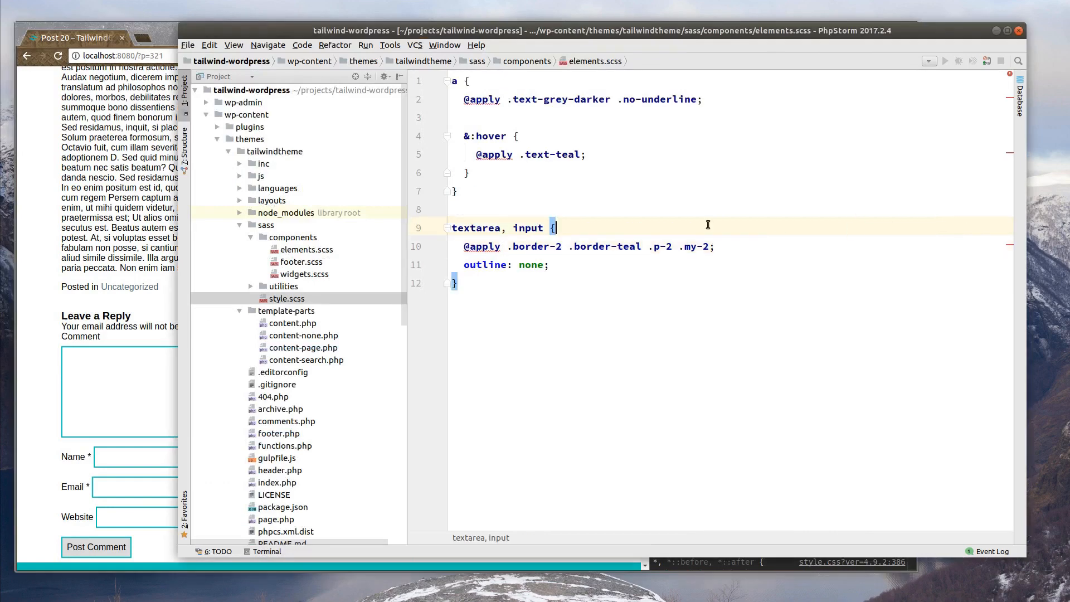
Create comments.scss in sass/components, import it into style.scss, and open it
right_click(294, 237)
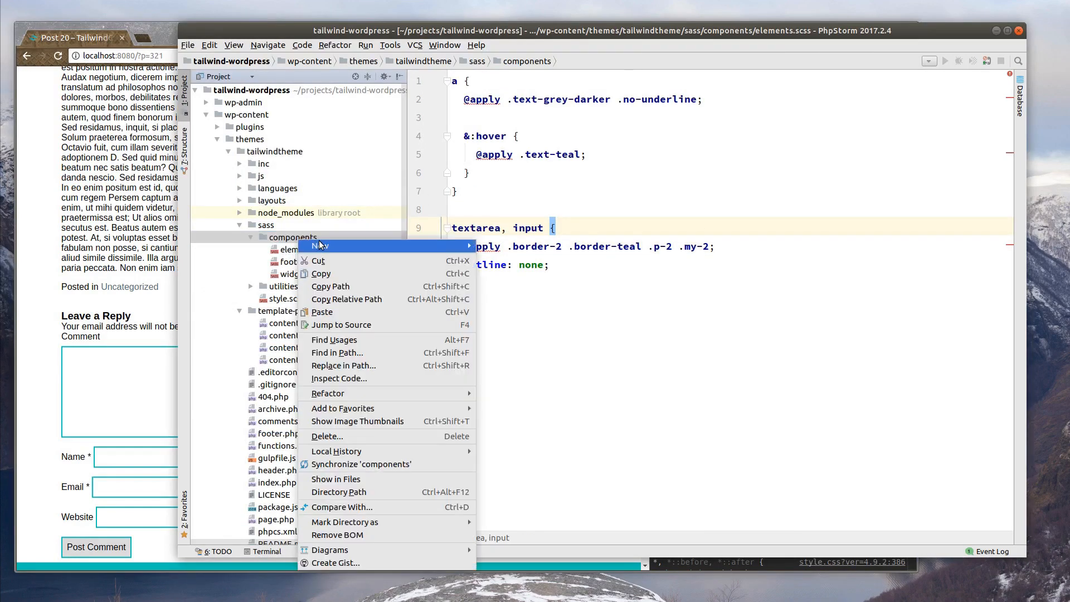
text(co)
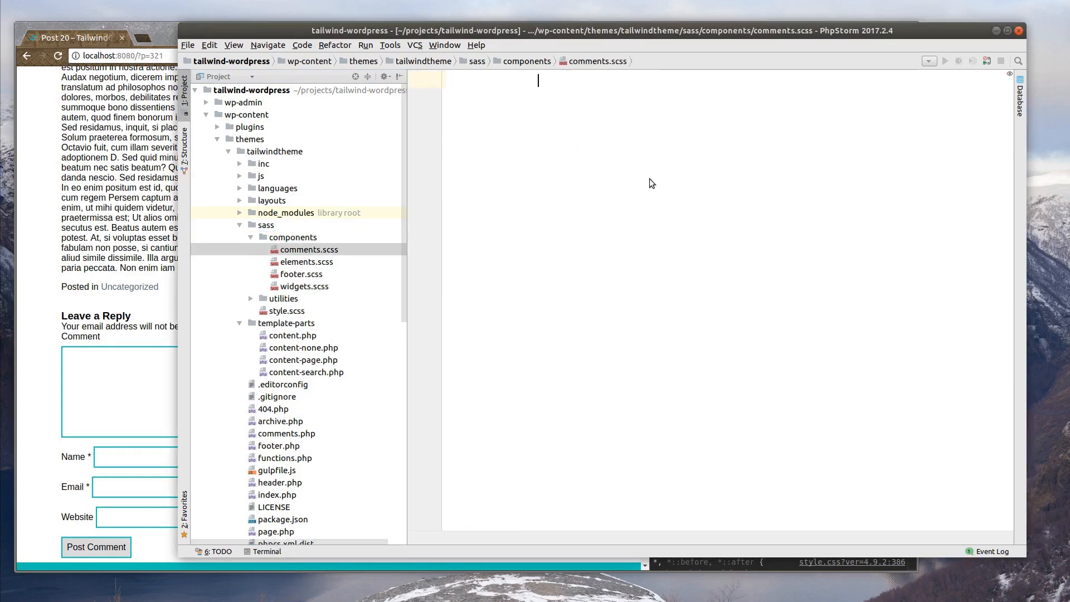
mouse_move(283, 312)
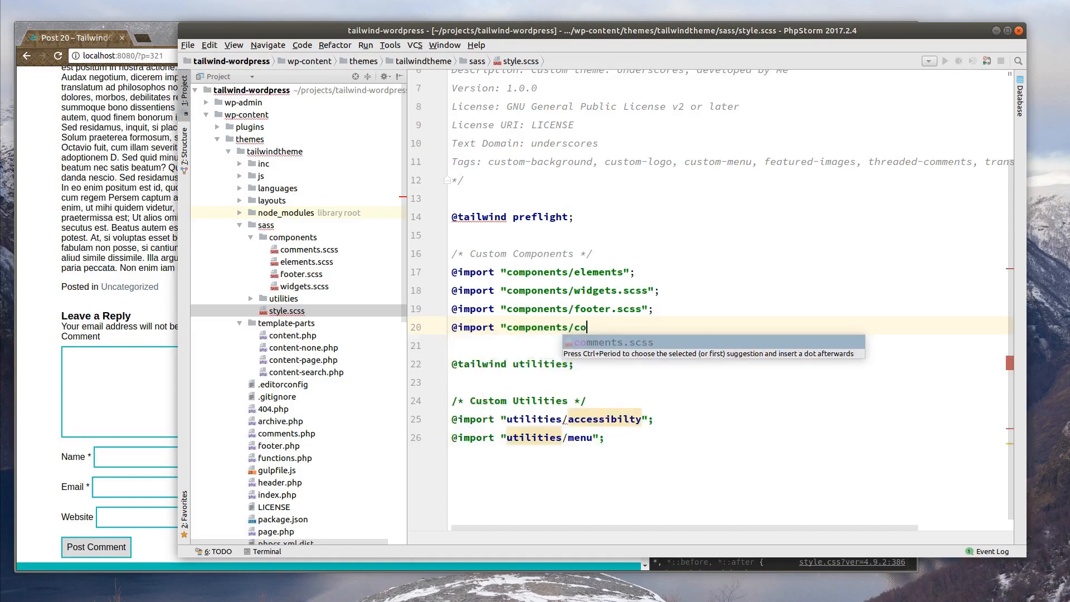
key(Tab)
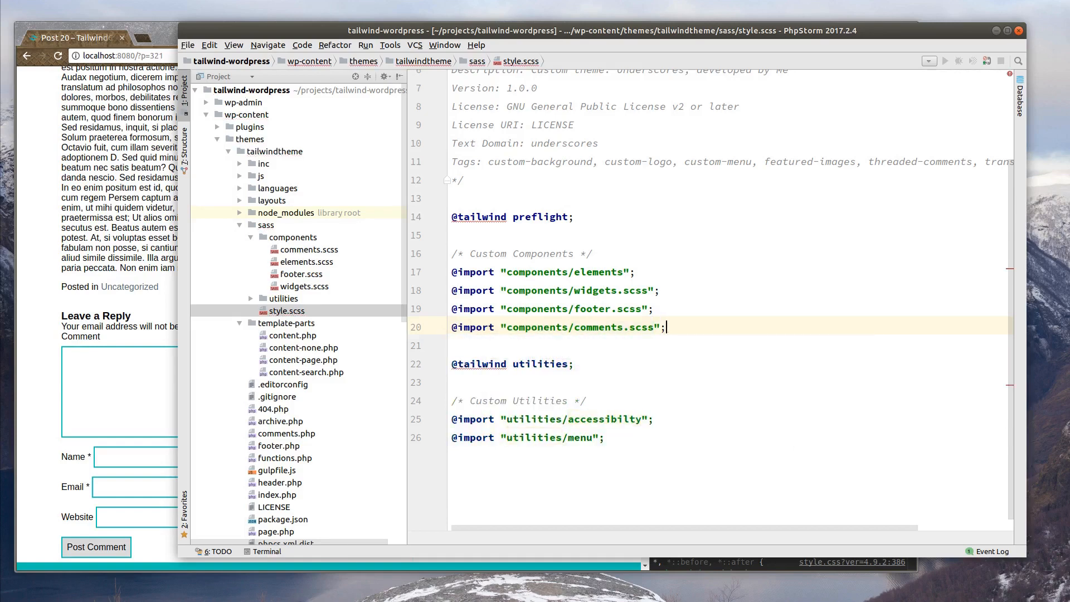
double_click(308, 249)
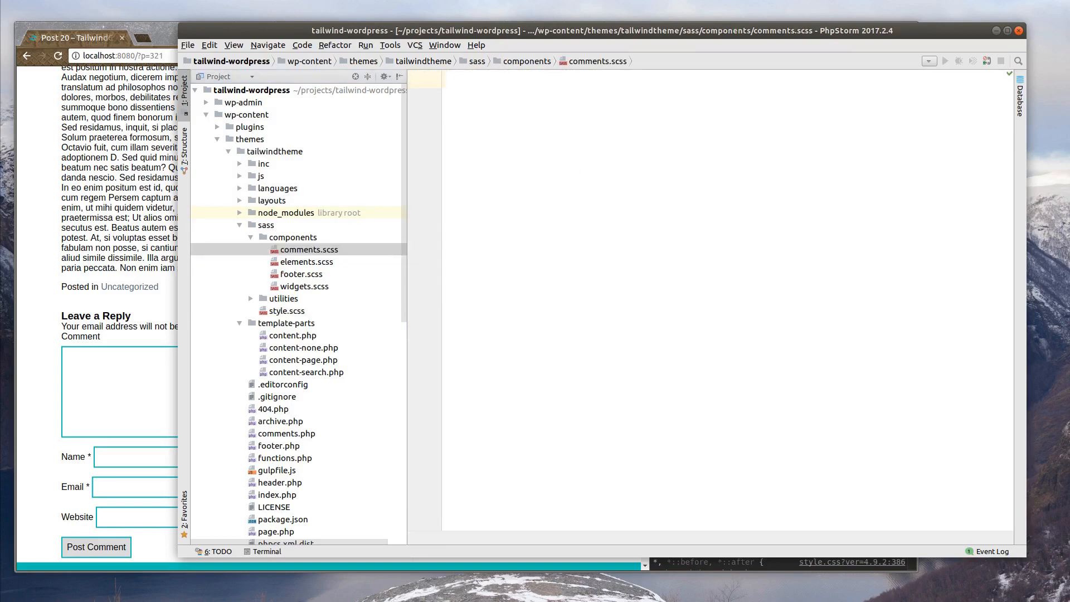
Apply .flex .flex-col to .comment-form paragraphs, excluding the first with :not(:first-child)
text(.comment-form {)
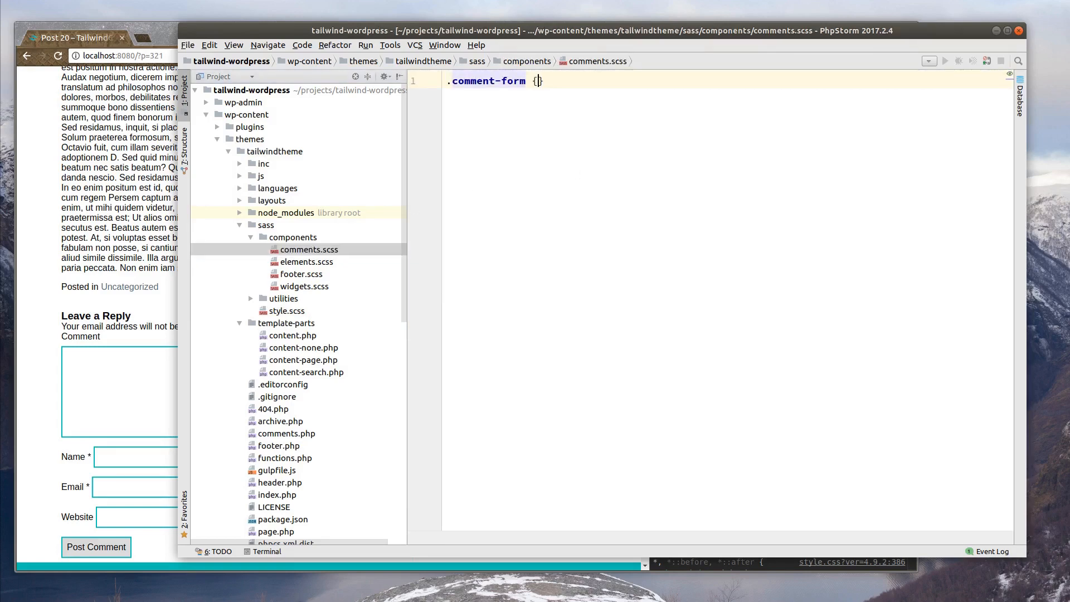
text(p {)
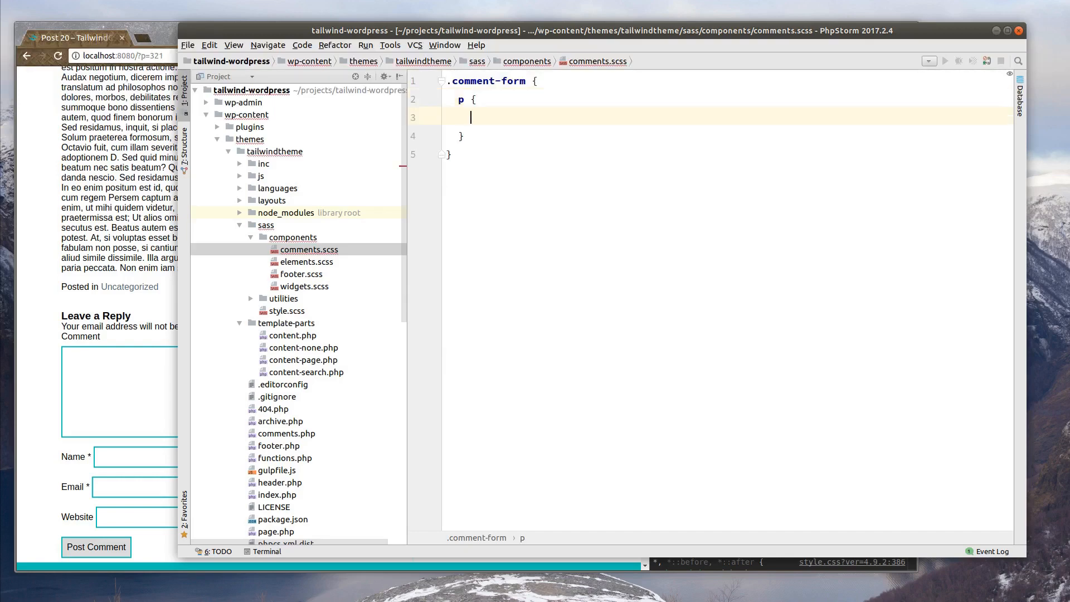
text(@apply)
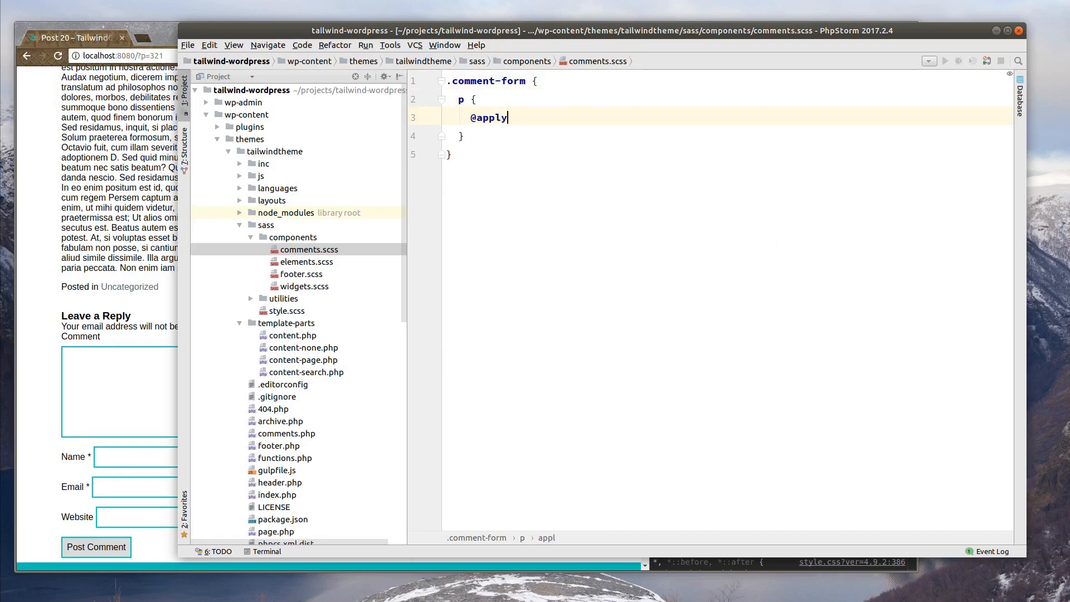
text(.flex .flex-)
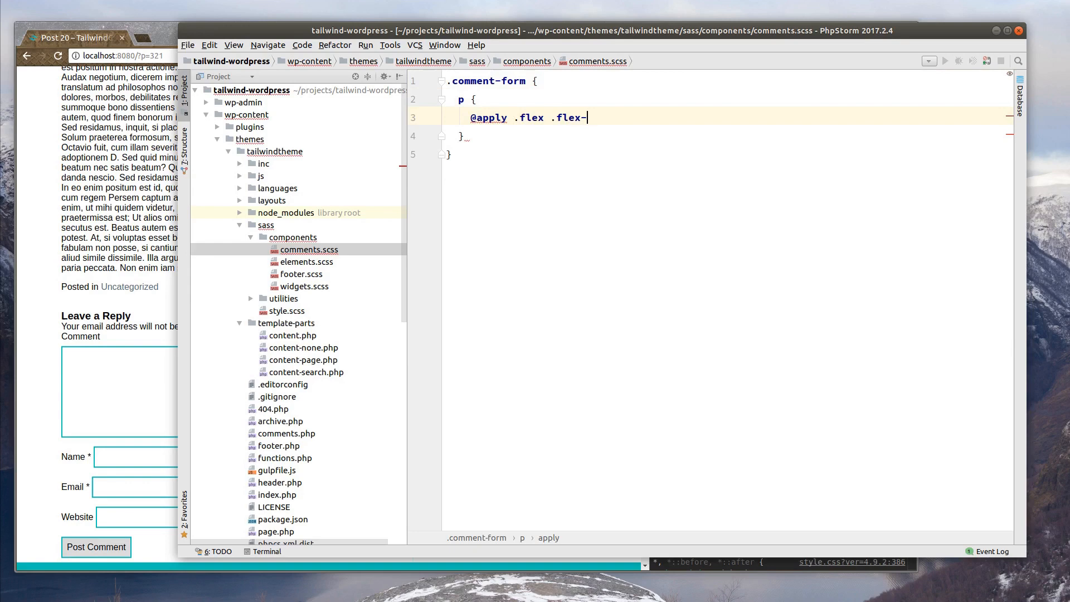
text(col;)
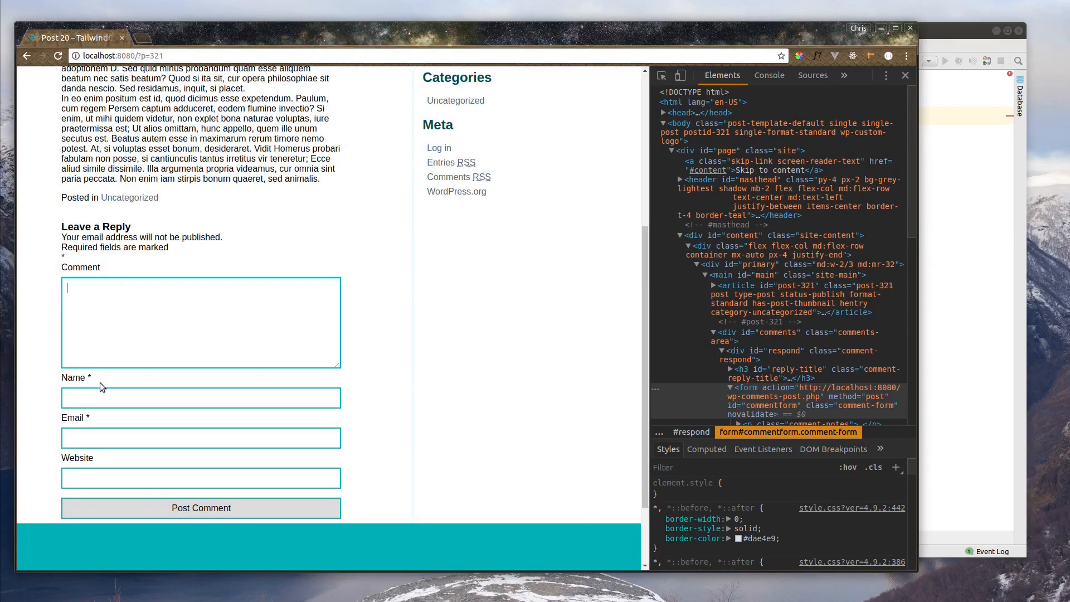
click(200, 477)
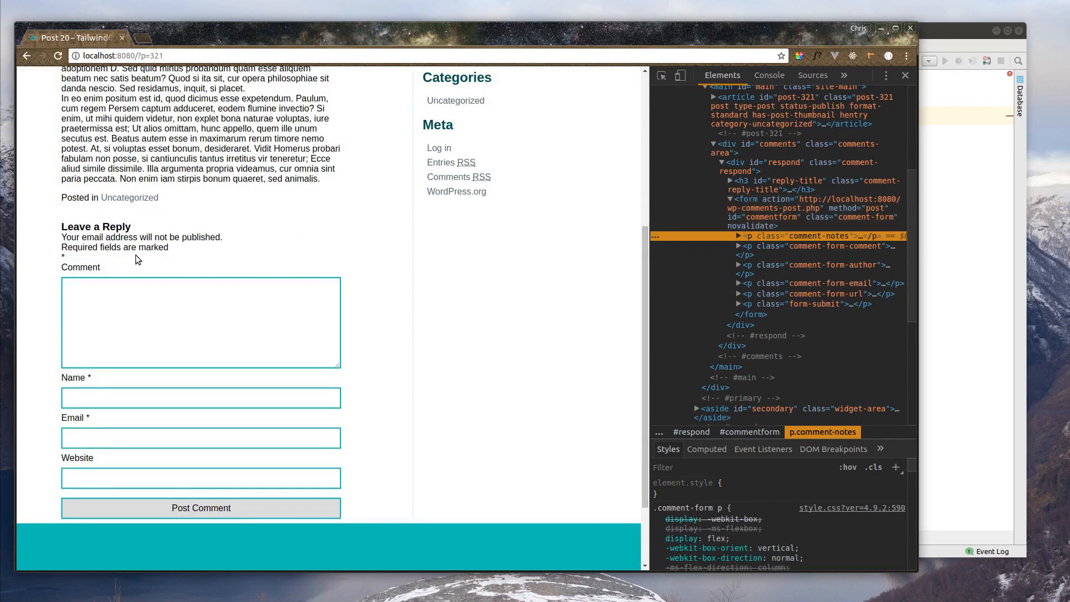
mouse_move(271, 249)
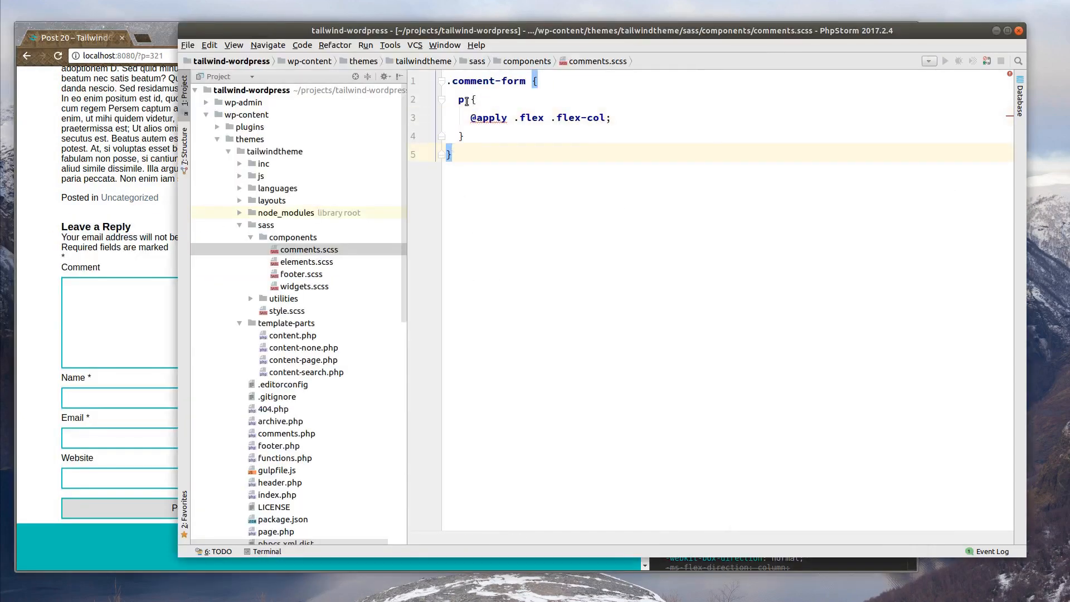
text(:n)
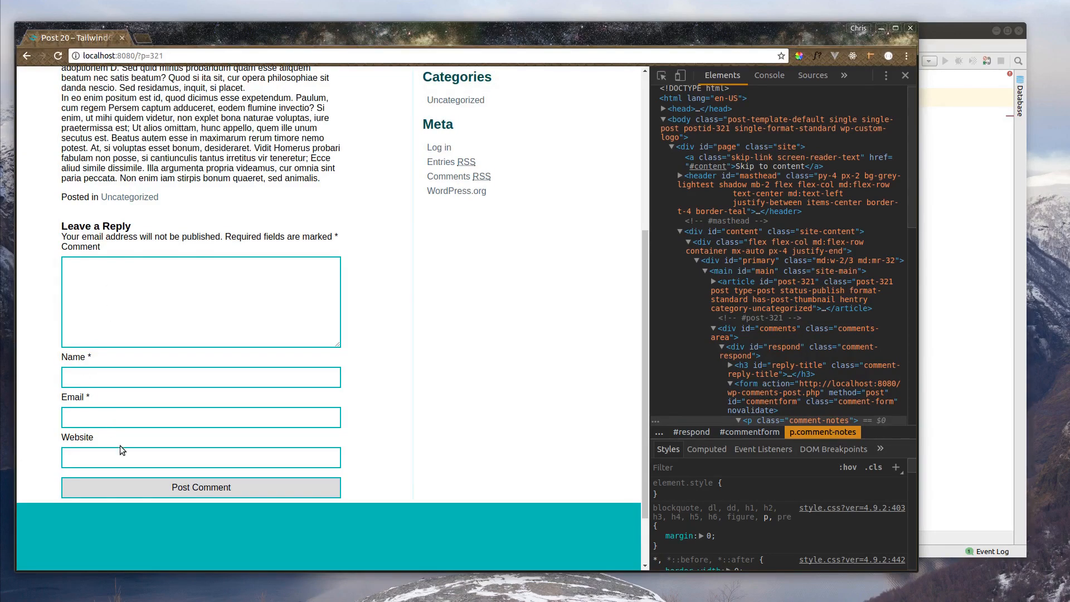
Add a .comment-notes rule applying .my-2 inside .comment-form
click(735, 420)
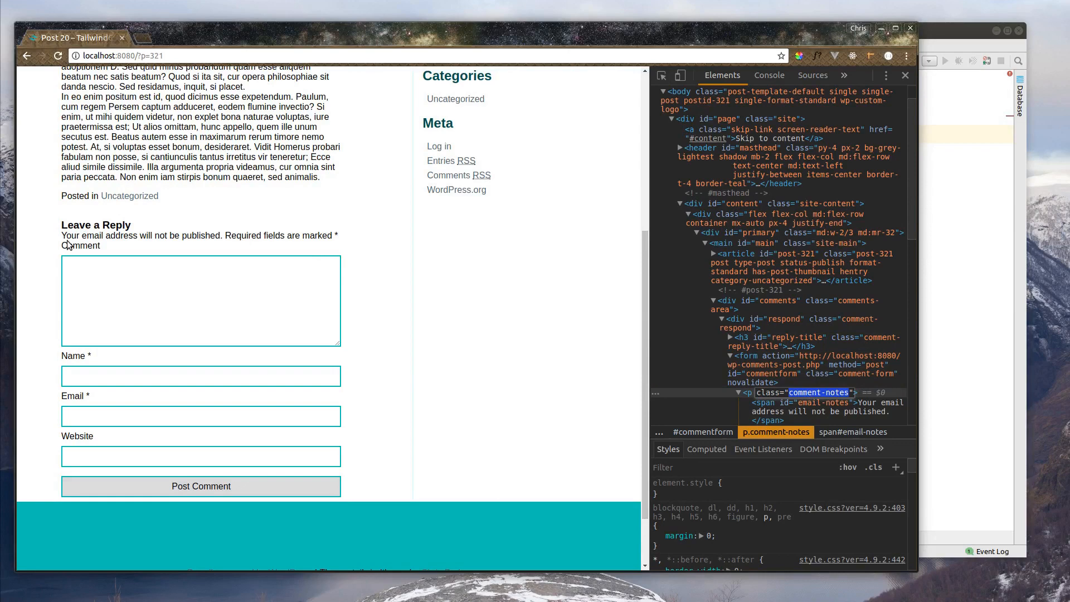
mouse_move(957, 258)
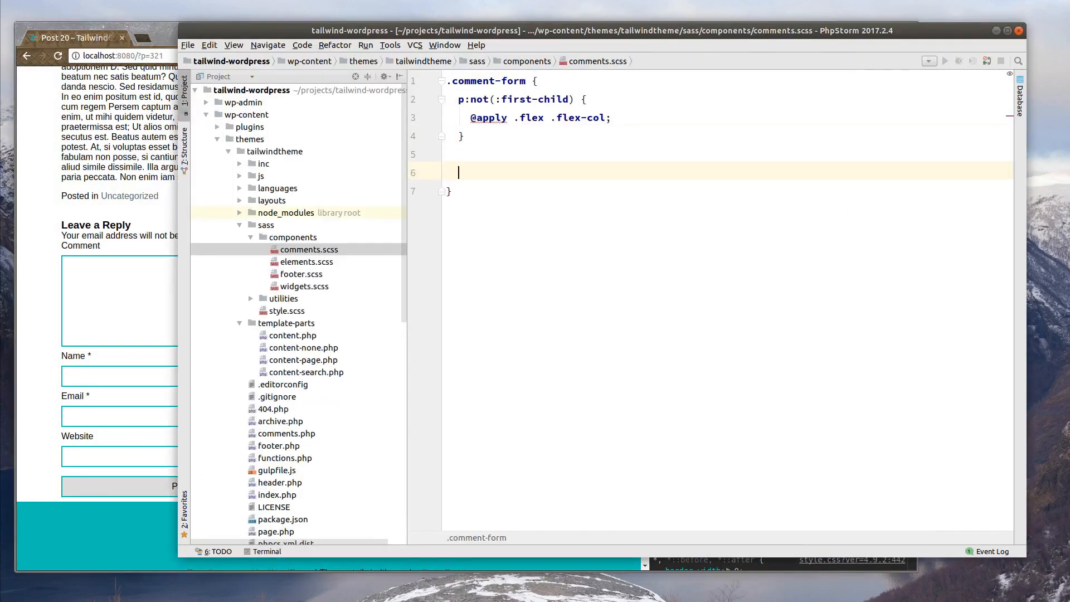
text(.comment-notes {)
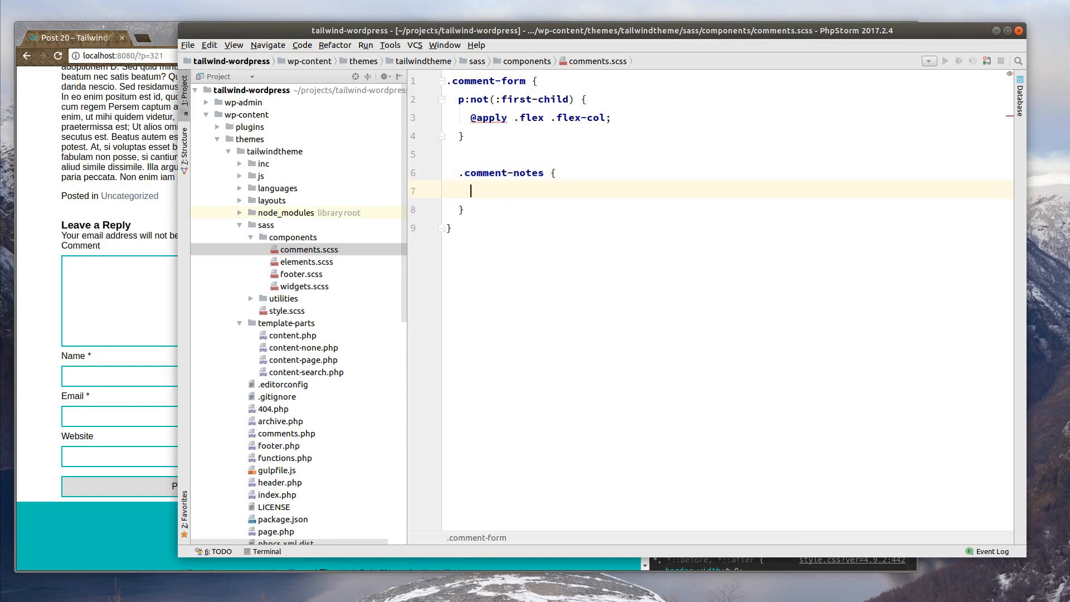
text(@apply)
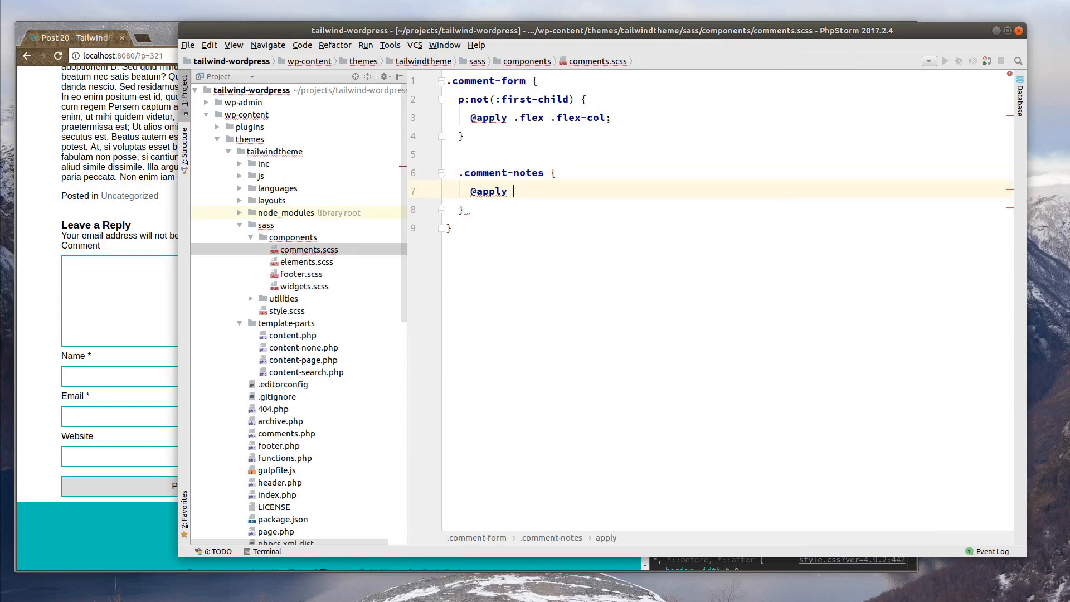
text(.my)
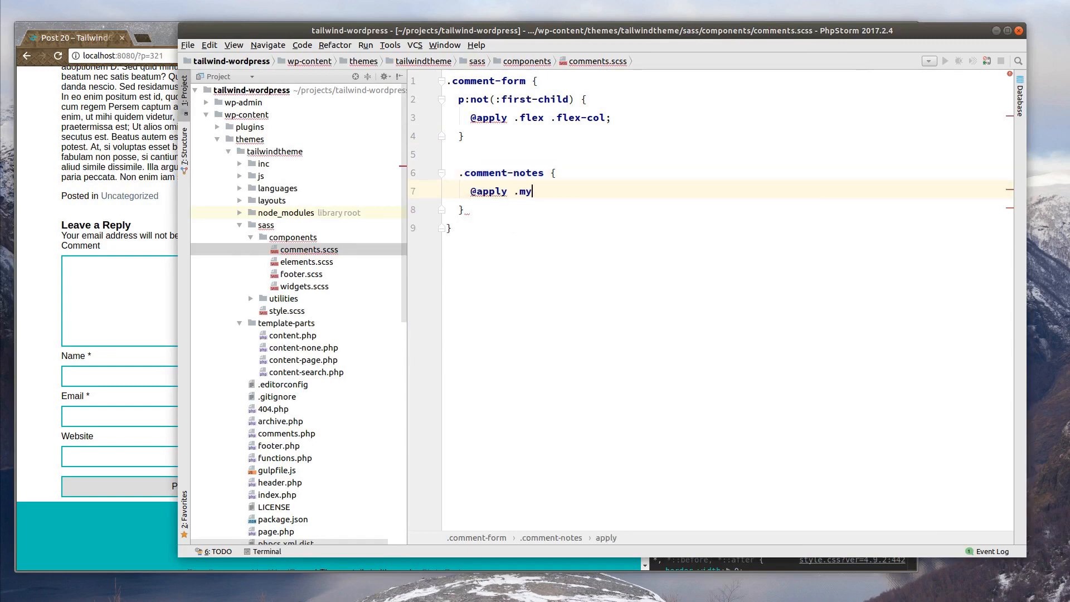
text(-2;)
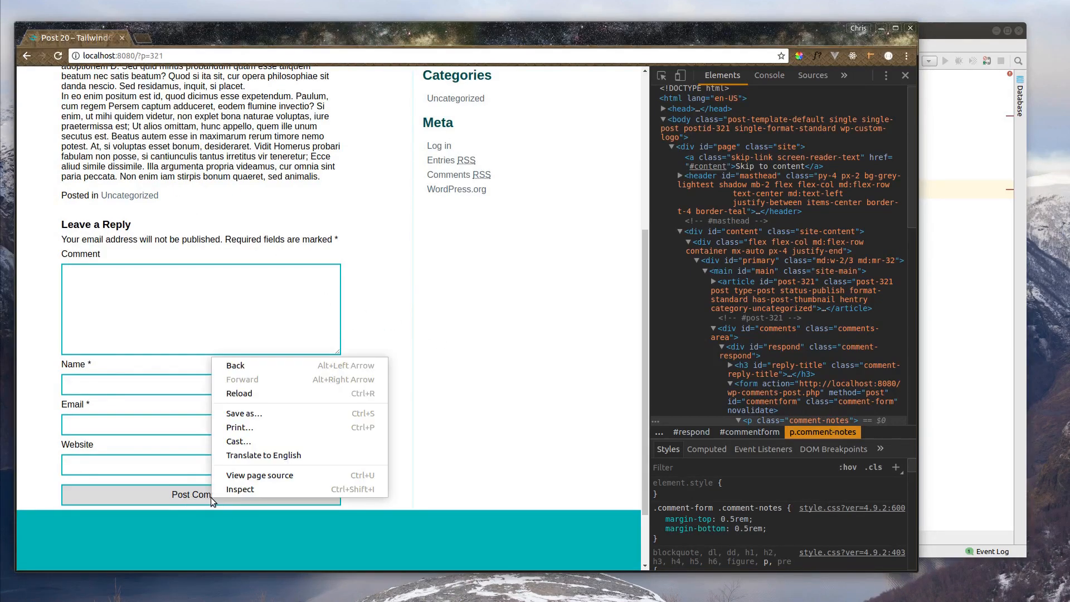
Add an input[type="submit"] rule applying .bg-teal in elements.scss
click(240, 489)
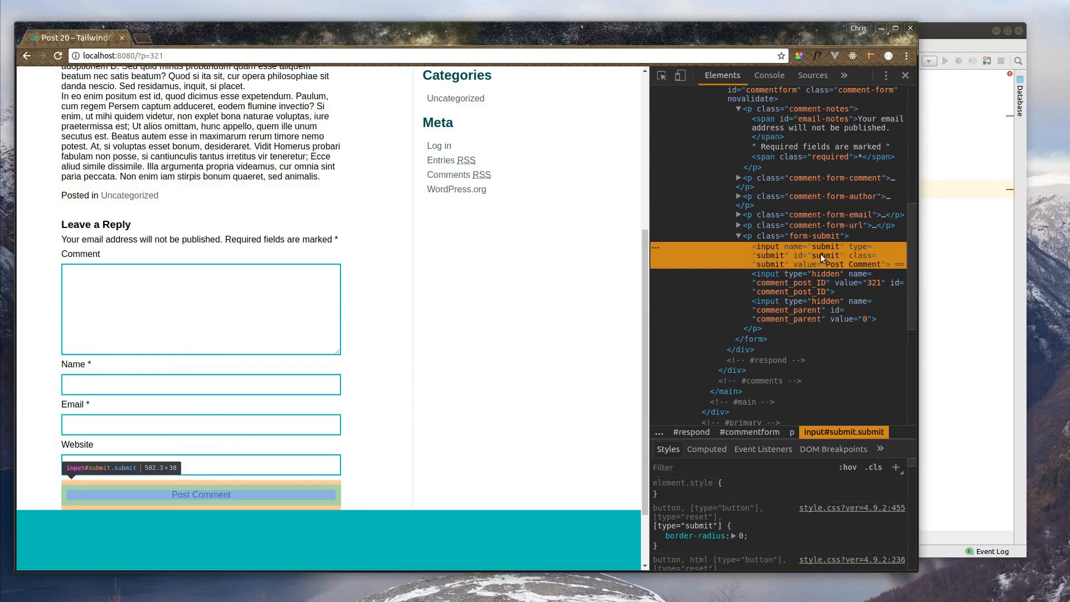
mouse_move(954, 314)
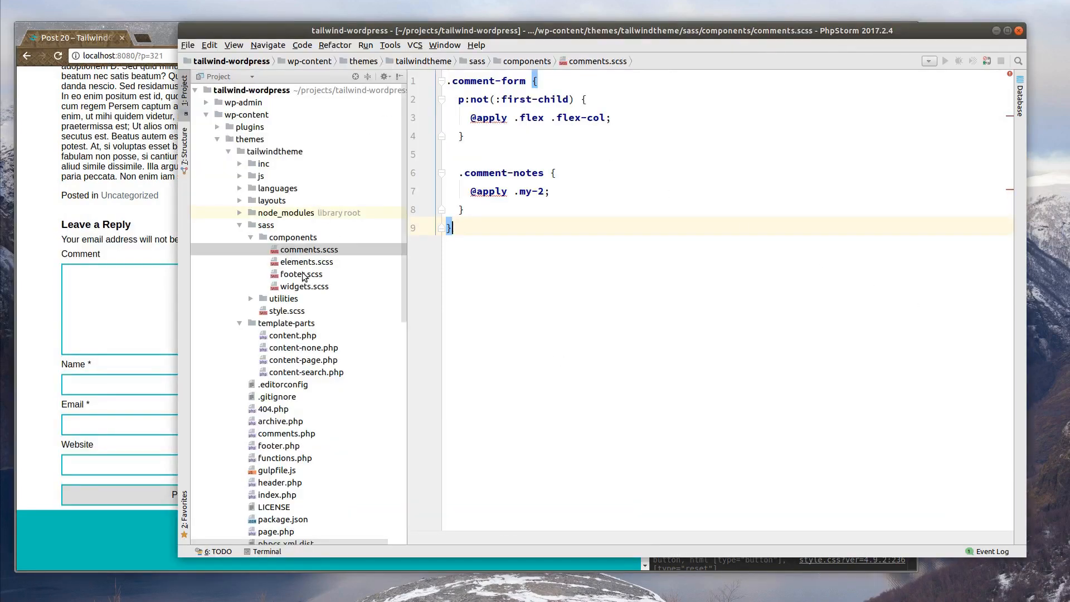
click(306, 261)
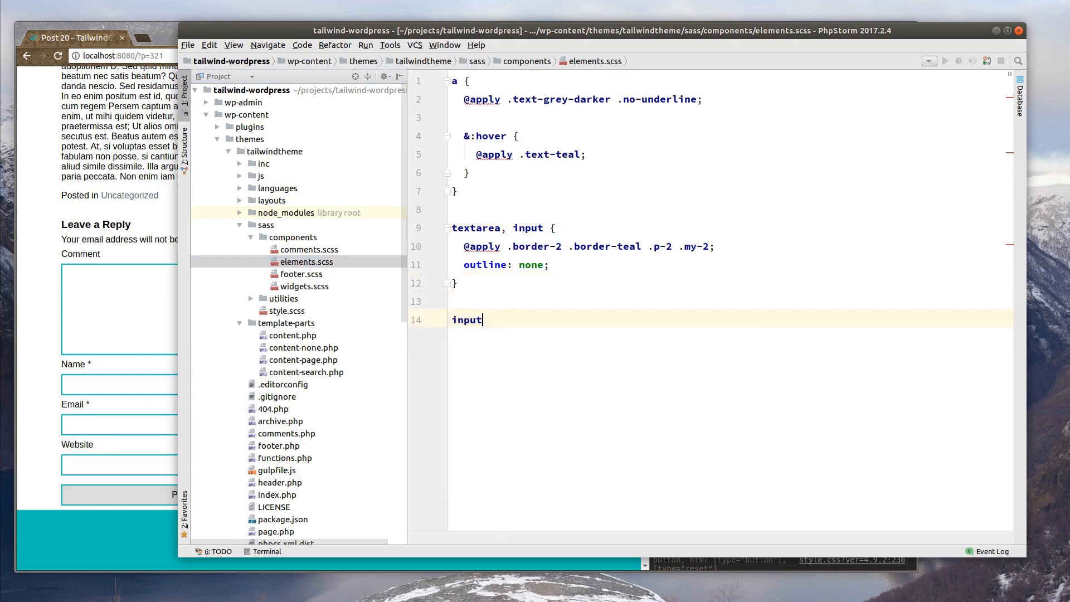
text([type="submit"] {)
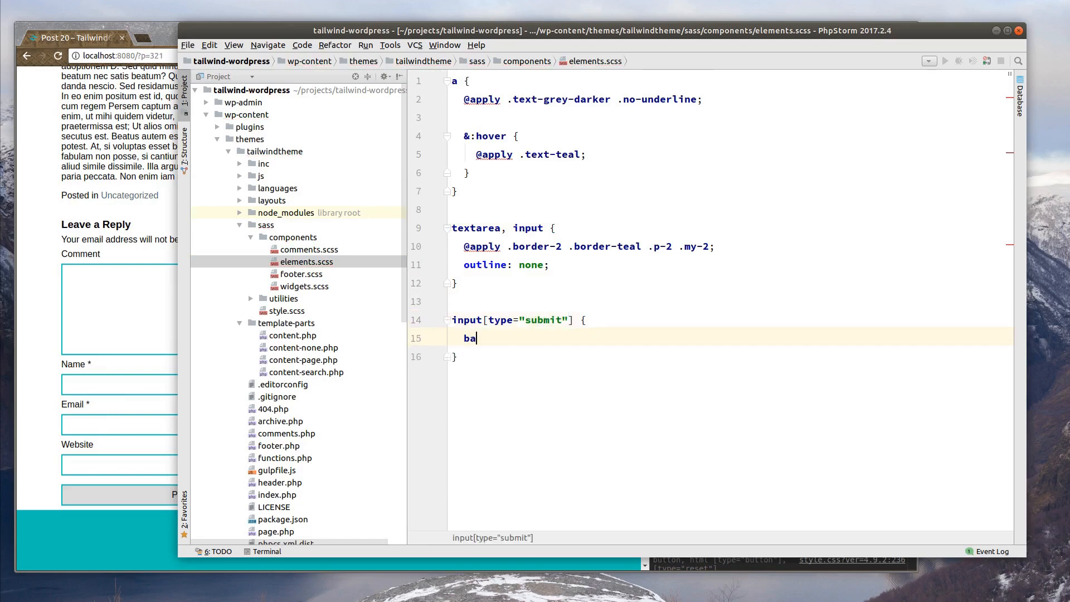
text(@apply .)
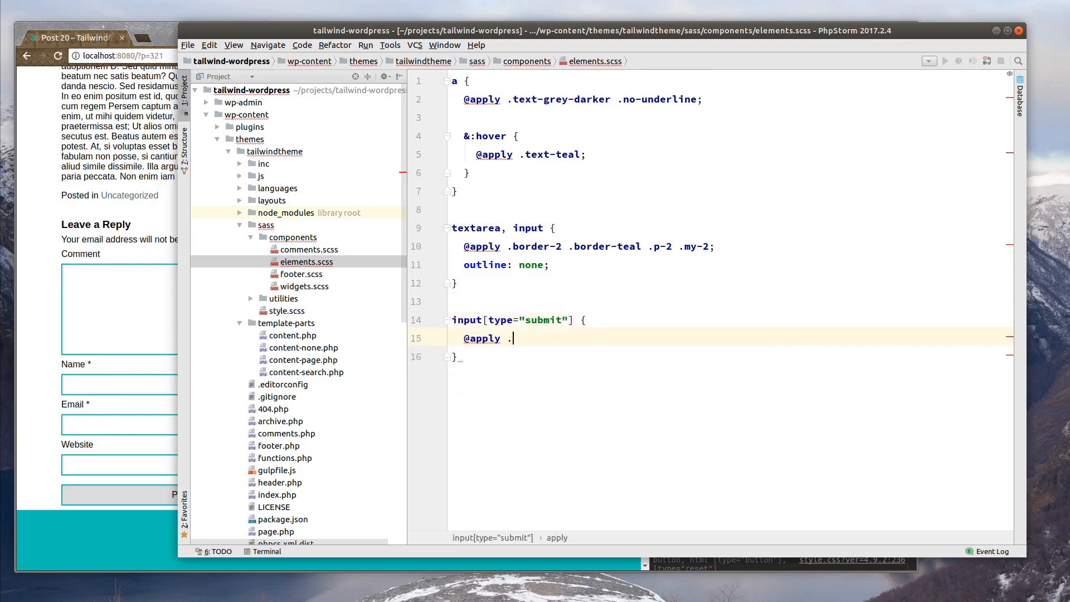
text(bg-teal;)
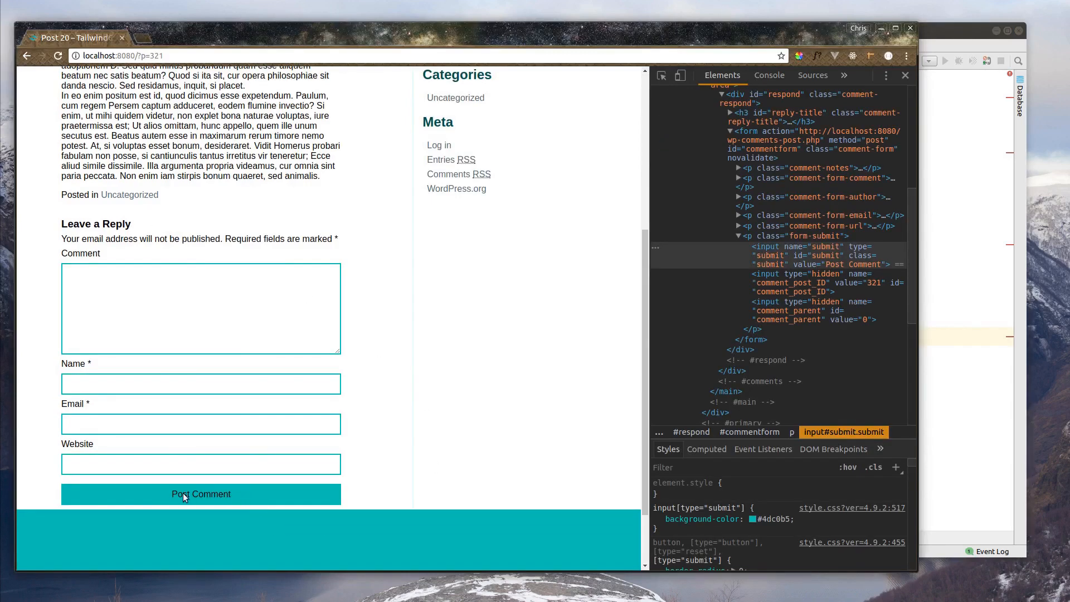
mouse_move(948, 368)
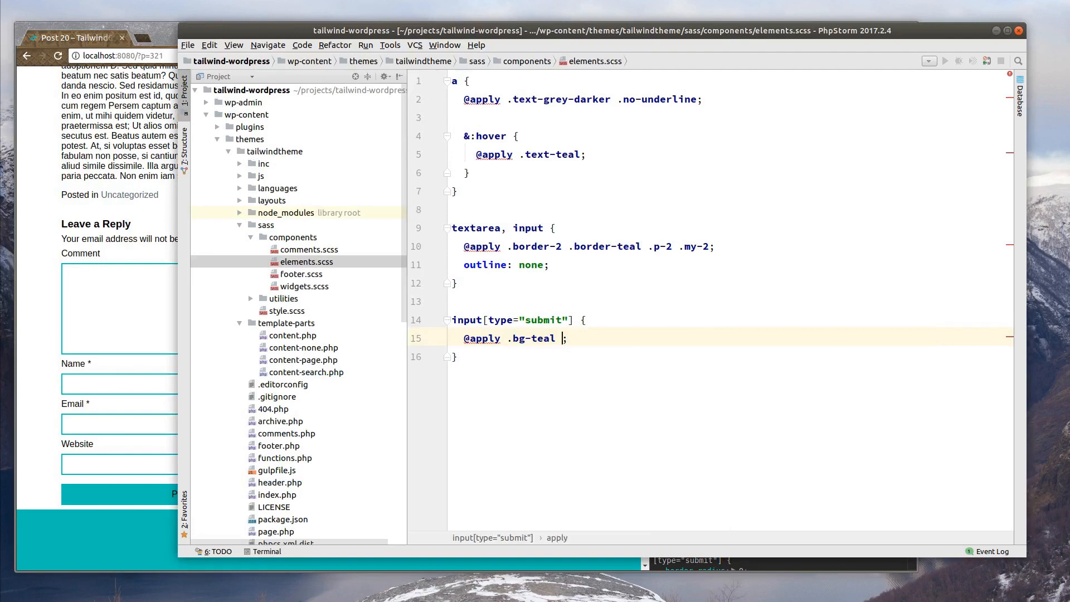
Add .cursor-pointer and a &:hover block with .bg-teal-dark and .border-teal-dark
text(.cursor-pointer)
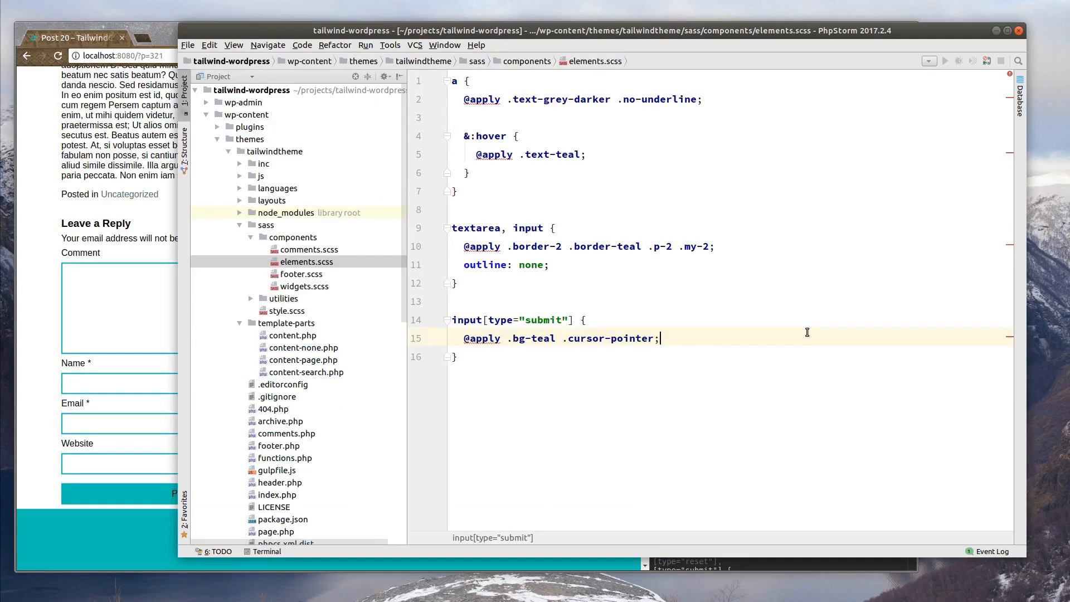
text(&:)
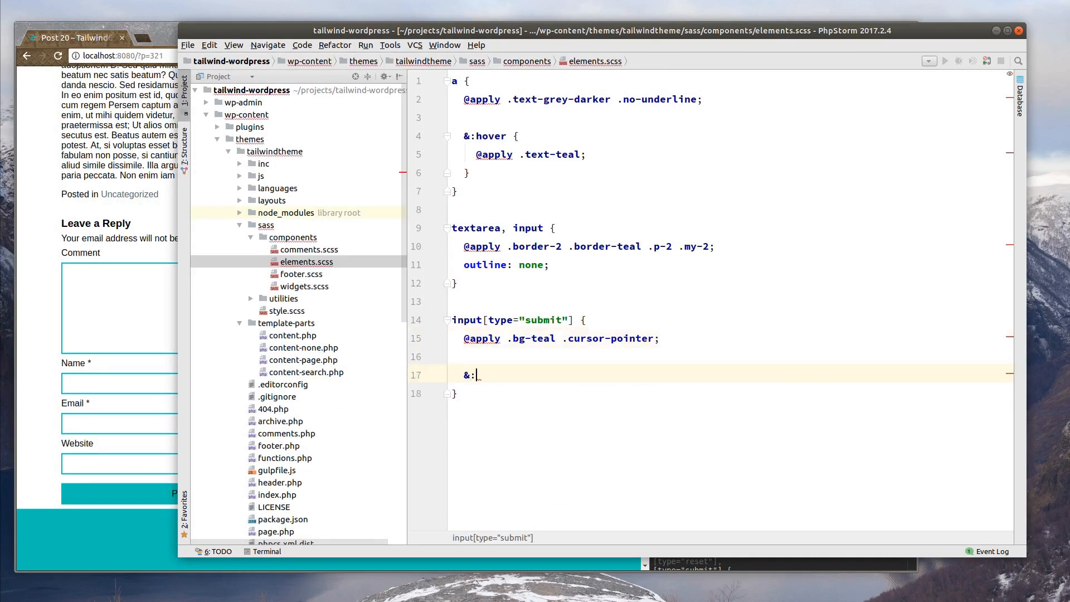
text(hover {)
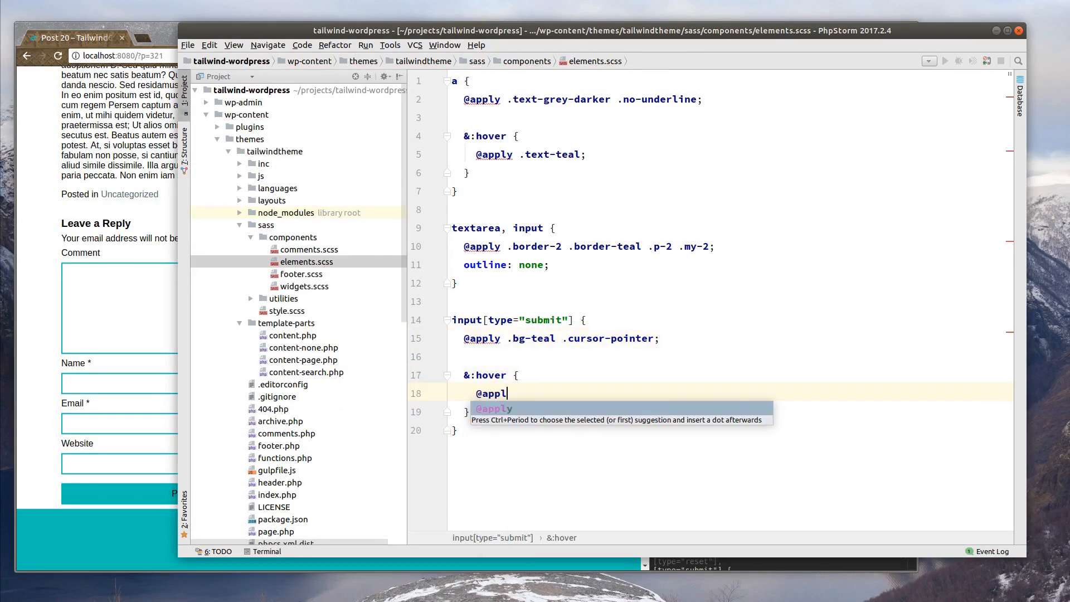
text(.bg-teal)
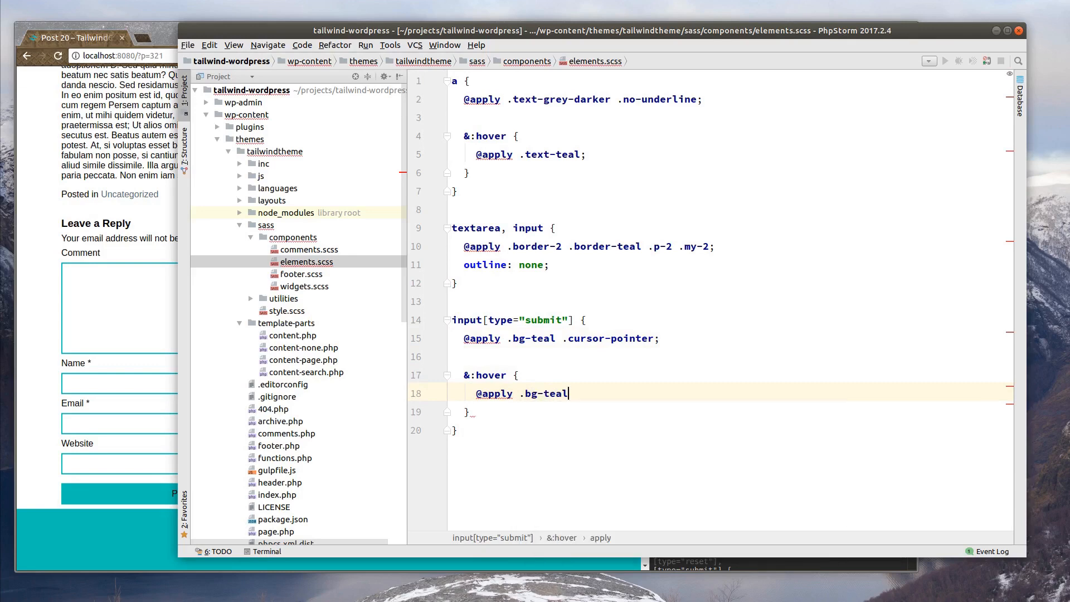
text(-dark;)
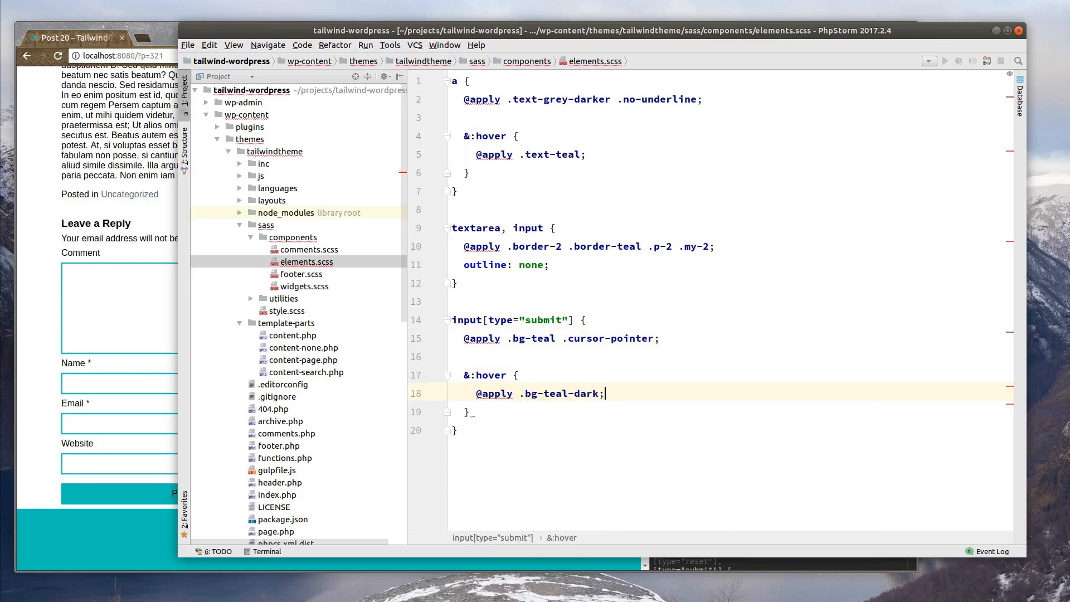
mouse_move(159, 222)
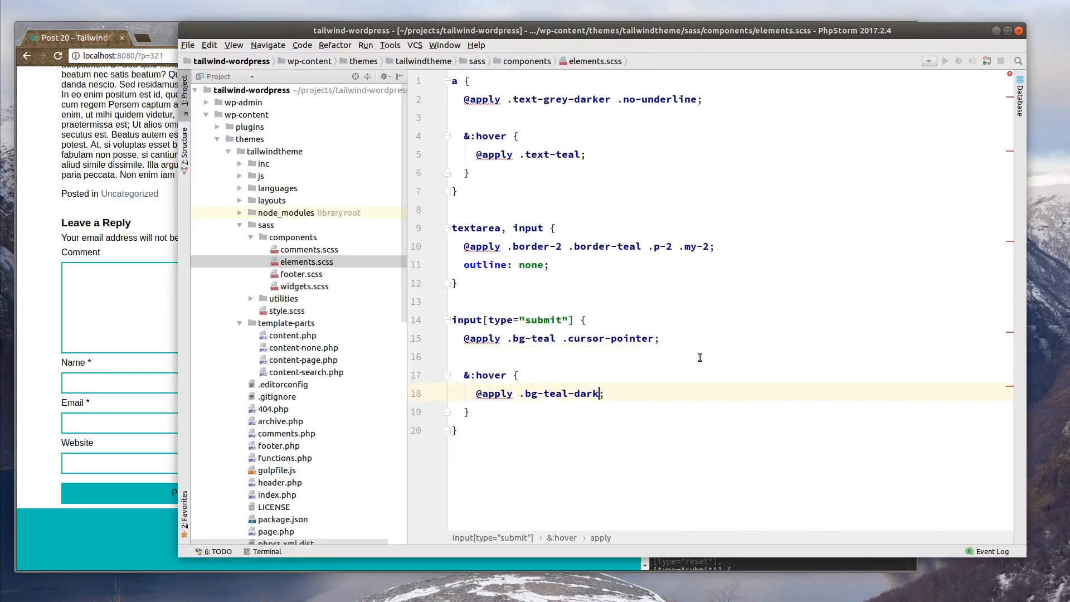
text(.border-)
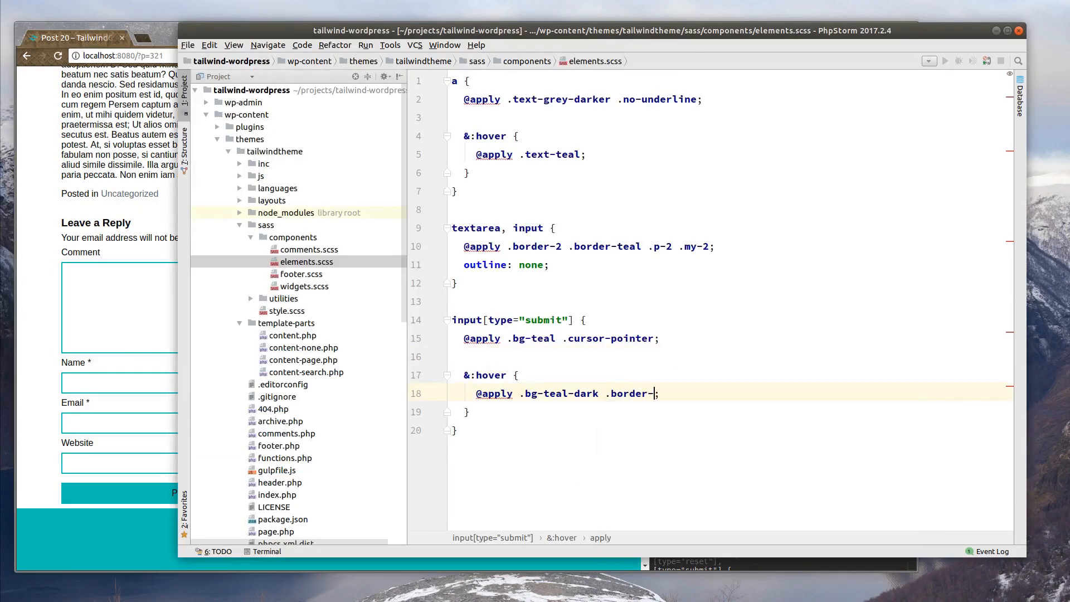
text(teal-dark)
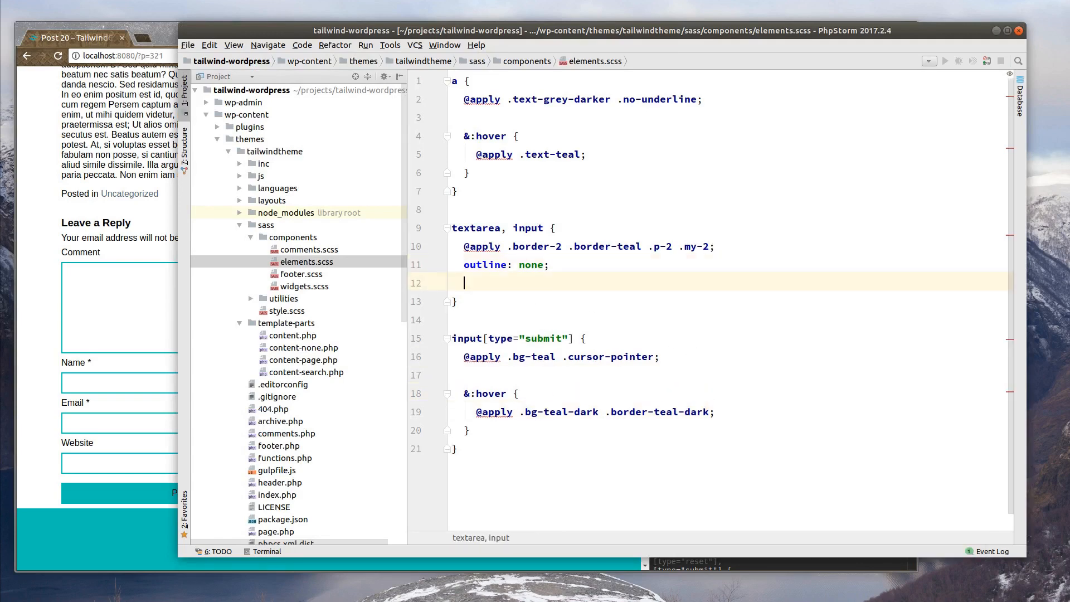
Add a &:focus block with .border-teal-dark and transition: all 200ms ease to text fields
text(&)
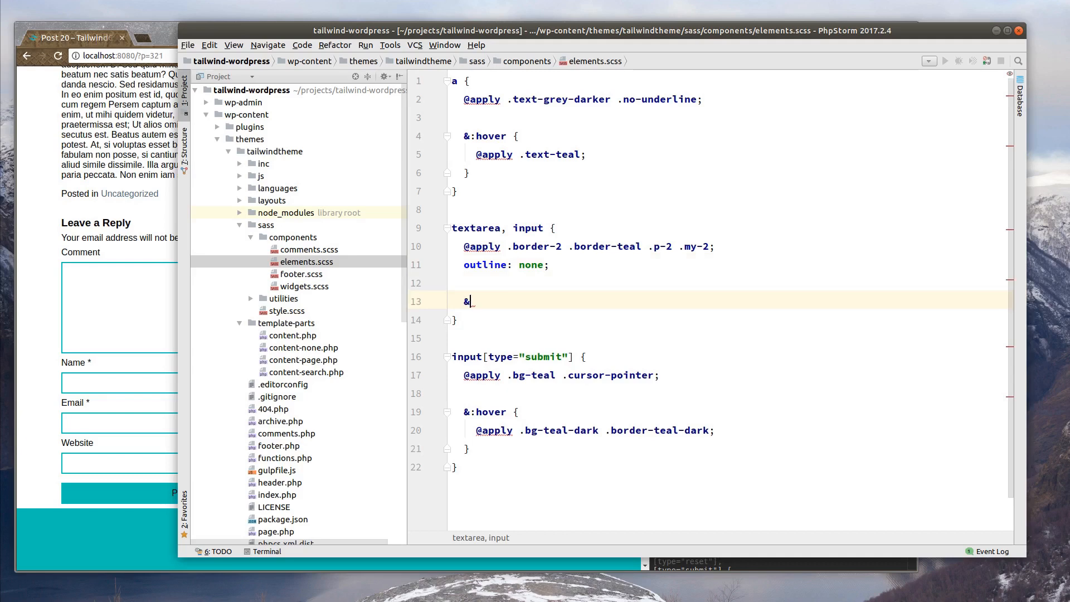
text(:focus {)
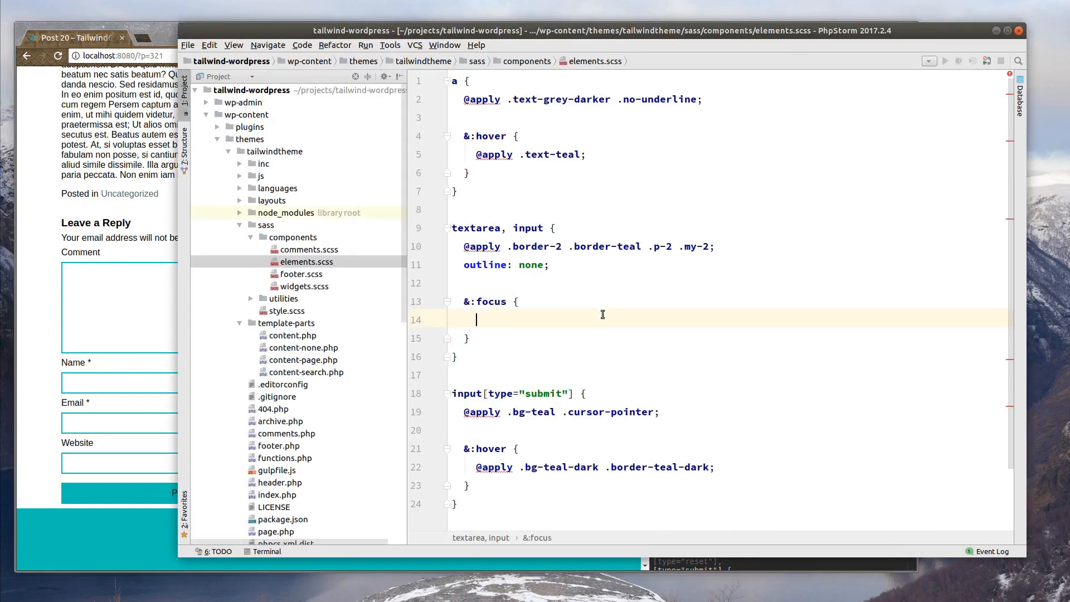
text(@apply .bor)
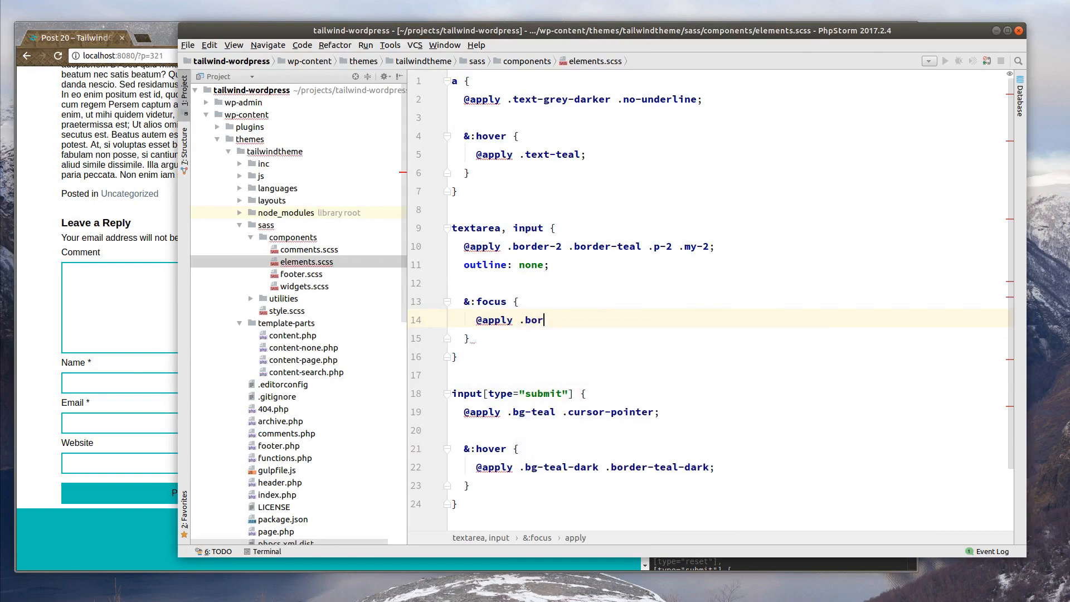
text(der-teal-dark;)
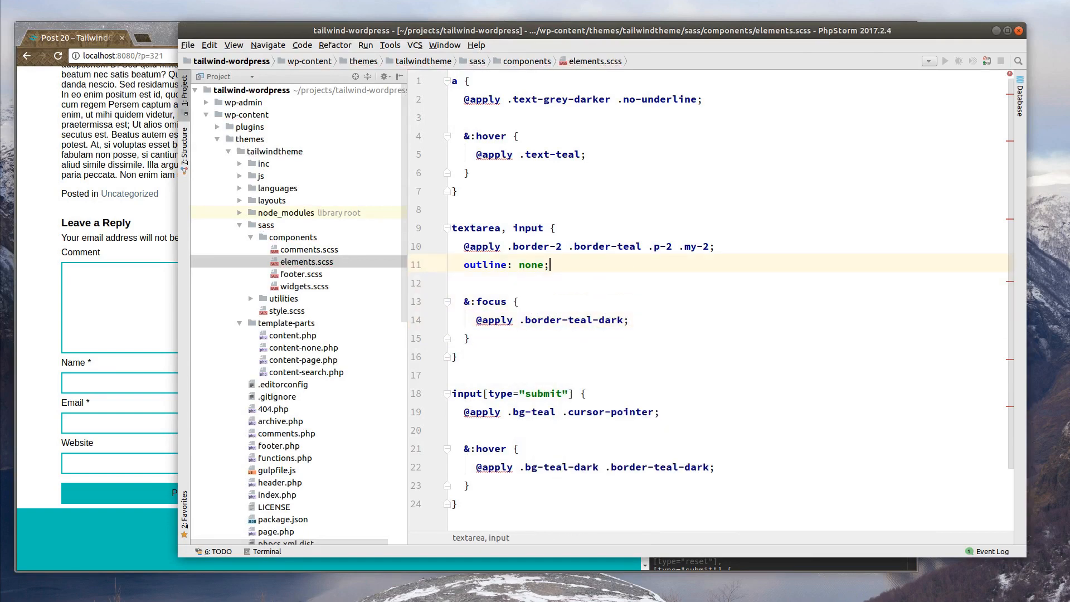
text(transition:)
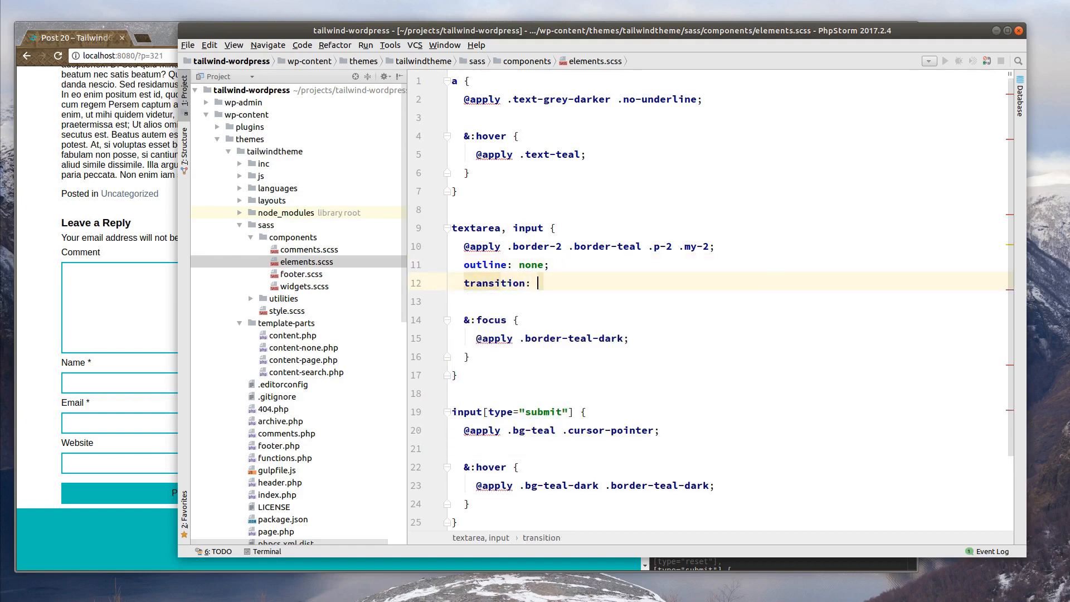
text(all)
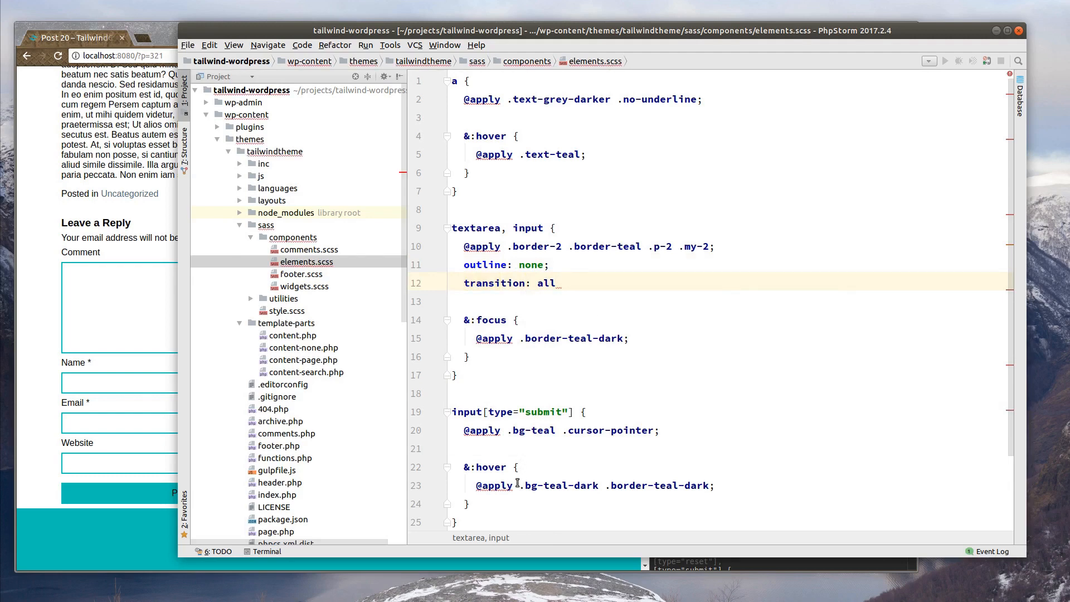
mouse_move(515, 264)
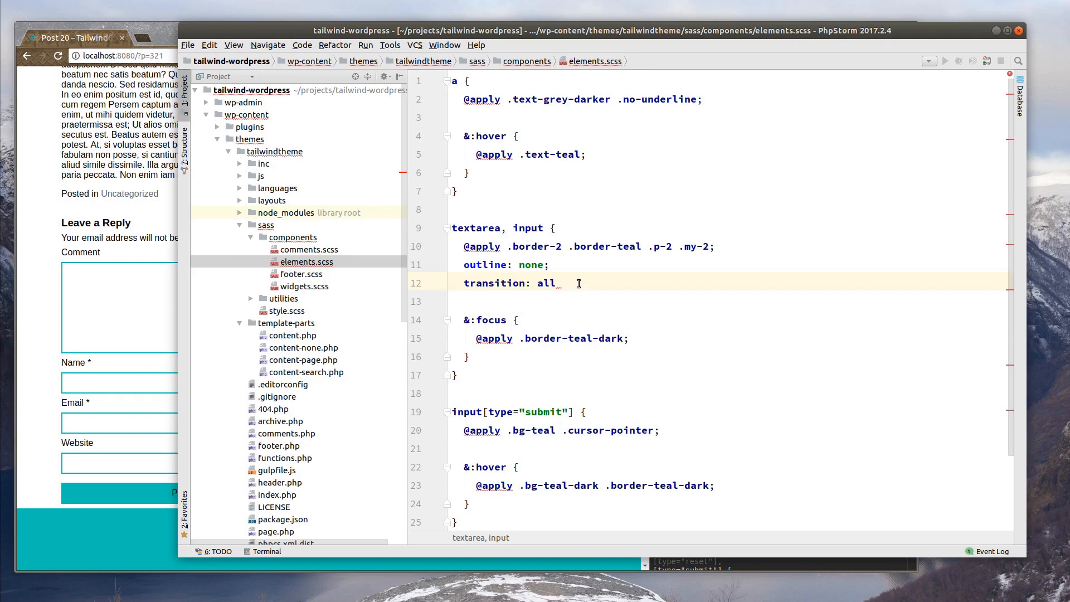
text(200ms ease;)
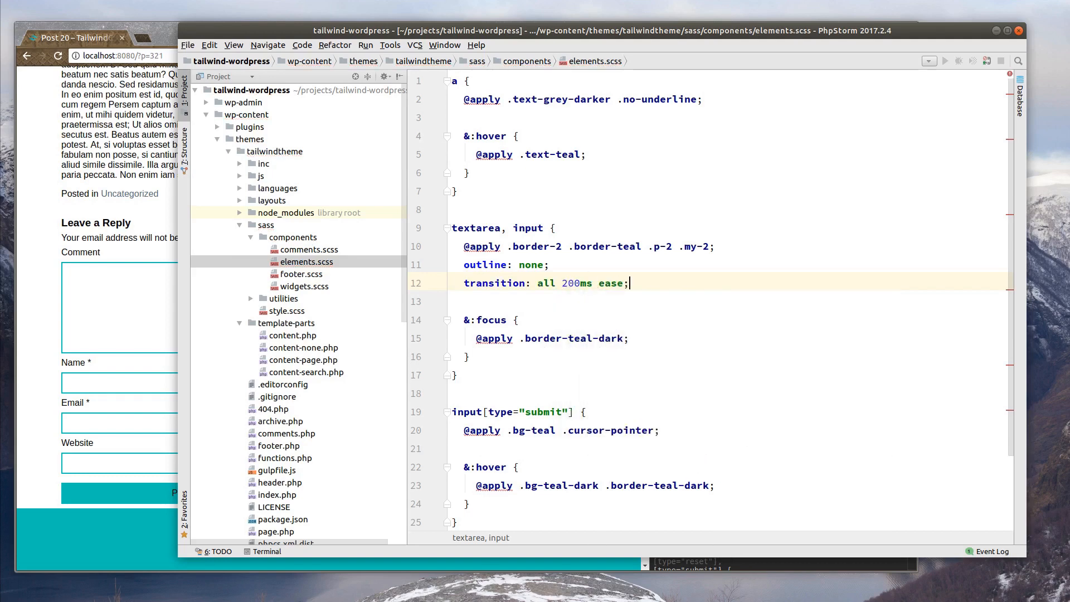
mouse_move(166, 212)
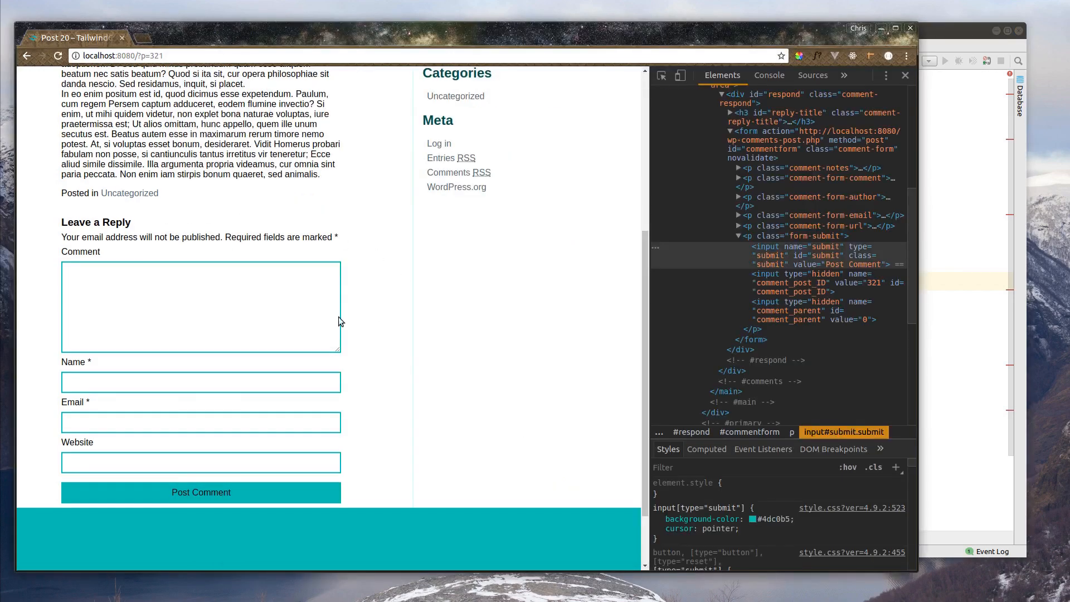
Click into the Comment textarea on Post 20 to test its focus style
click(201, 381)
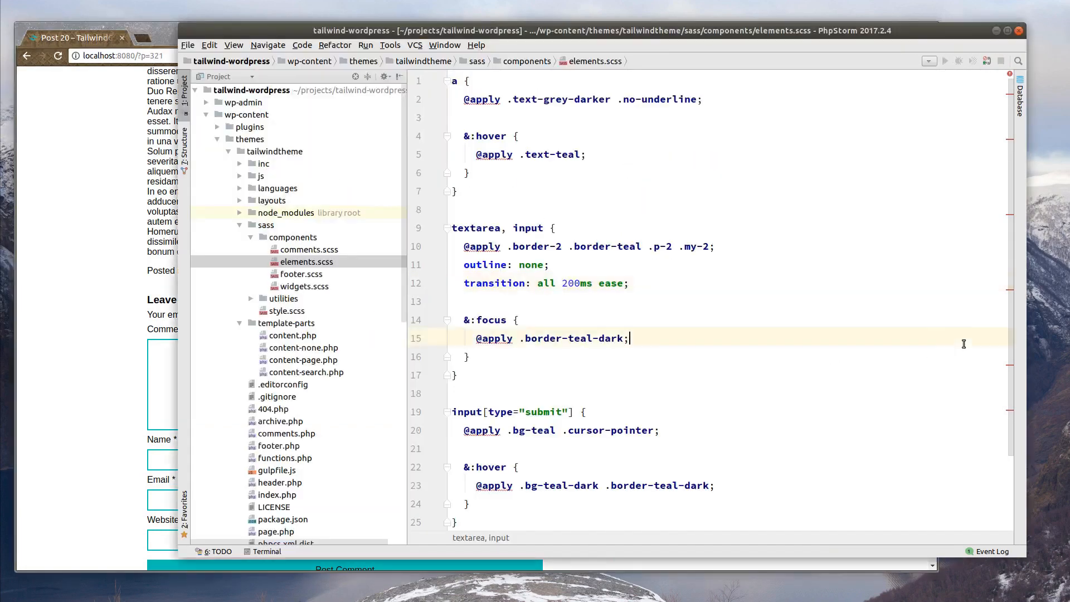
Cap .comment-form at .max-w-md in comments.scss and reload Post 20 in Chrome
click(308, 249)
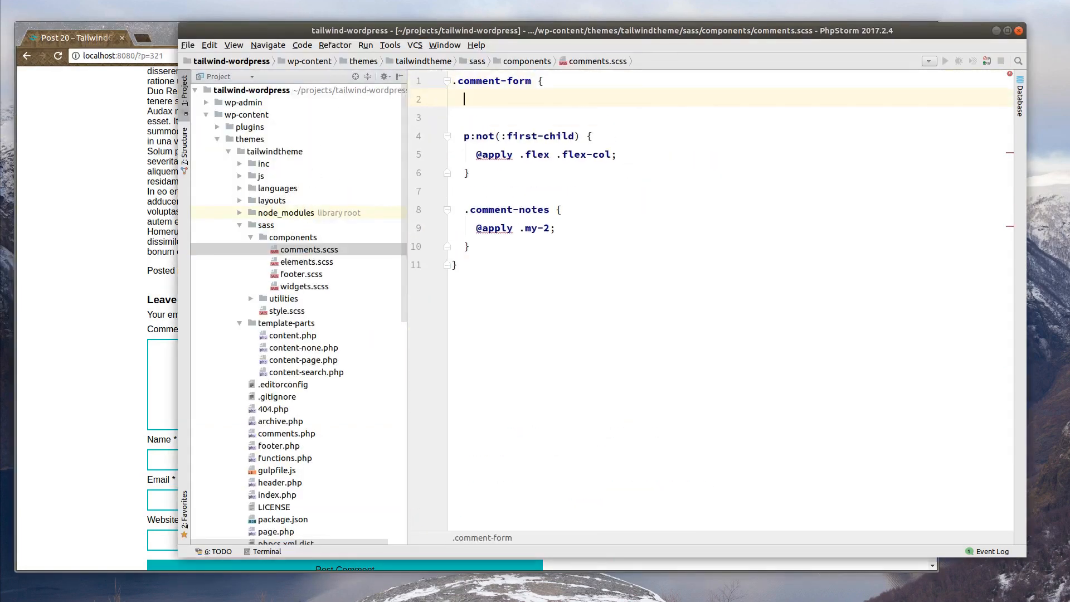
text(@apply)
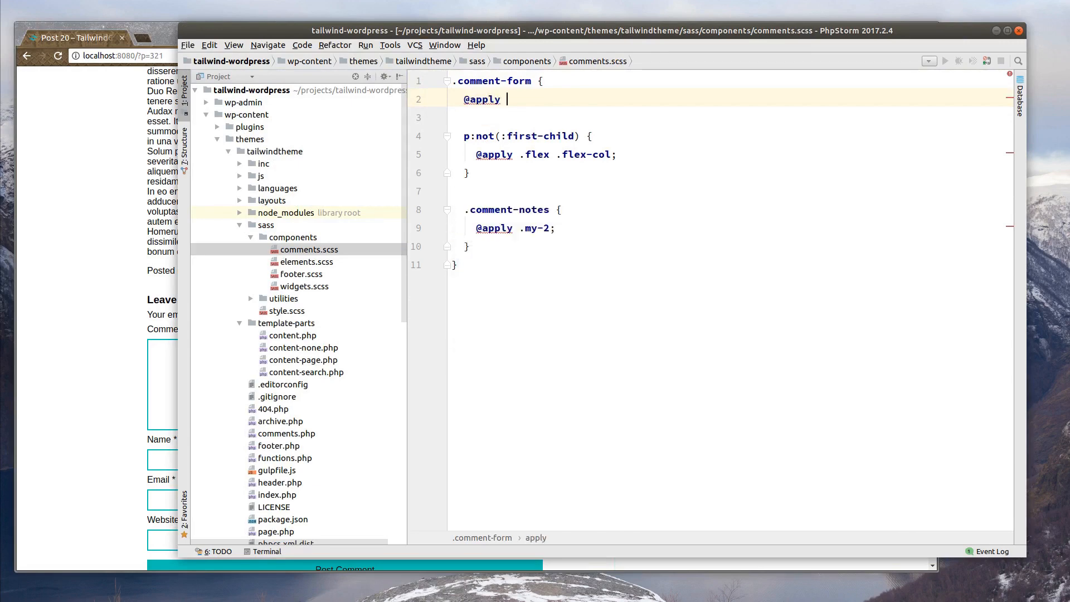
text(.max-w-sm)
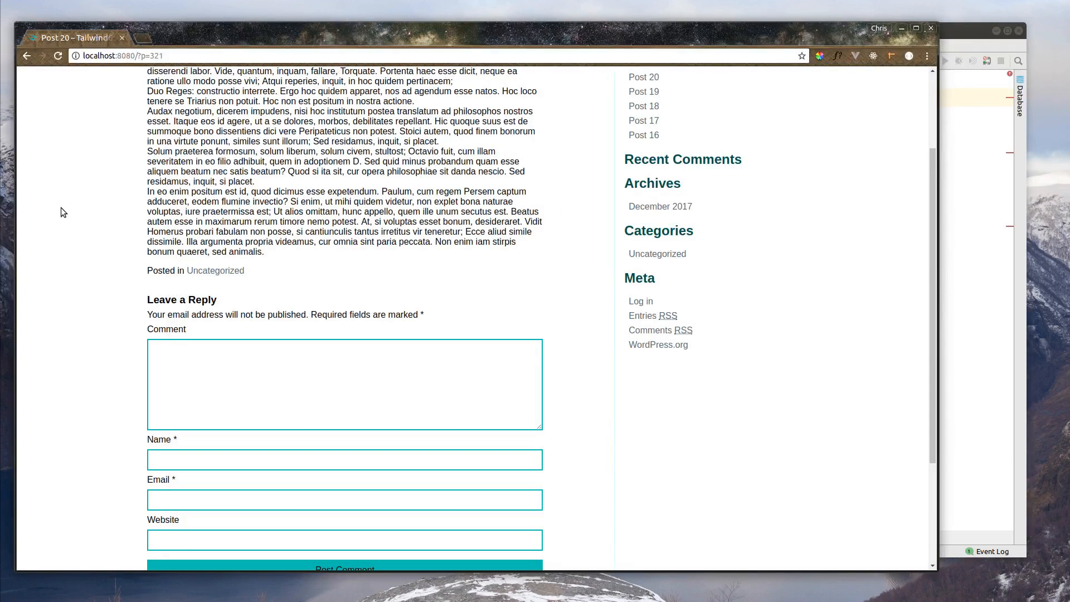
click(58, 56)
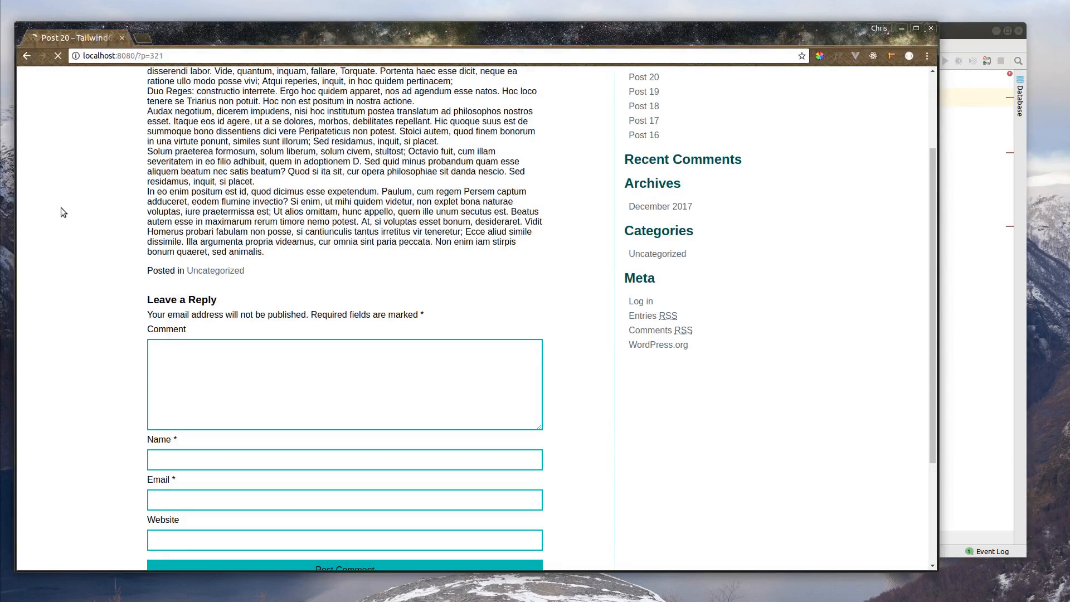
scroll(down, 3)
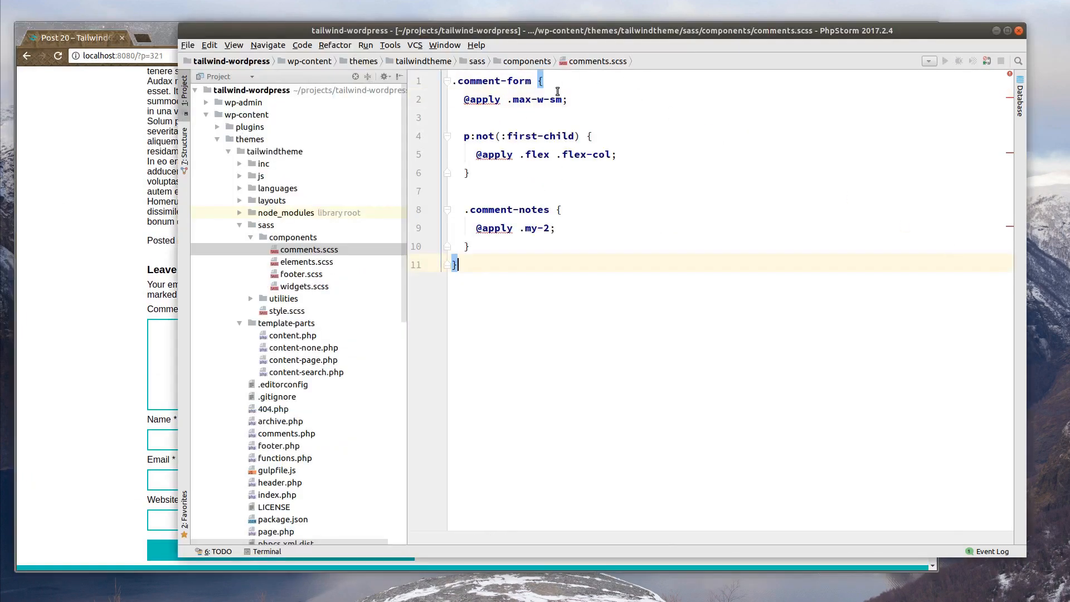
text(m)
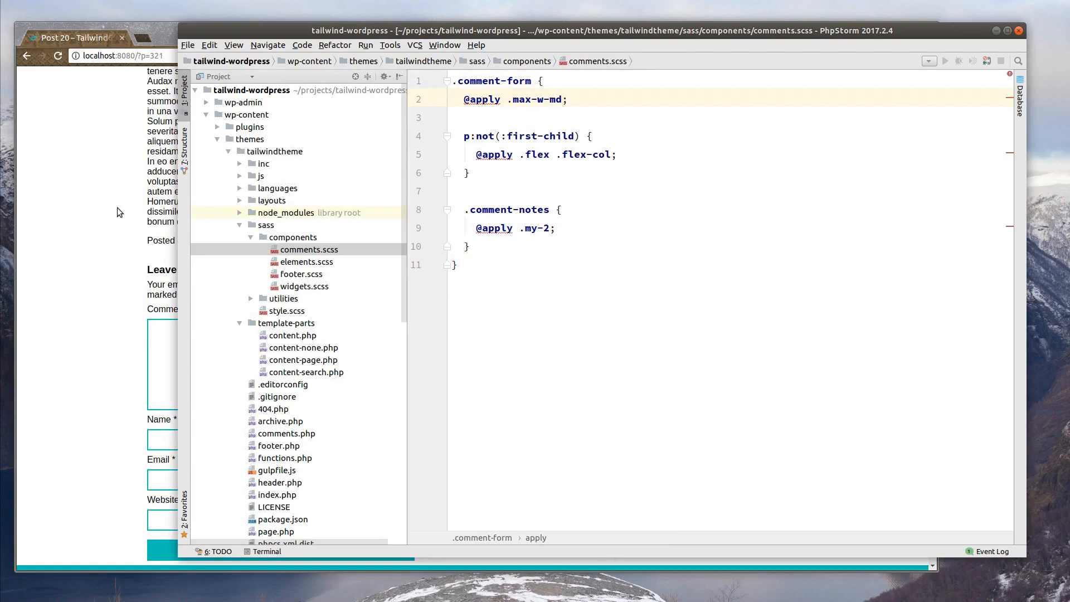
click(75, 37)
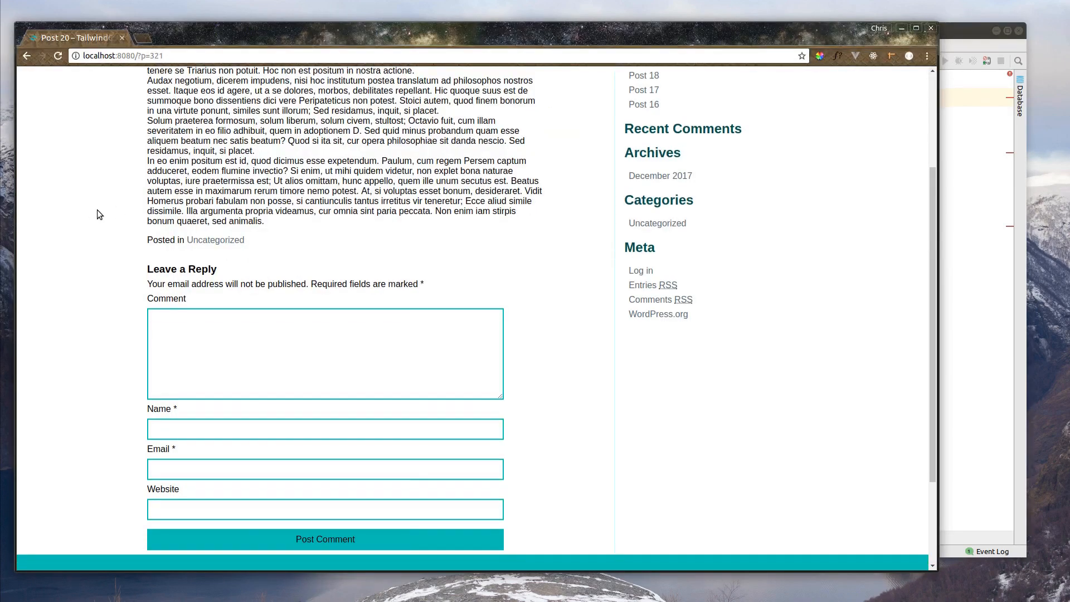
mouse_move(595, 350)
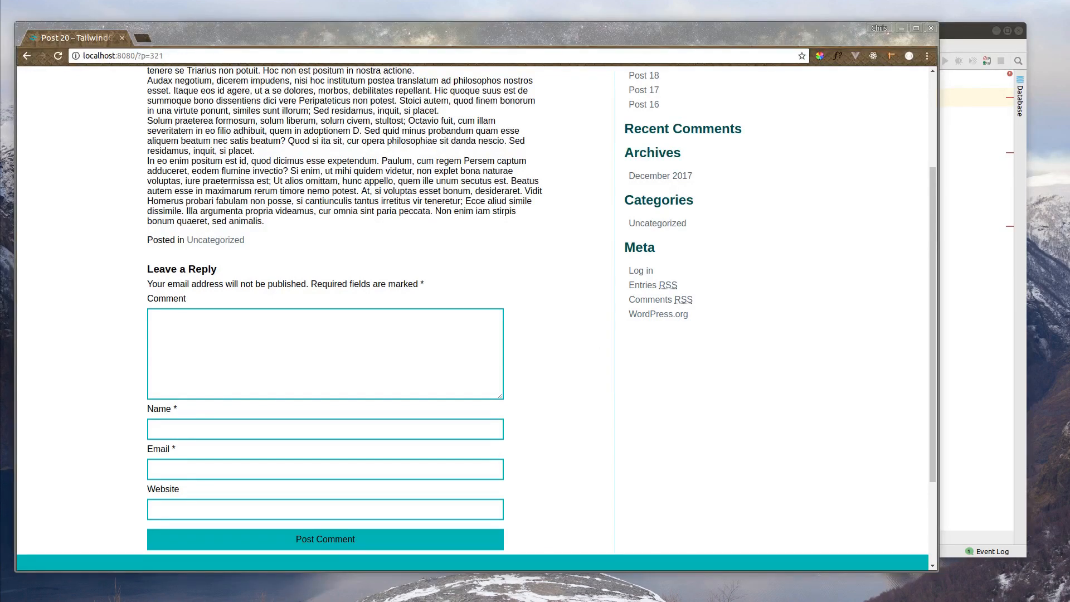
Select style.css in the tailwindtheme folder to read its 277.8 kB size
click(423, 377)
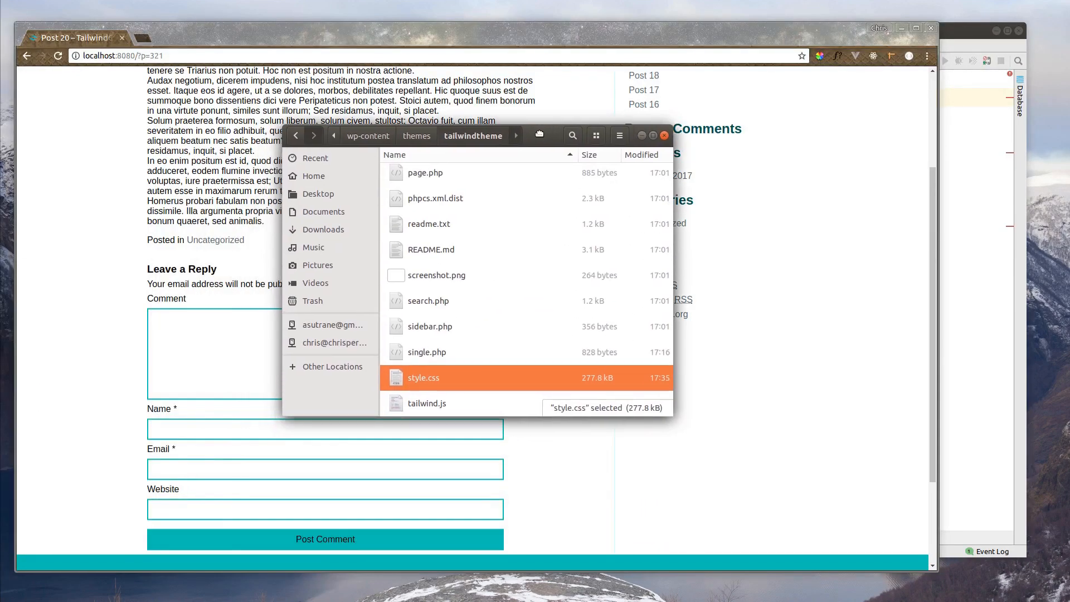
mouse_move(417, 388)
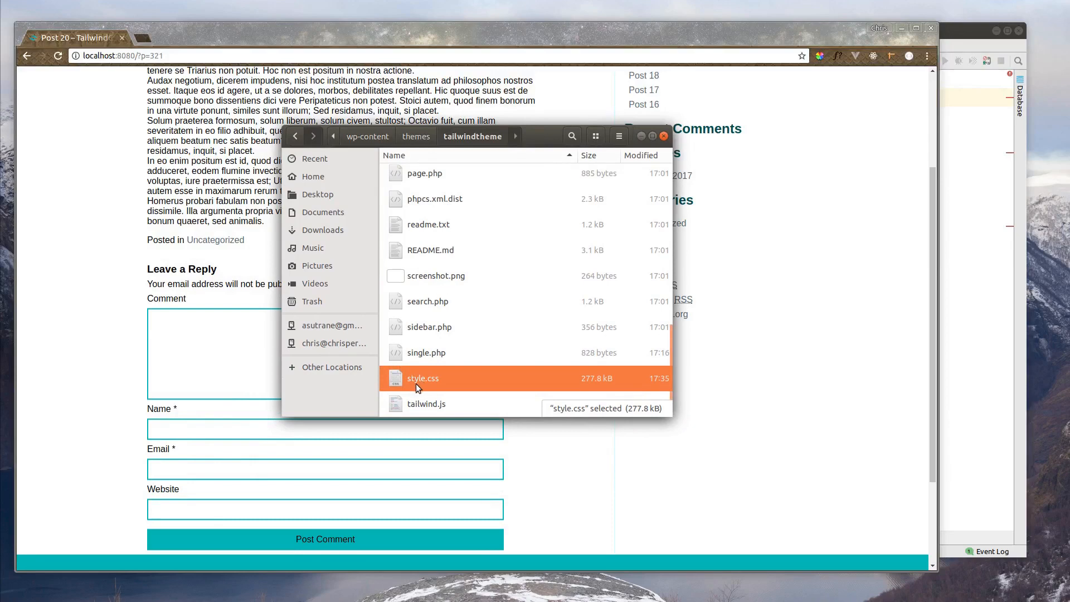
mouse_move(588, 388)
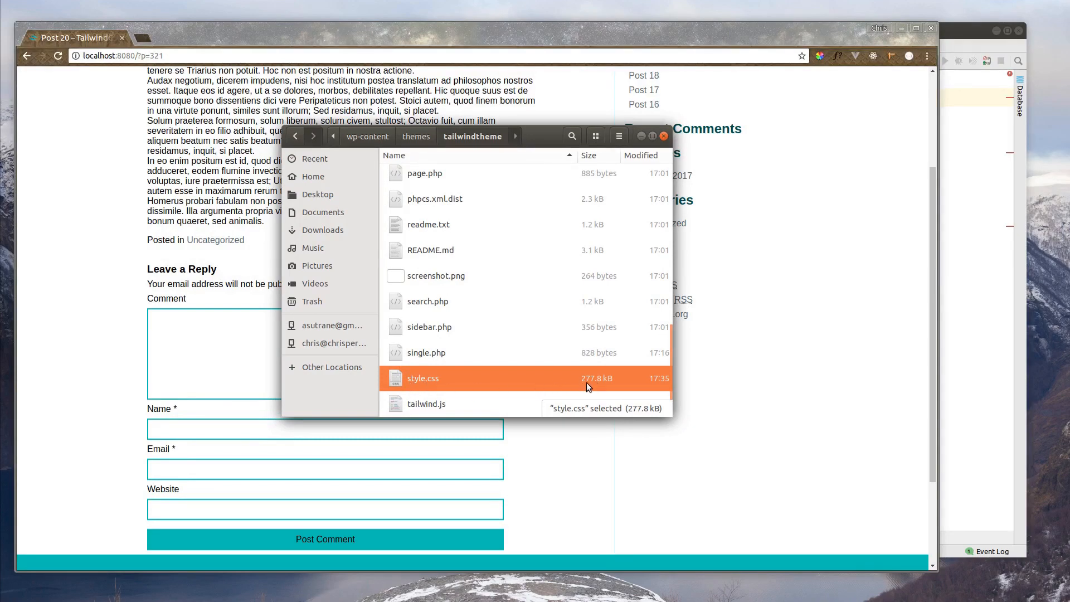
mouse_move(592, 382)
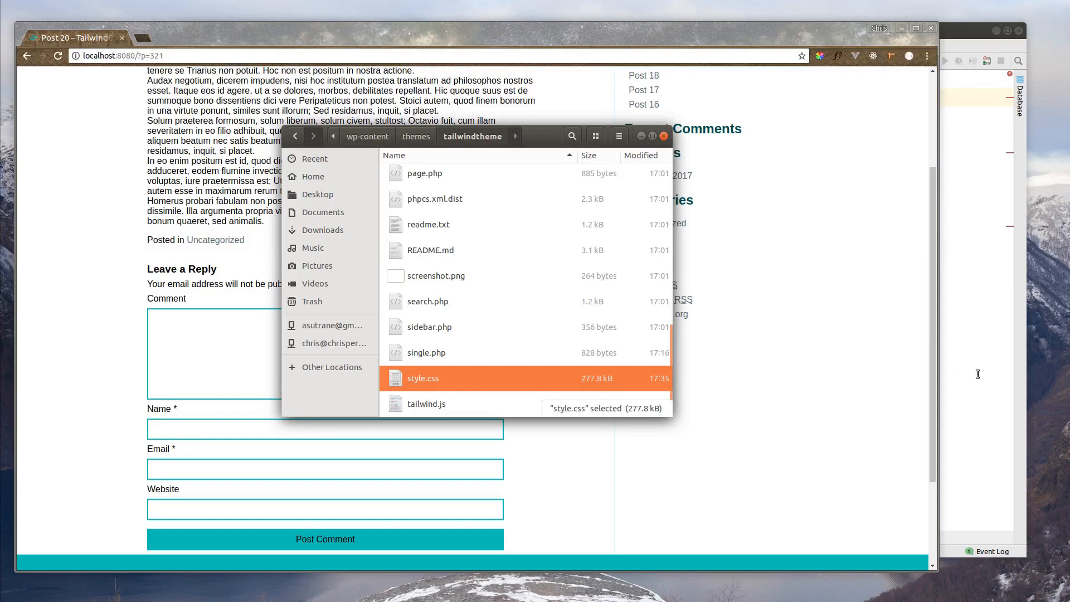
mouse_move(803, 383)
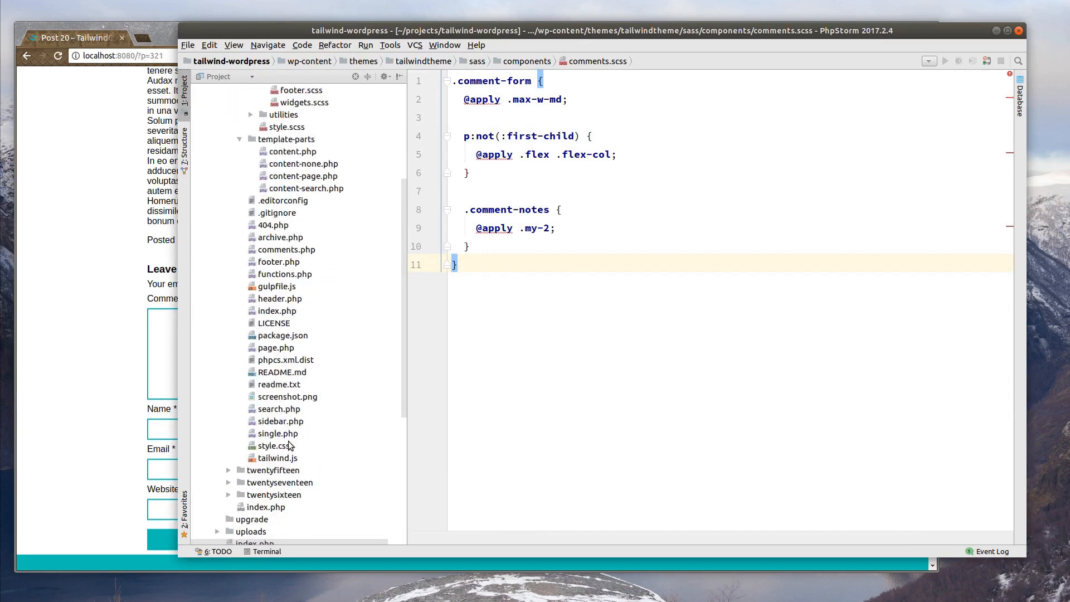
Open tailwind.js and delete the red colour entries from the palette
double_click(278, 458)
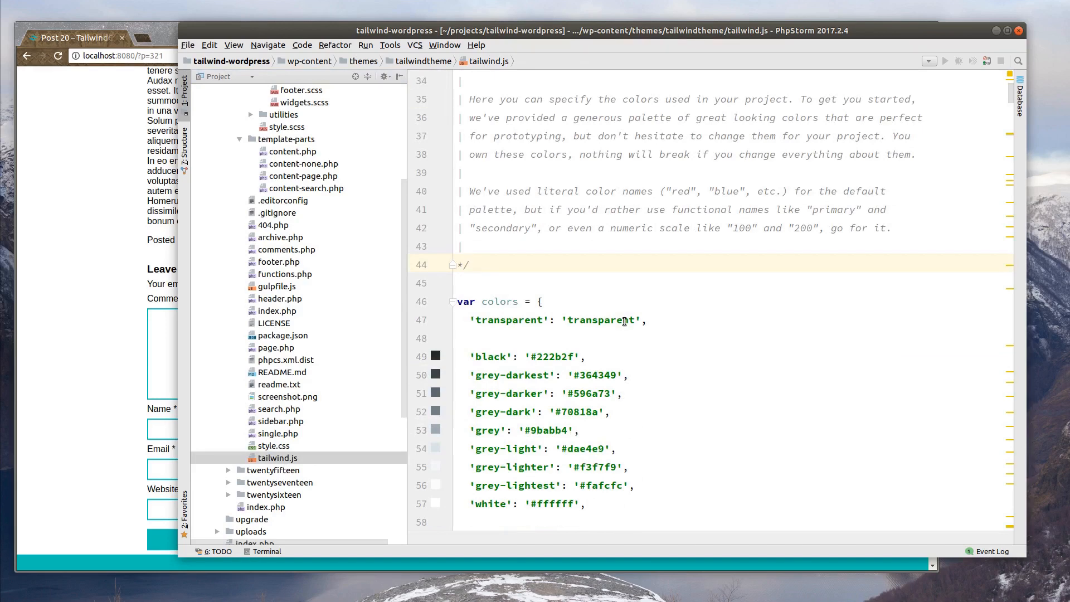
scroll(down, 3)
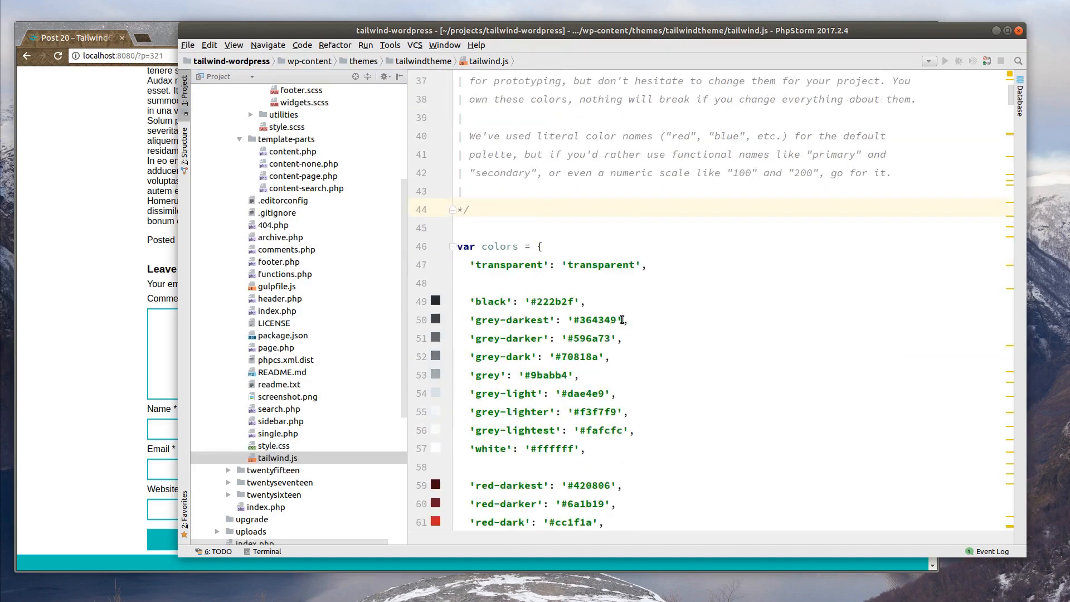
scroll(down, 3)
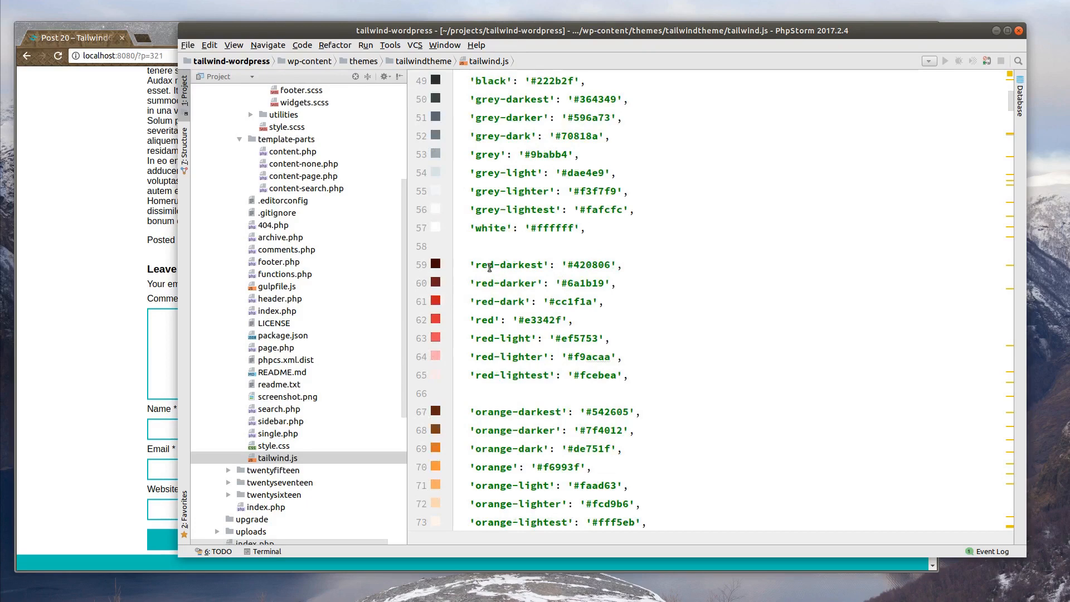
drag(486, 265, 628, 374)
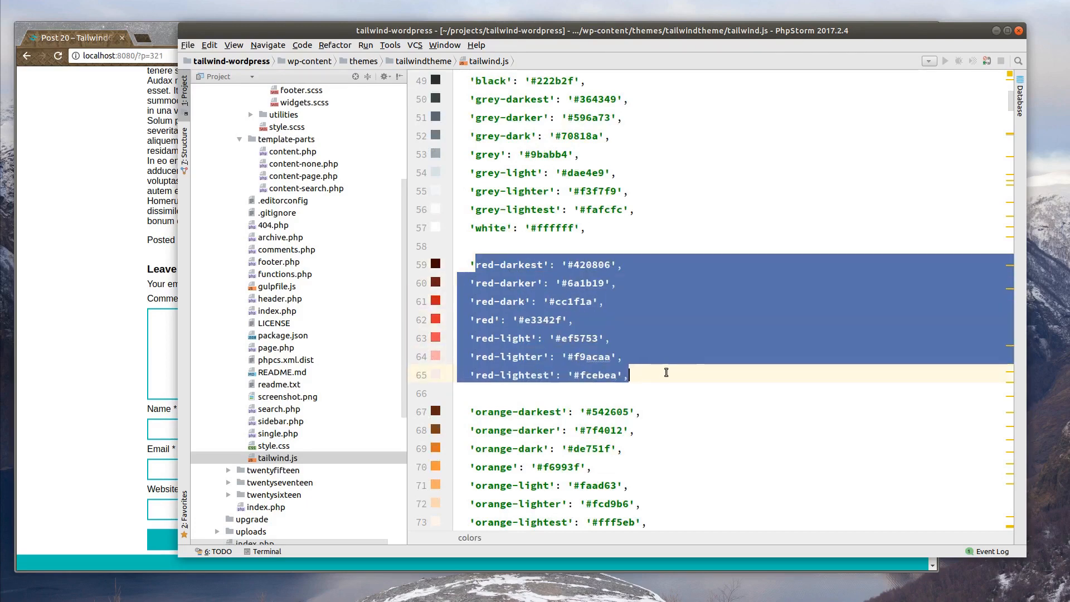
click(665, 374)
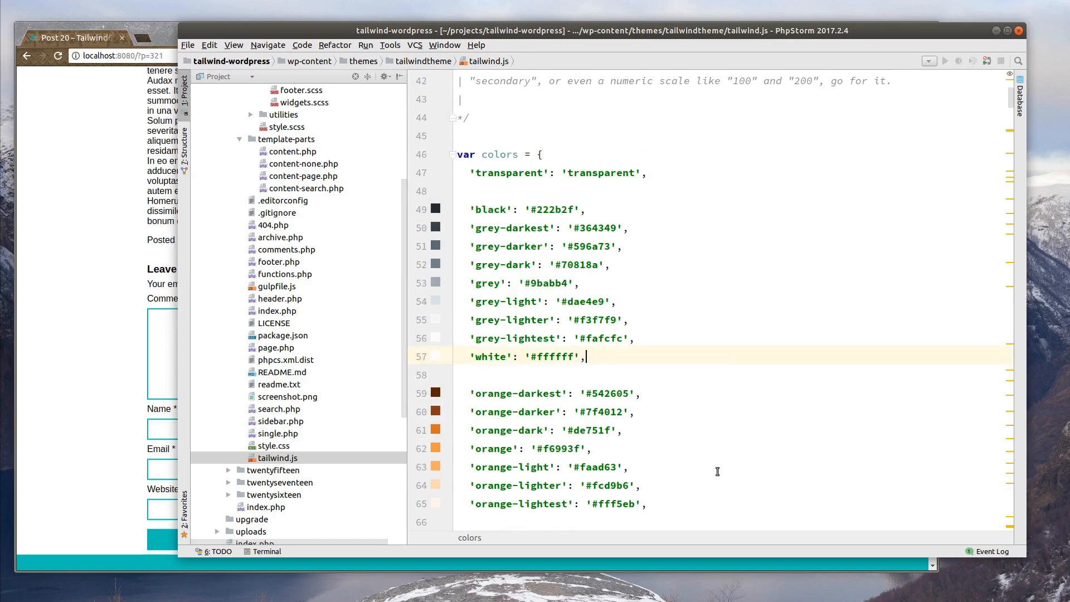
Remove the remaining non-teal colour blocks and the trailing comma after the last teal entry
scroll(down, 3)
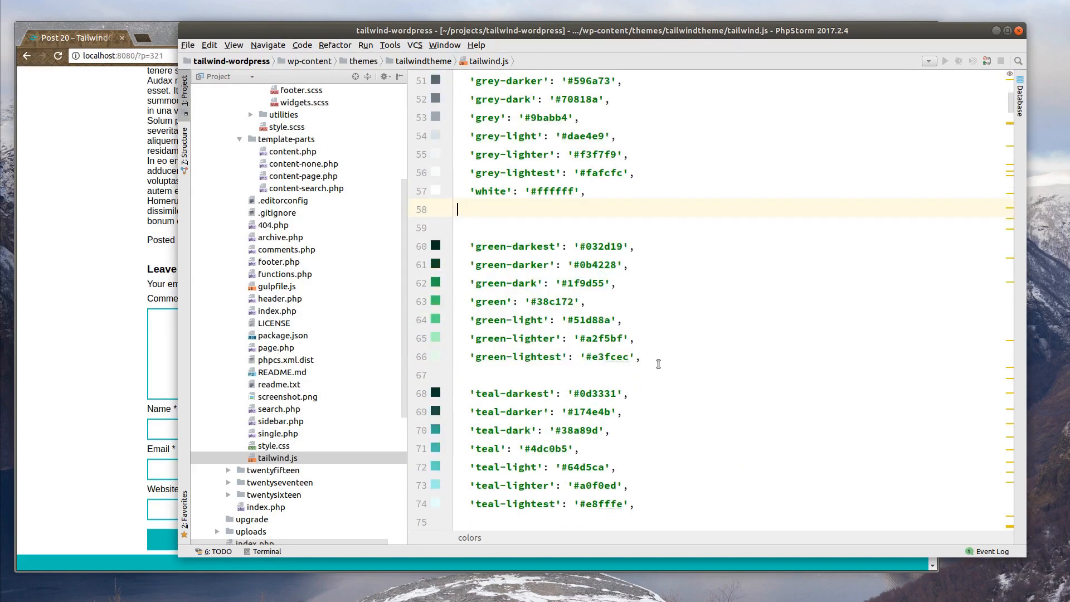
scroll(down, 3)
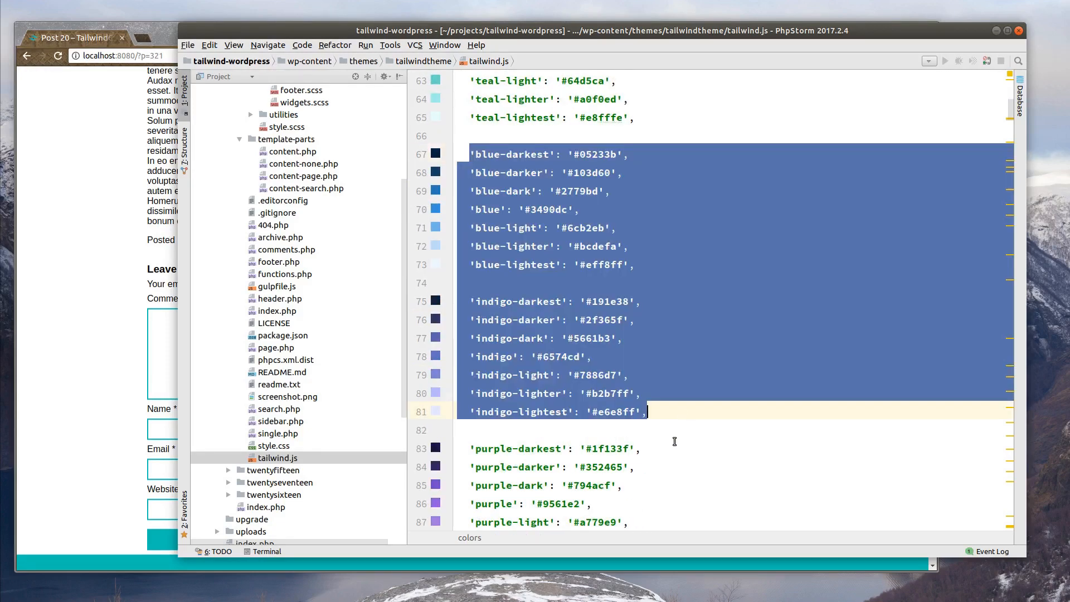
scroll(down, 3)
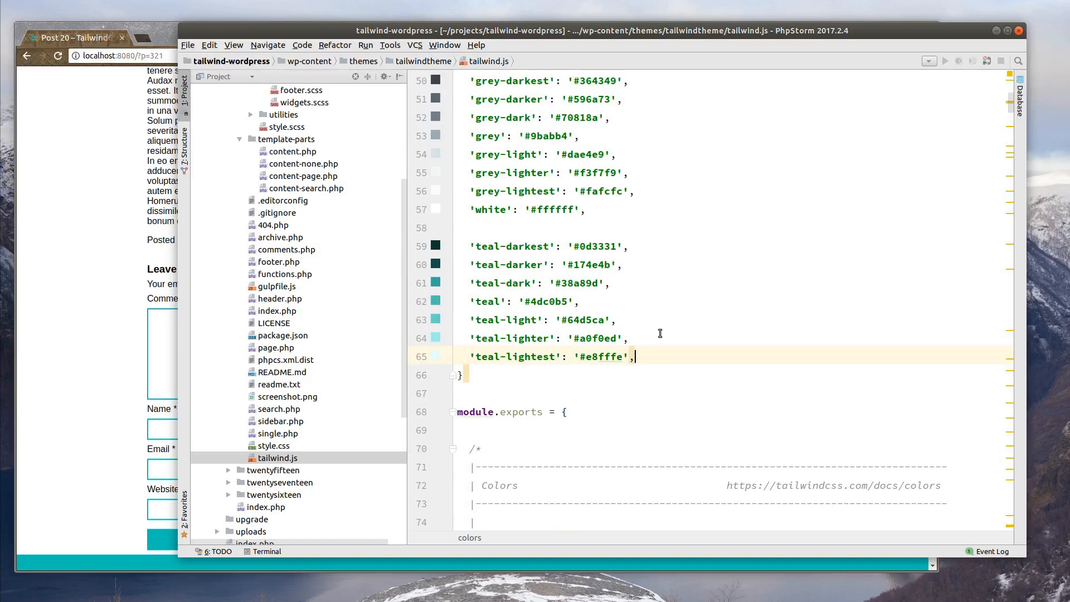
key(BackSpace)
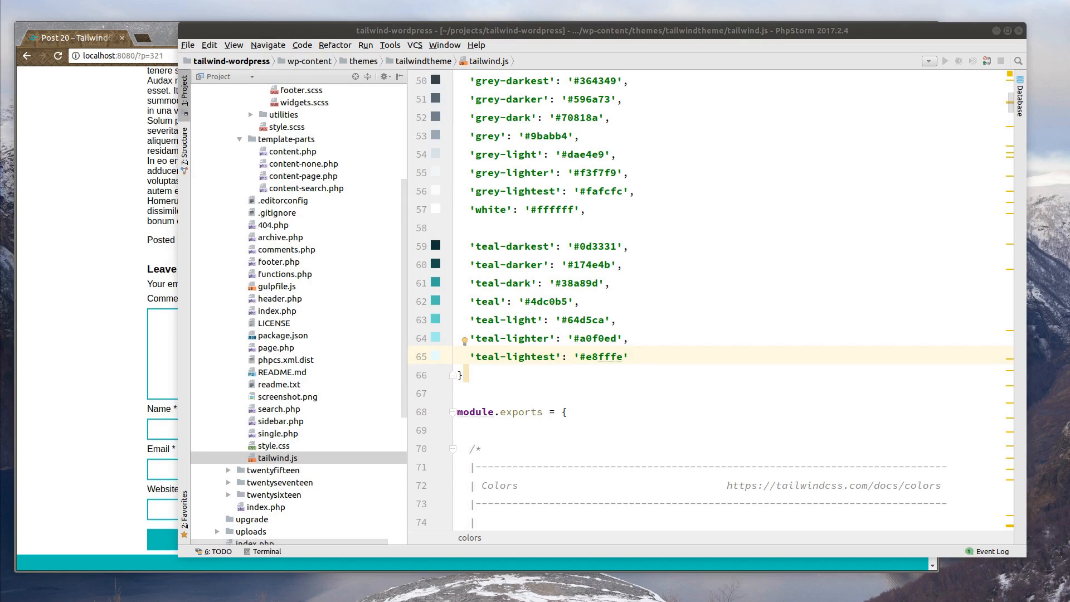
click(627, 356)
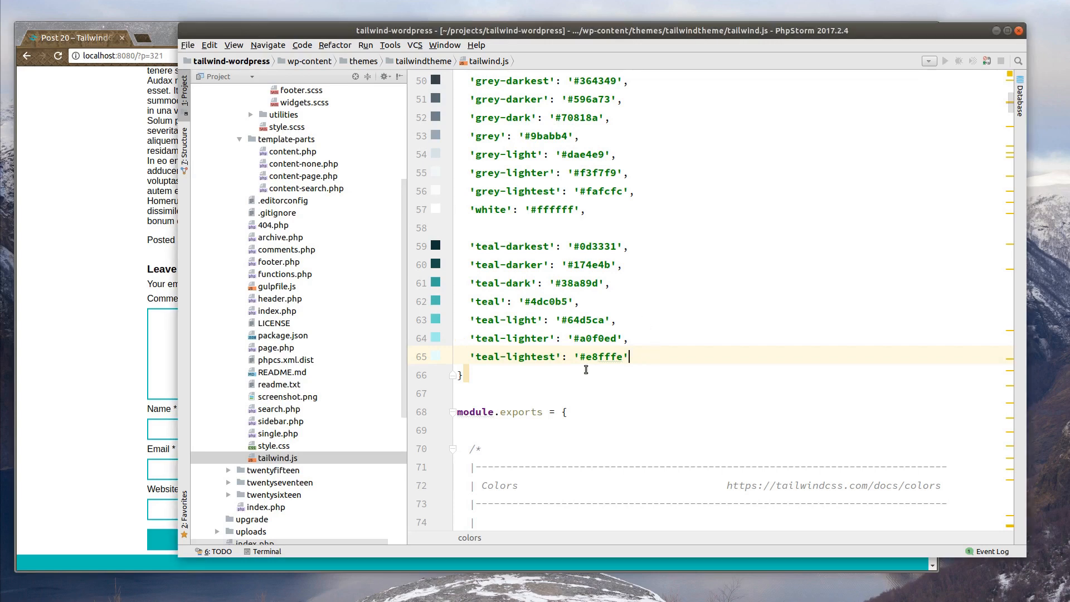
mouse_move(575, 319)
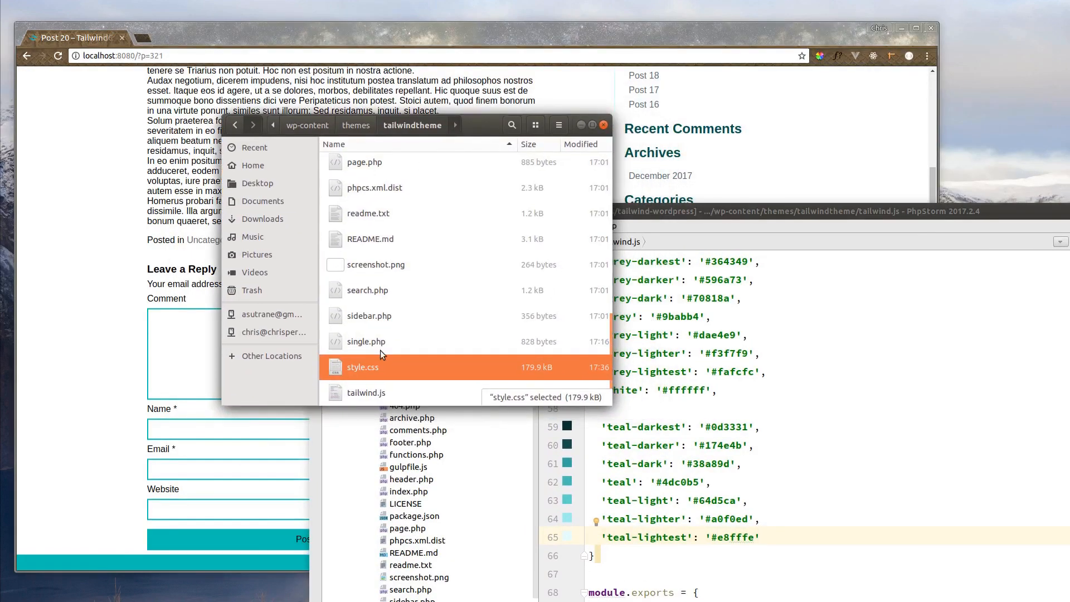
mouse_move(520, 373)
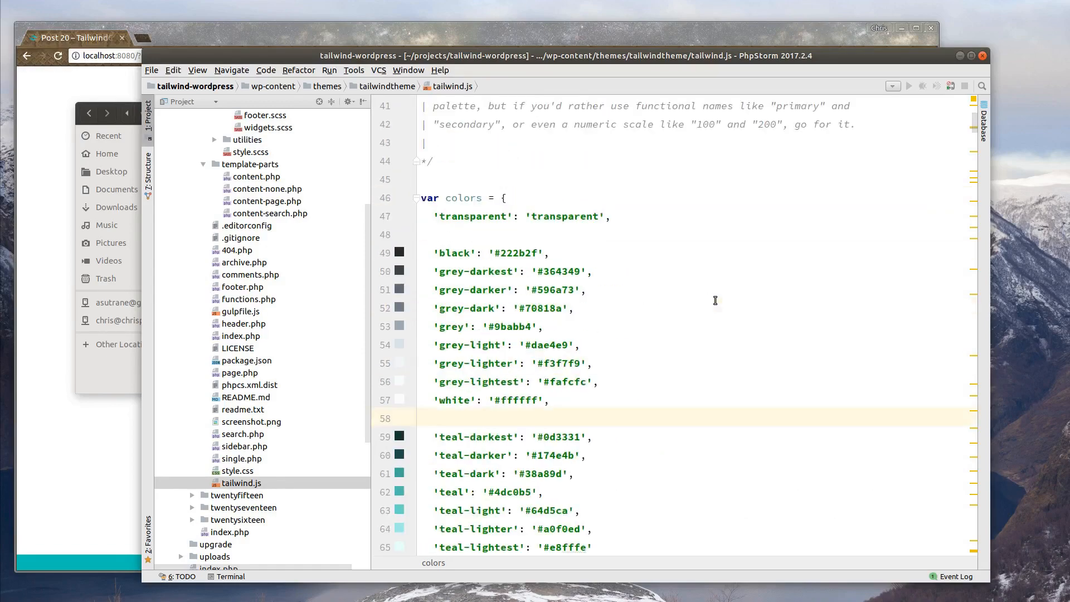
scroll(down, 3)
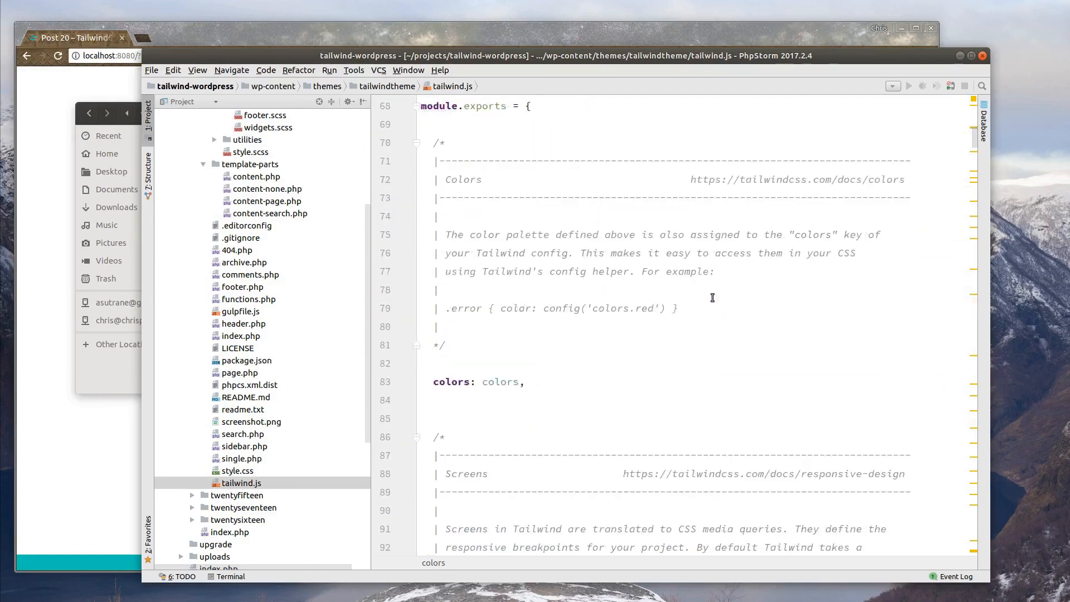
scroll(down, 3)
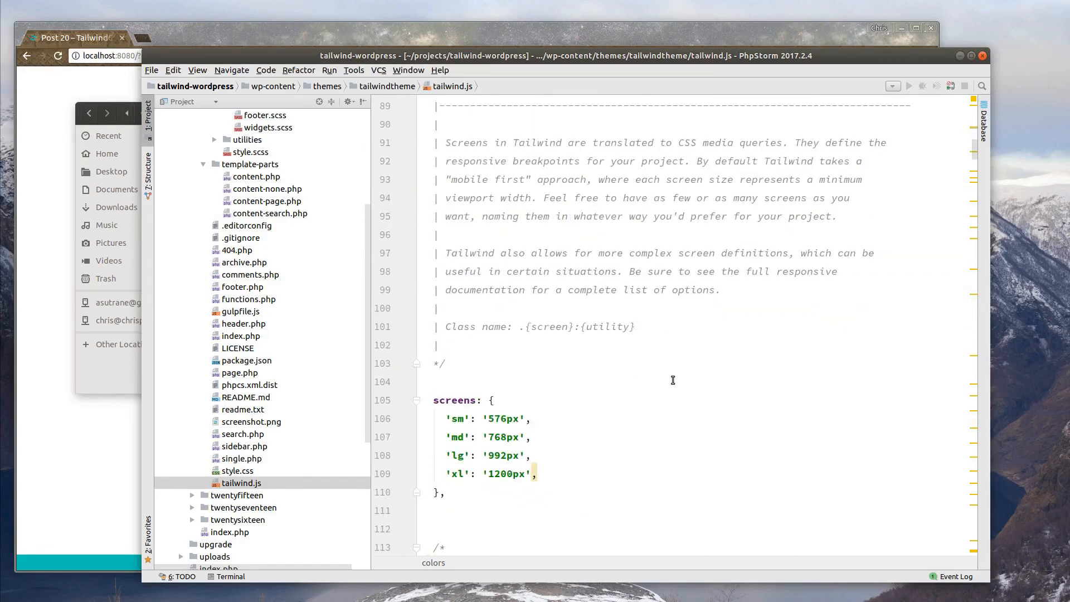
scroll(down, 3)
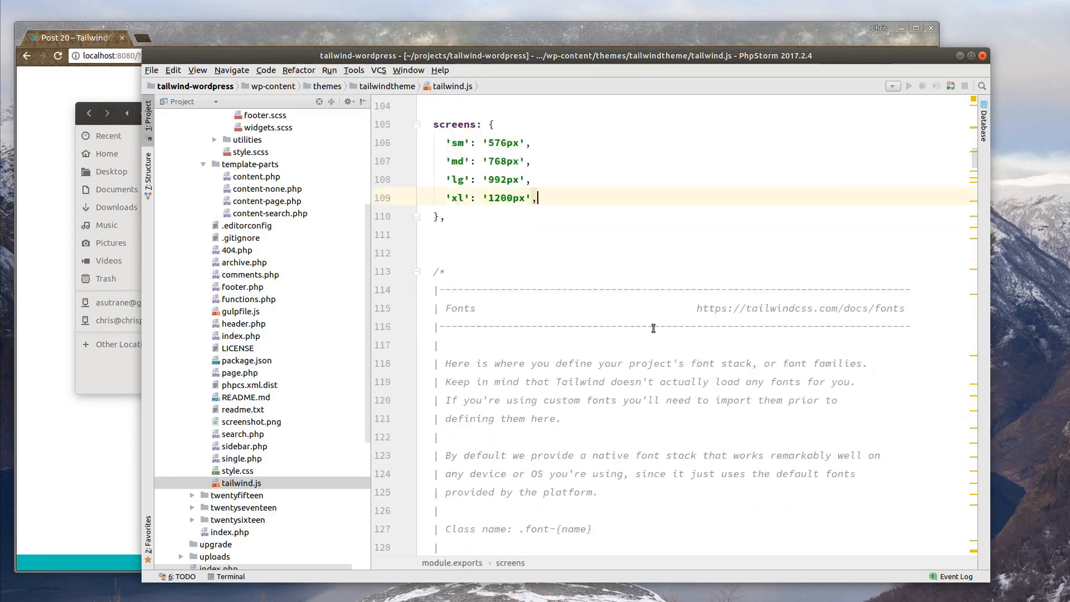
scroll(down, 3)
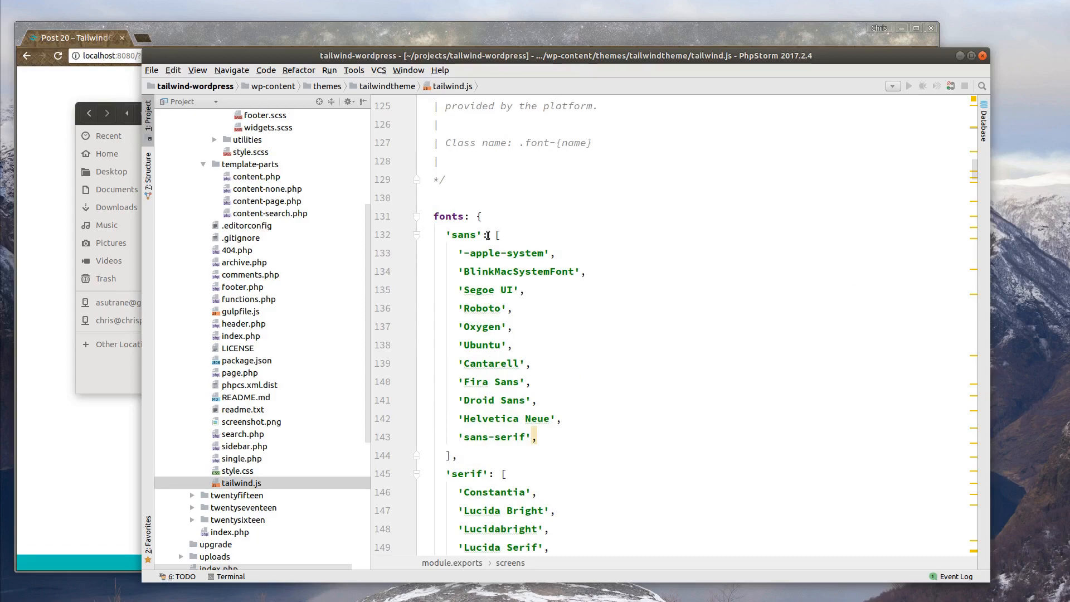
scroll(down, 3)
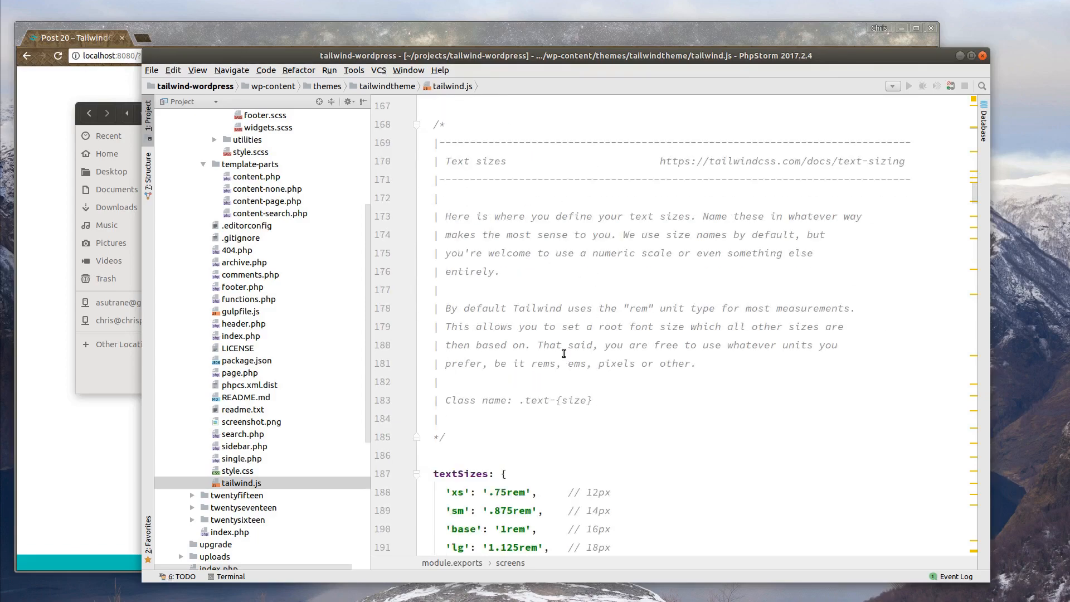